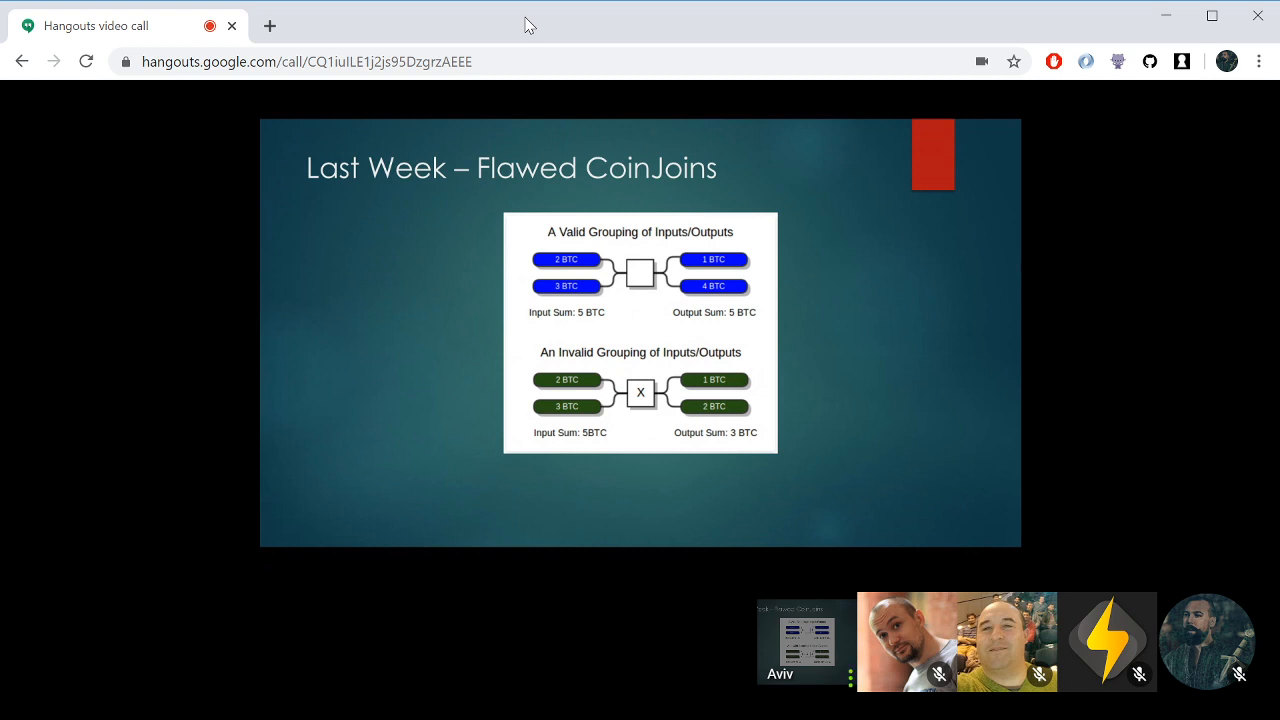
pyautogui.moveTo(550, 590)
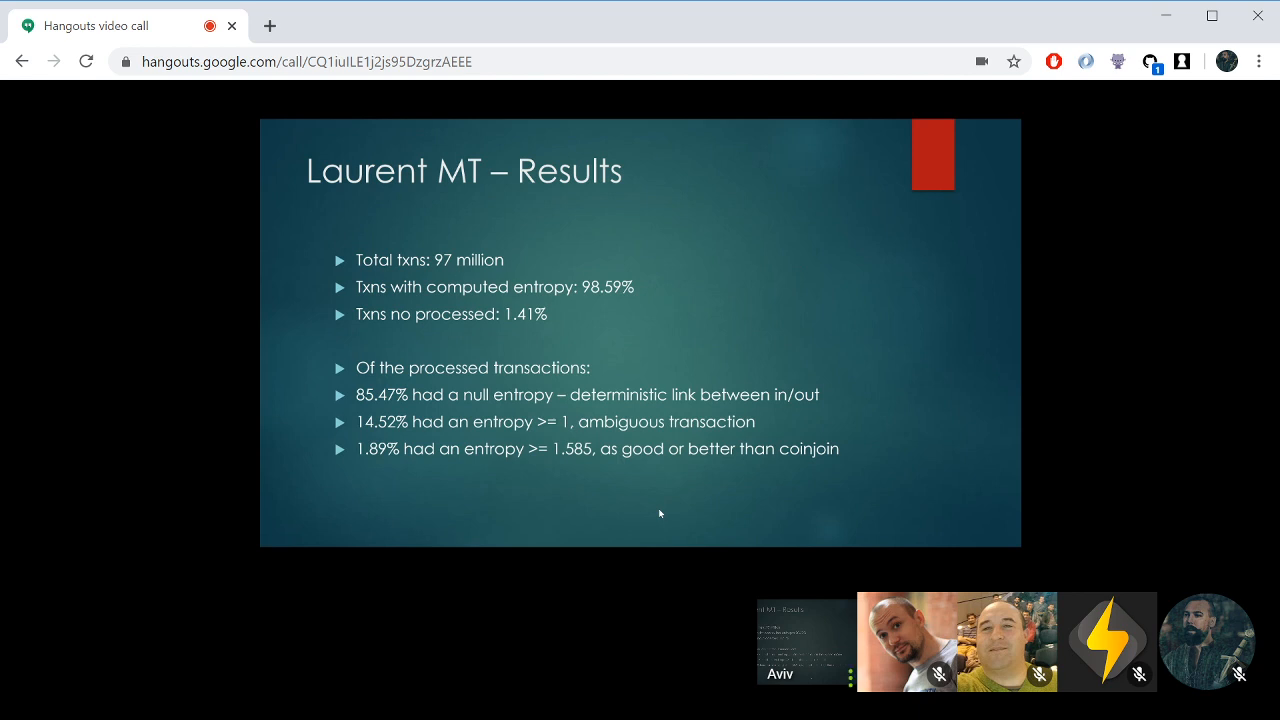
# - Follow the shared slides as they advance from Laurent MT – Results to the Discussion slide
pyautogui.press('Right')
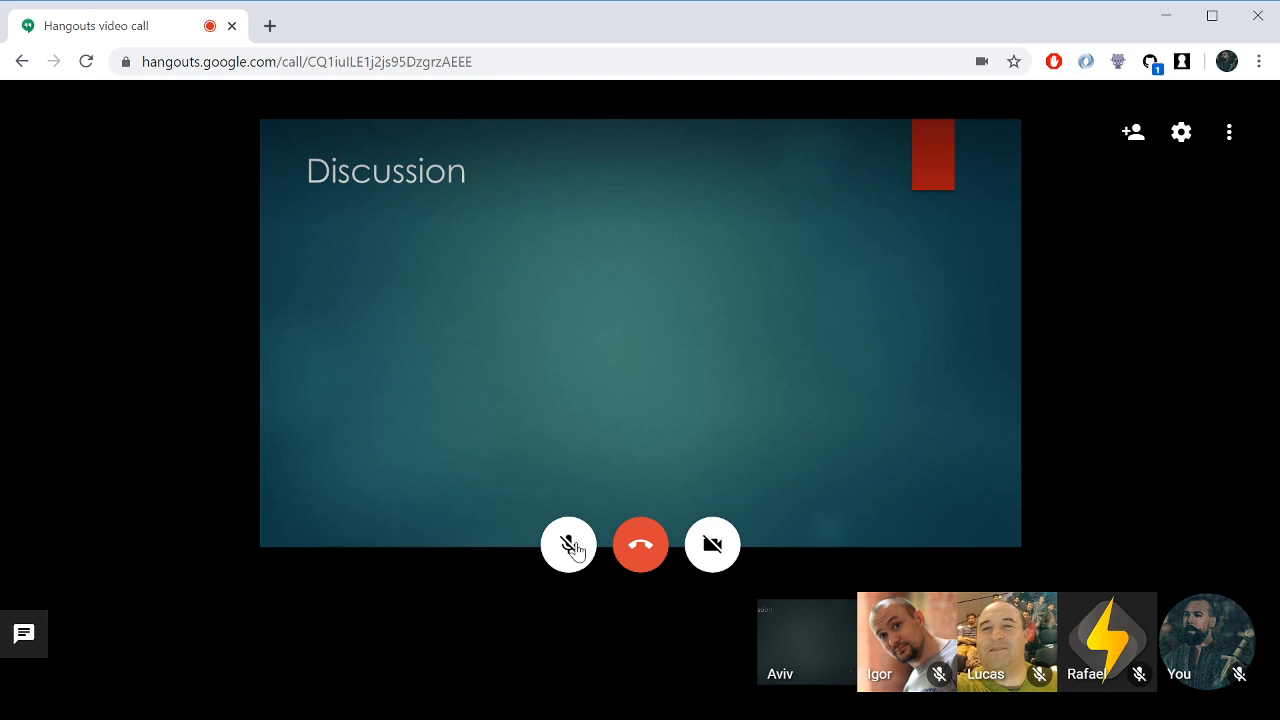
pyautogui.click(568, 544)
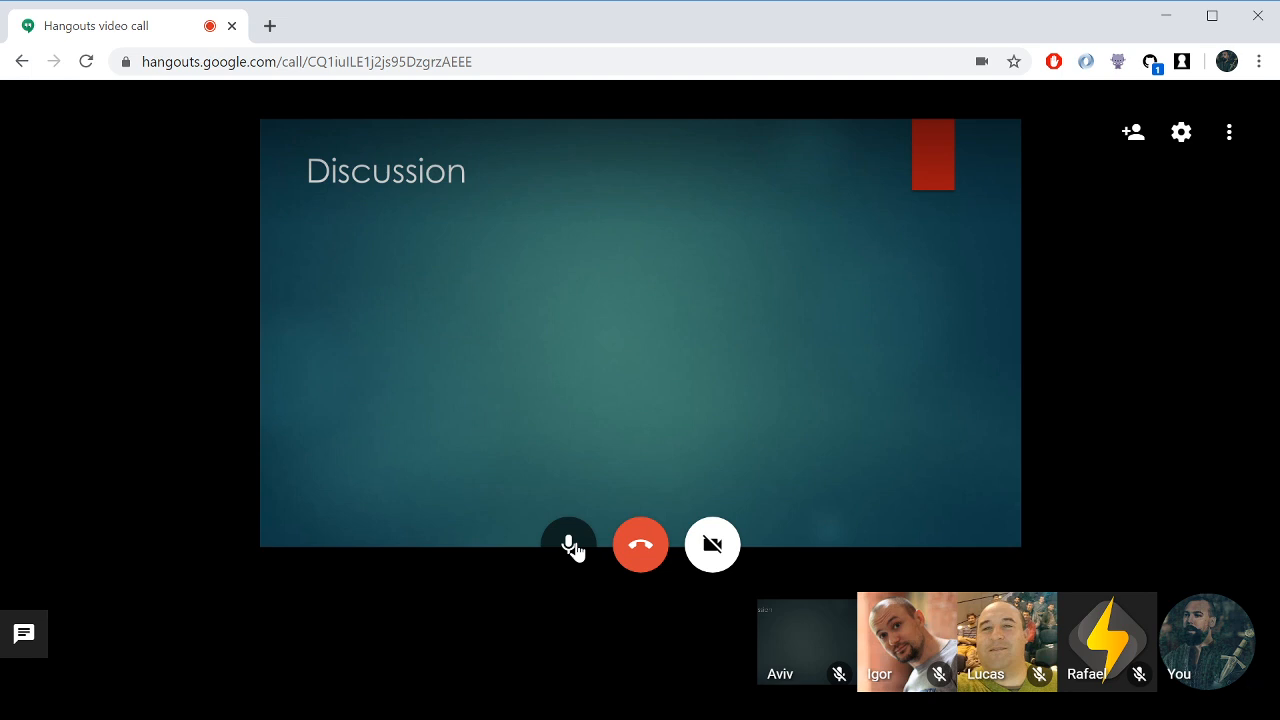
pyautogui.click(568, 544)
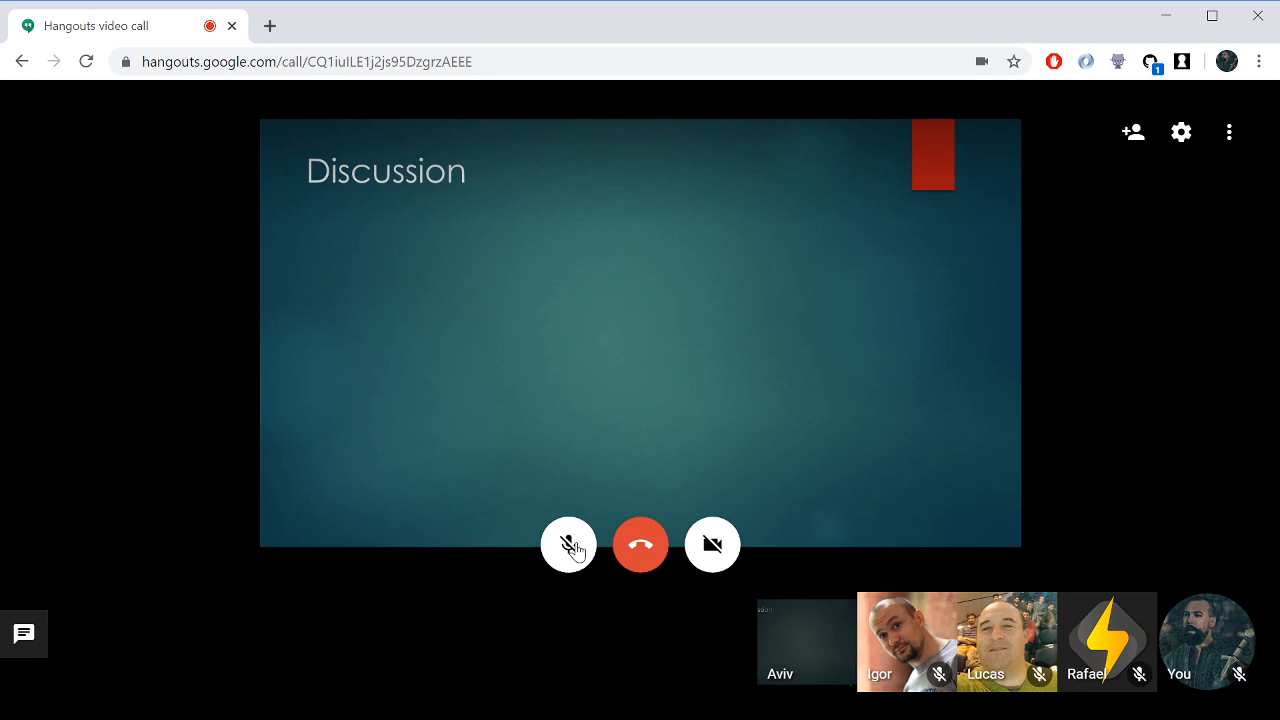
pyautogui.click(568, 544)
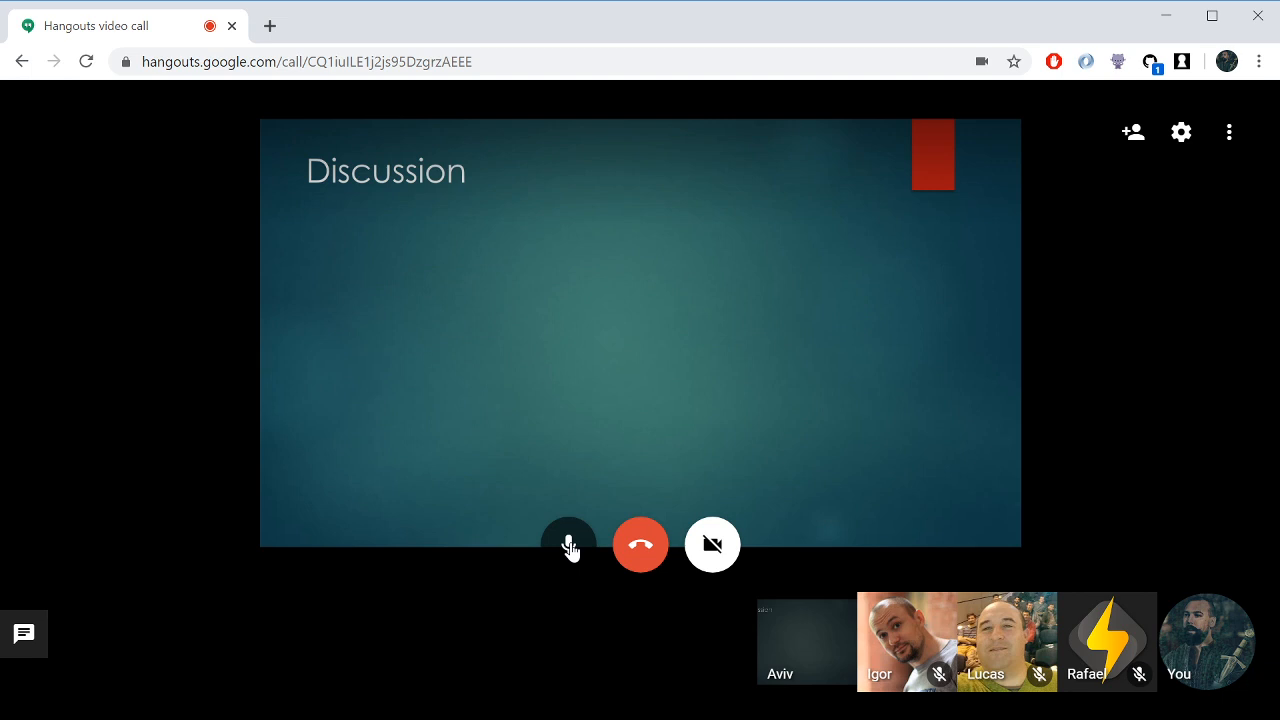
pyautogui.click(568, 544)
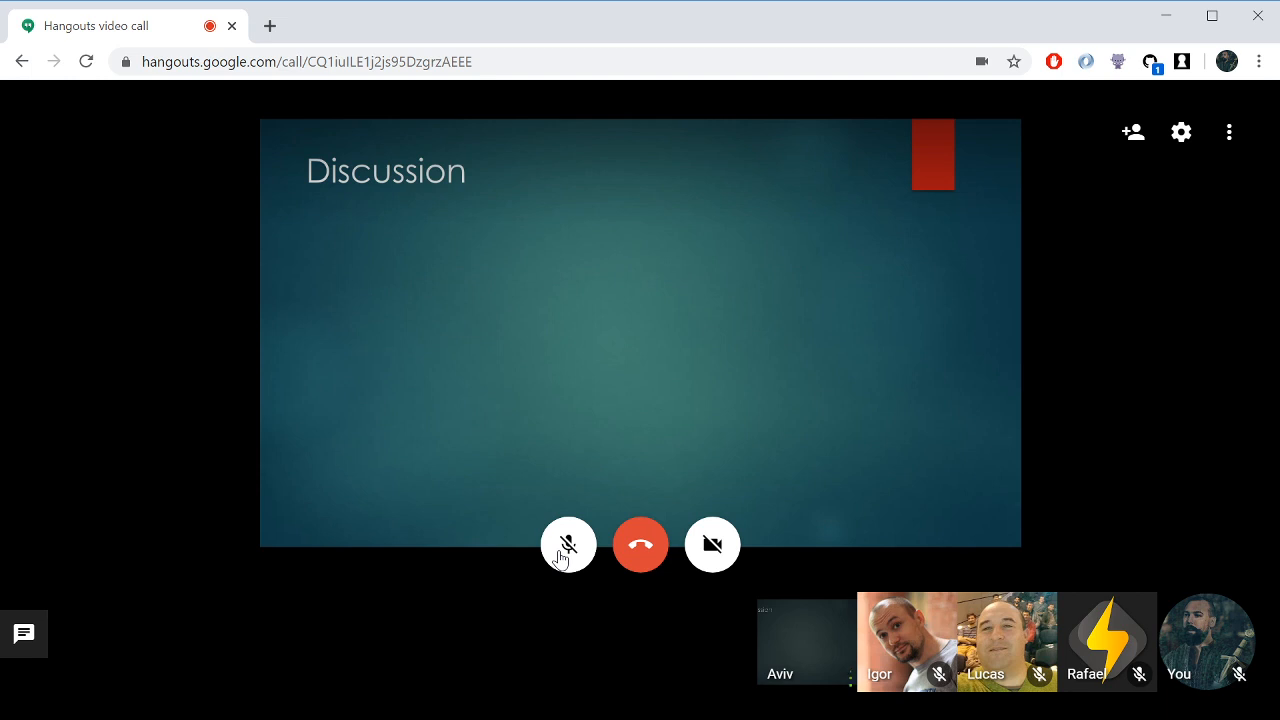
pyautogui.click(568, 544)
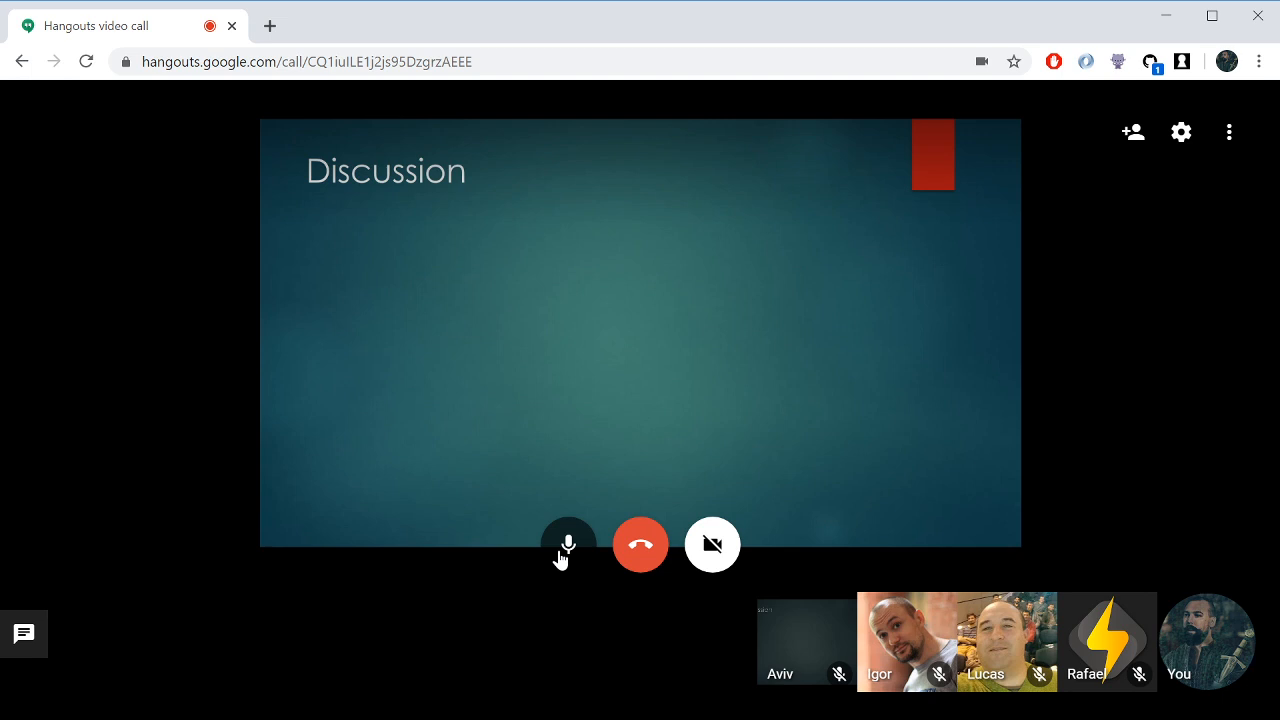
pyautogui.click(568, 544)
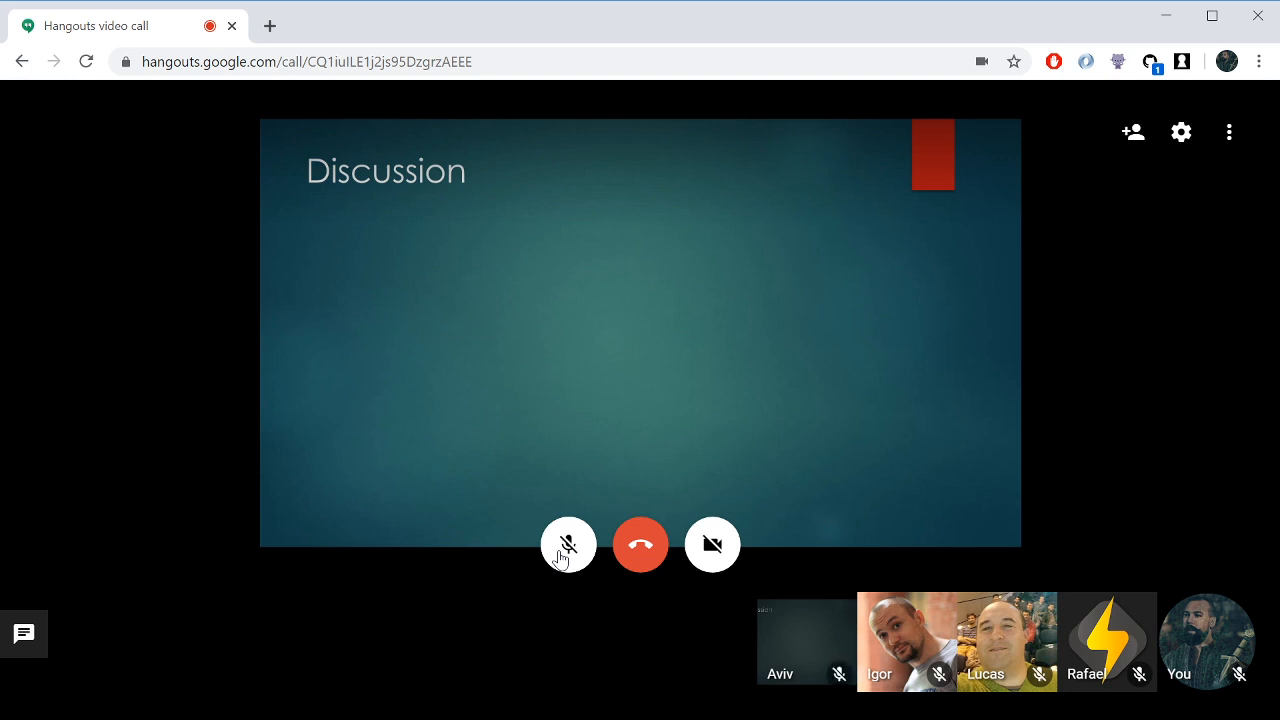
pyautogui.click(568, 544)
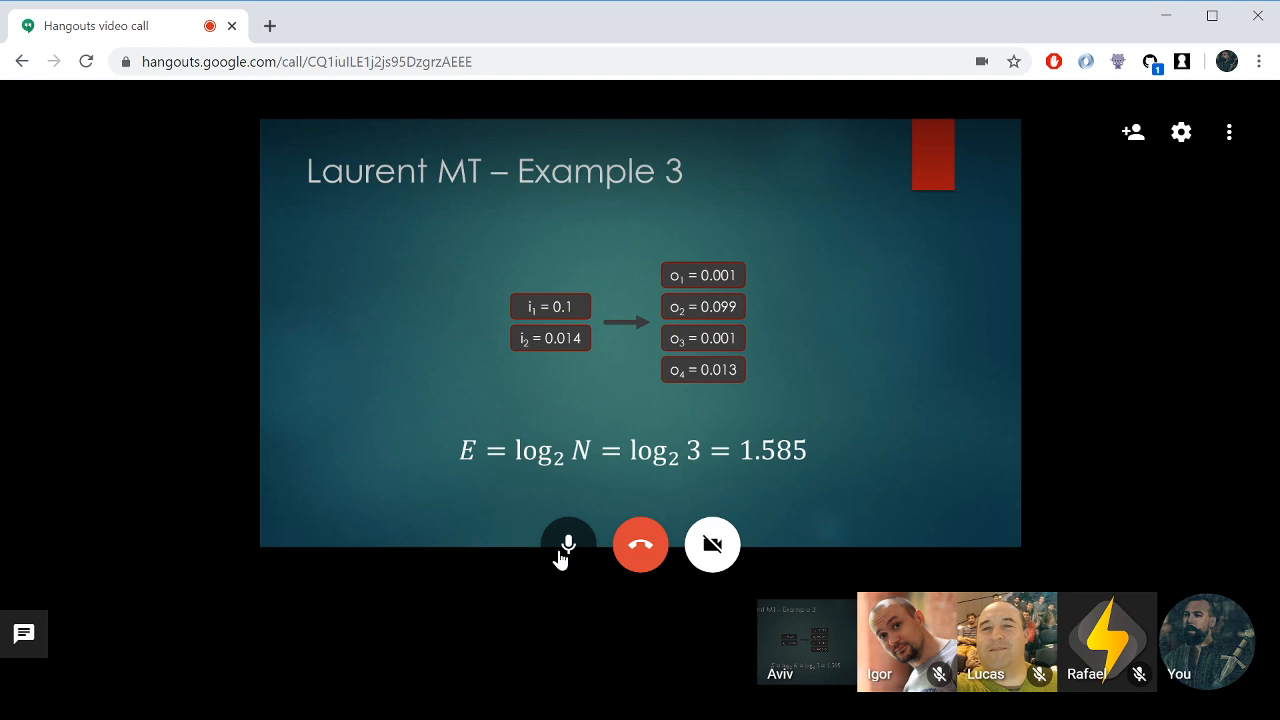
# - Toggle the microphone on and off while discussing Laurent MT – Example 3 with the group
pyautogui.click(568, 544)
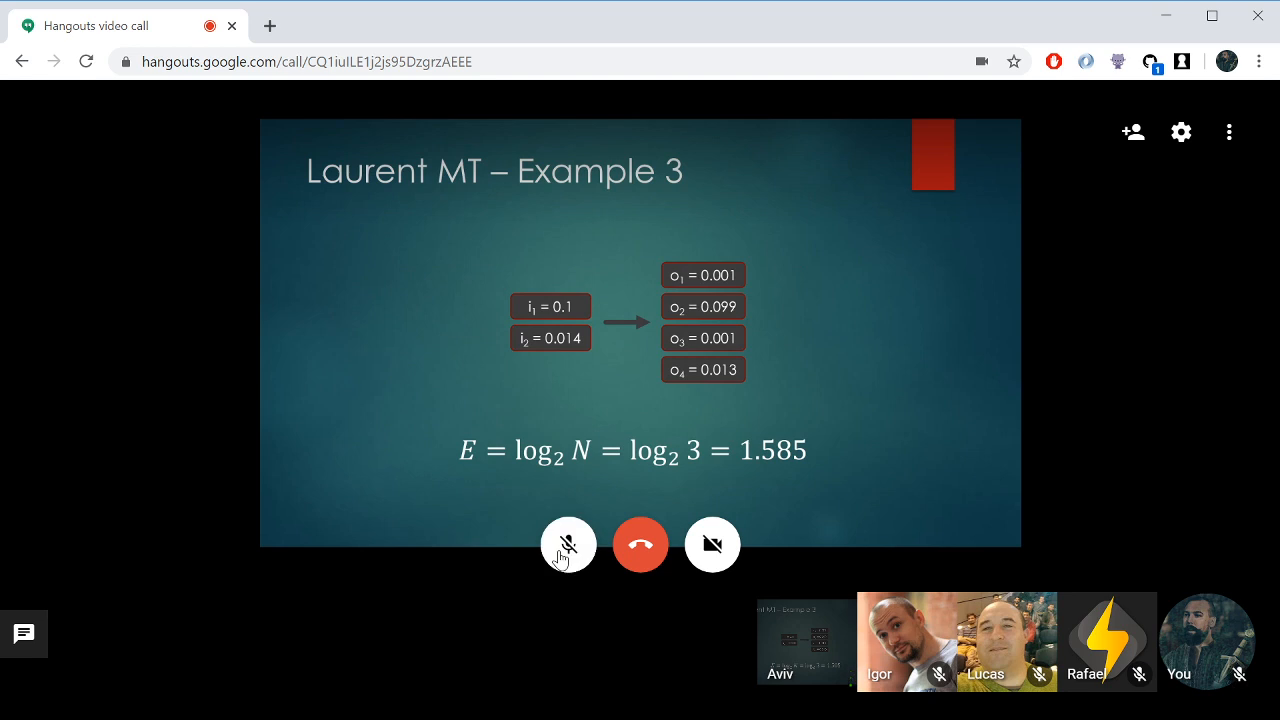
pyautogui.click(568, 544)
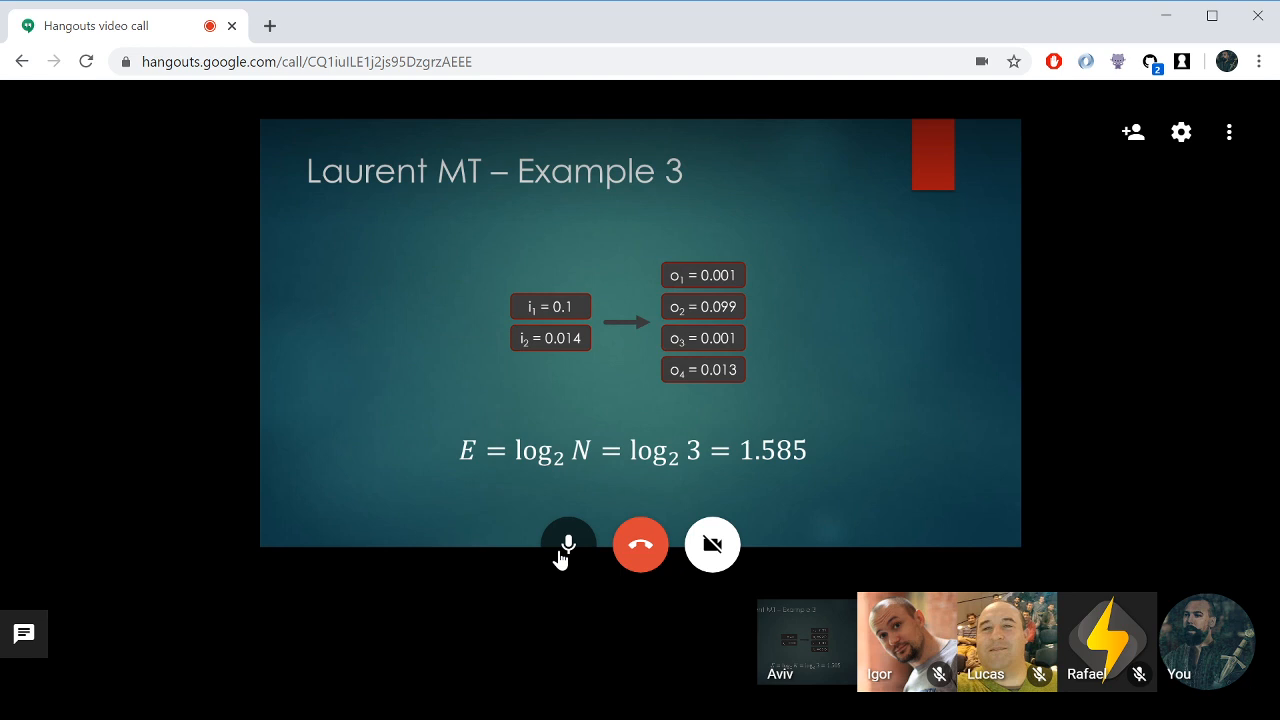
pyautogui.click(568, 544)
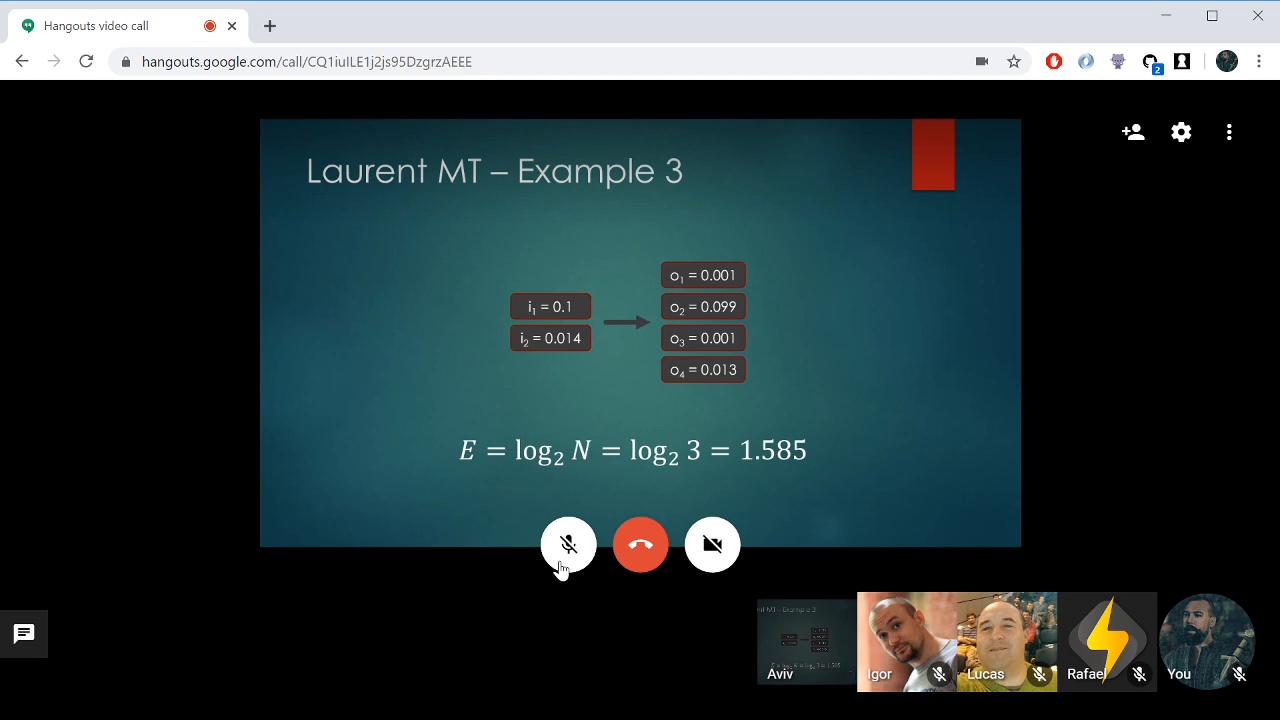
pyautogui.click(568, 544)
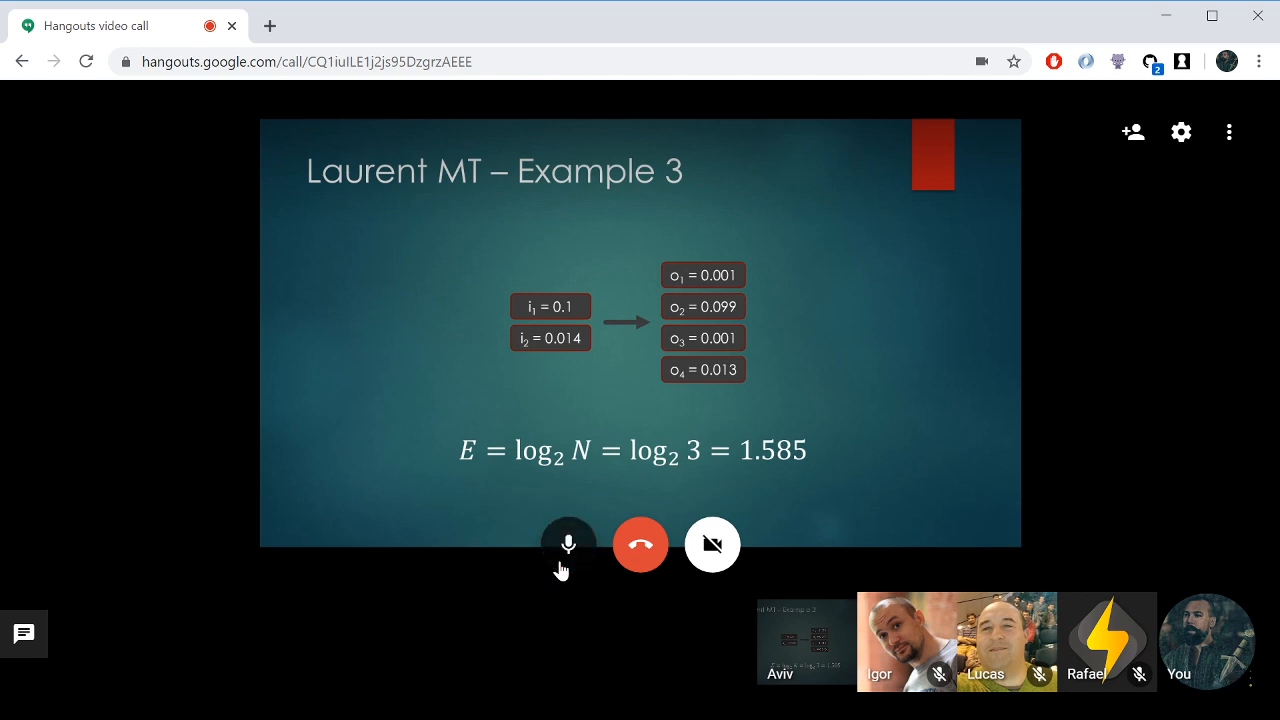
# - Mute between remarks and leave the microphone on to keep speaking about Example 3
pyautogui.click(568, 544)
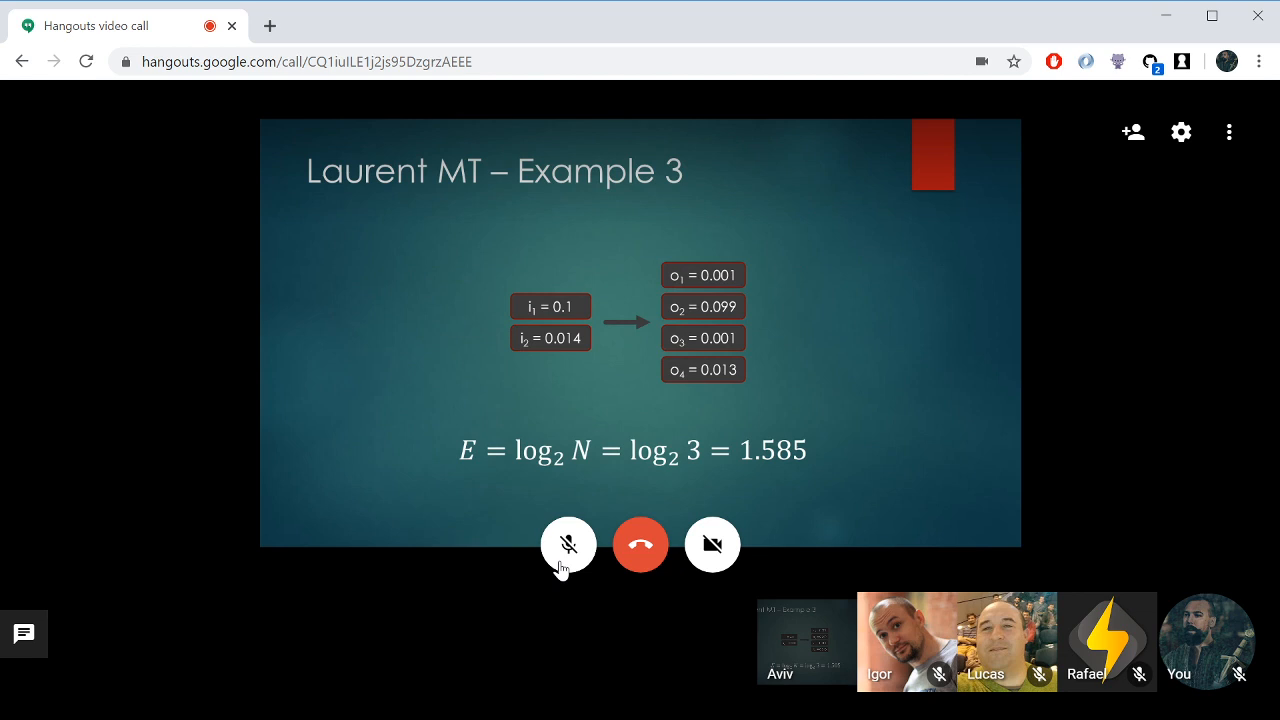
pyautogui.click(568, 544)
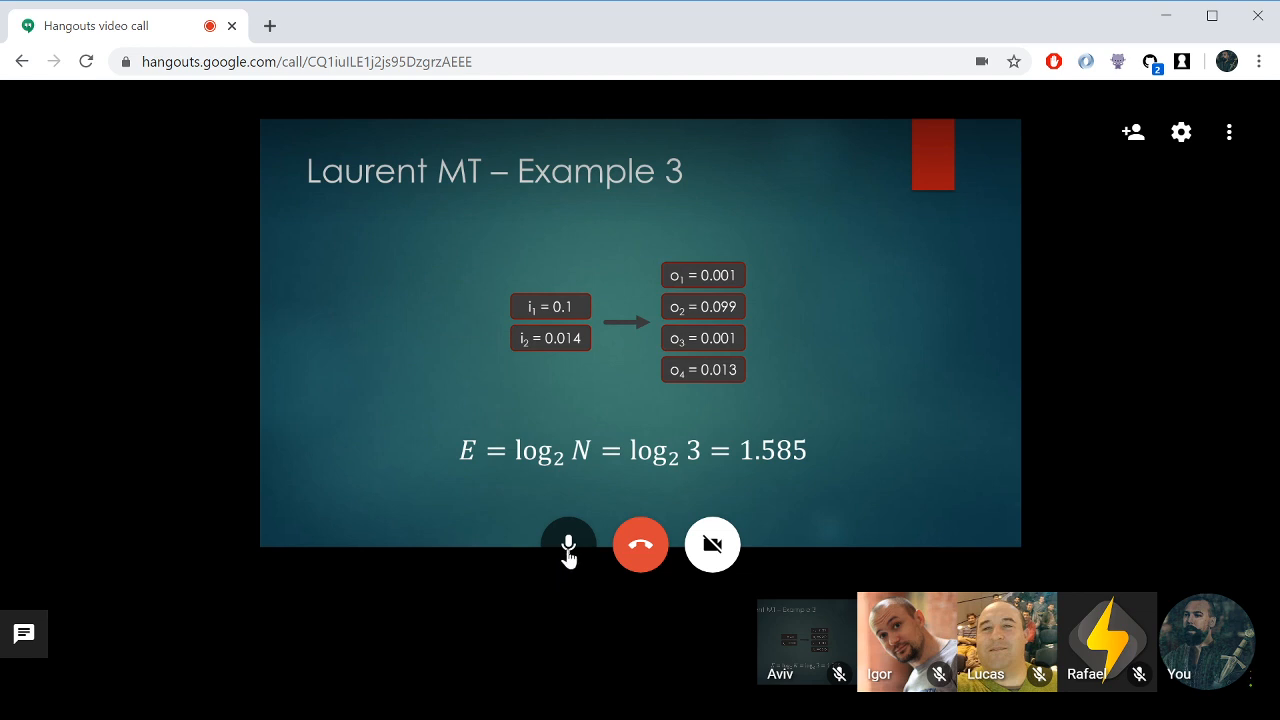
pyautogui.click(568, 544)
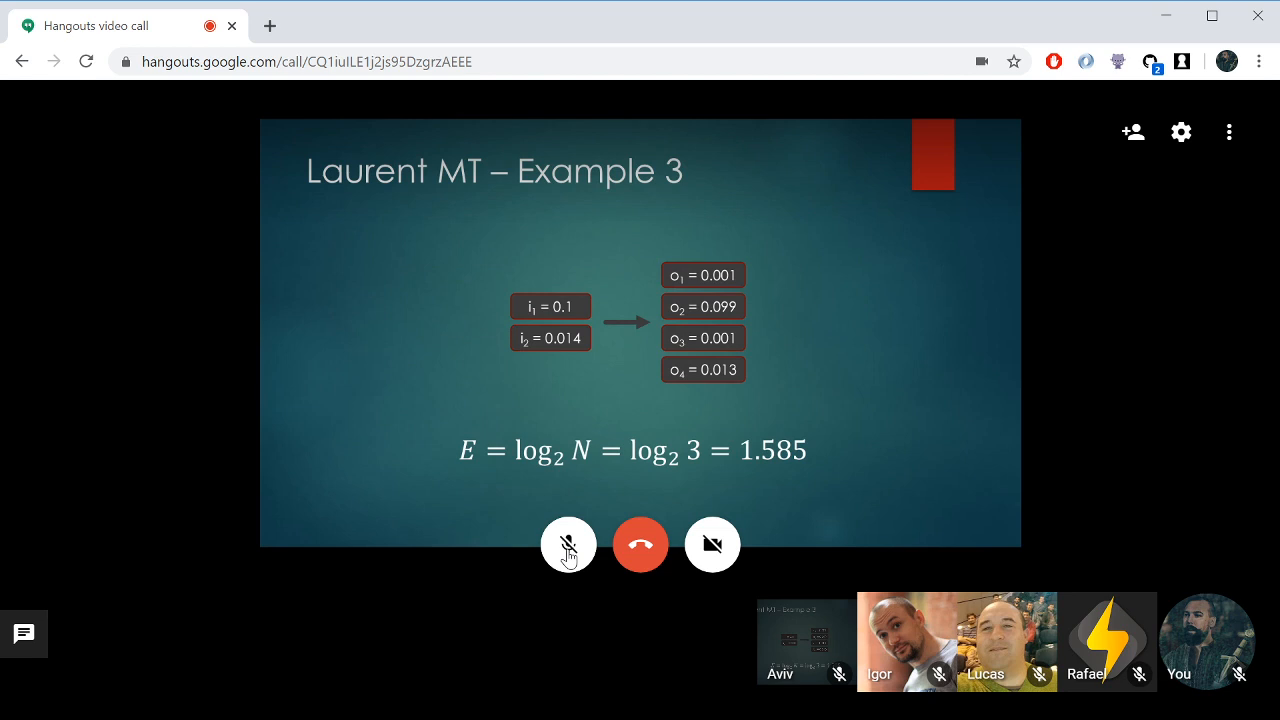
pyautogui.click(568, 544)
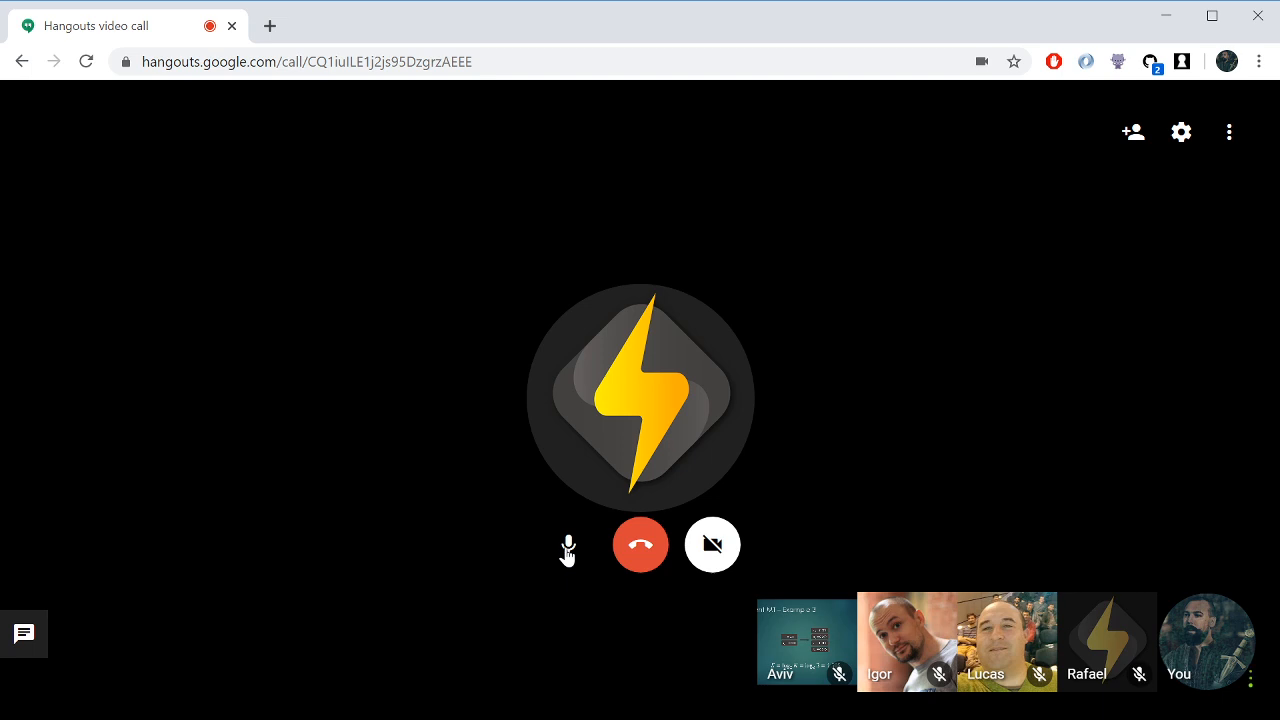
# - Mute the microphone after finishing the remark on the Example 3 slide
pyautogui.click(568, 544)
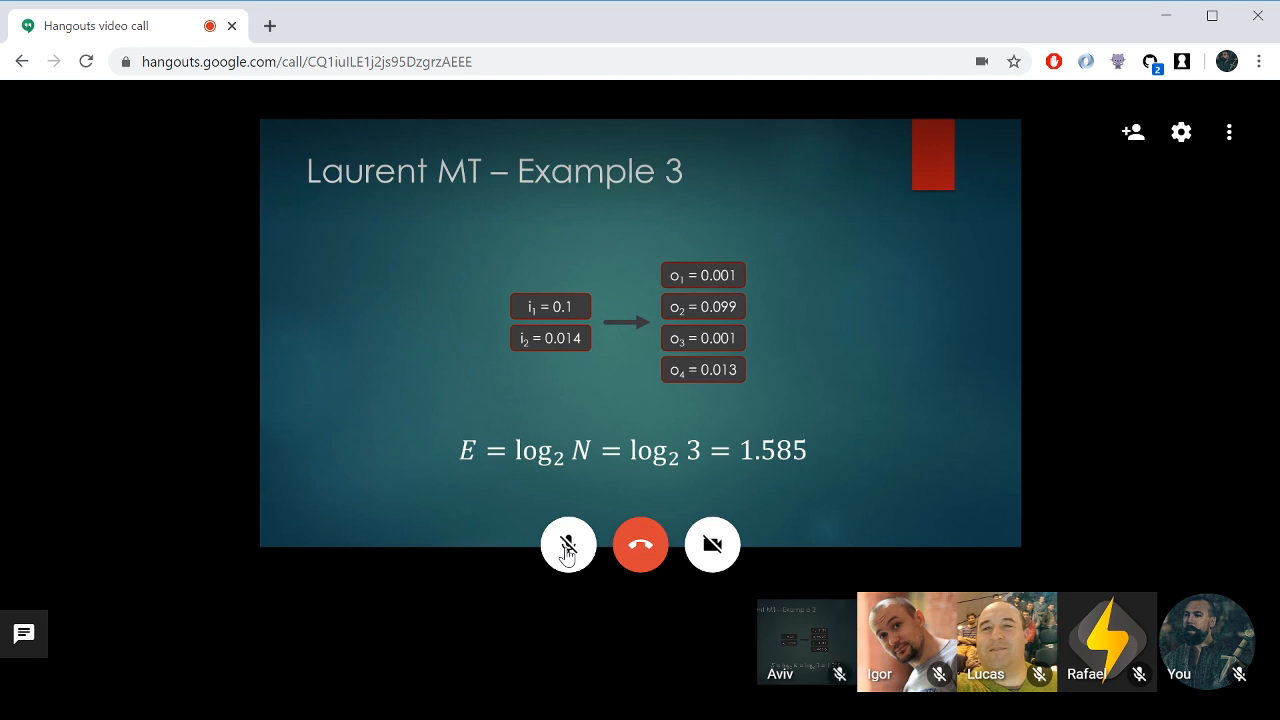
pyautogui.click(568, 544)
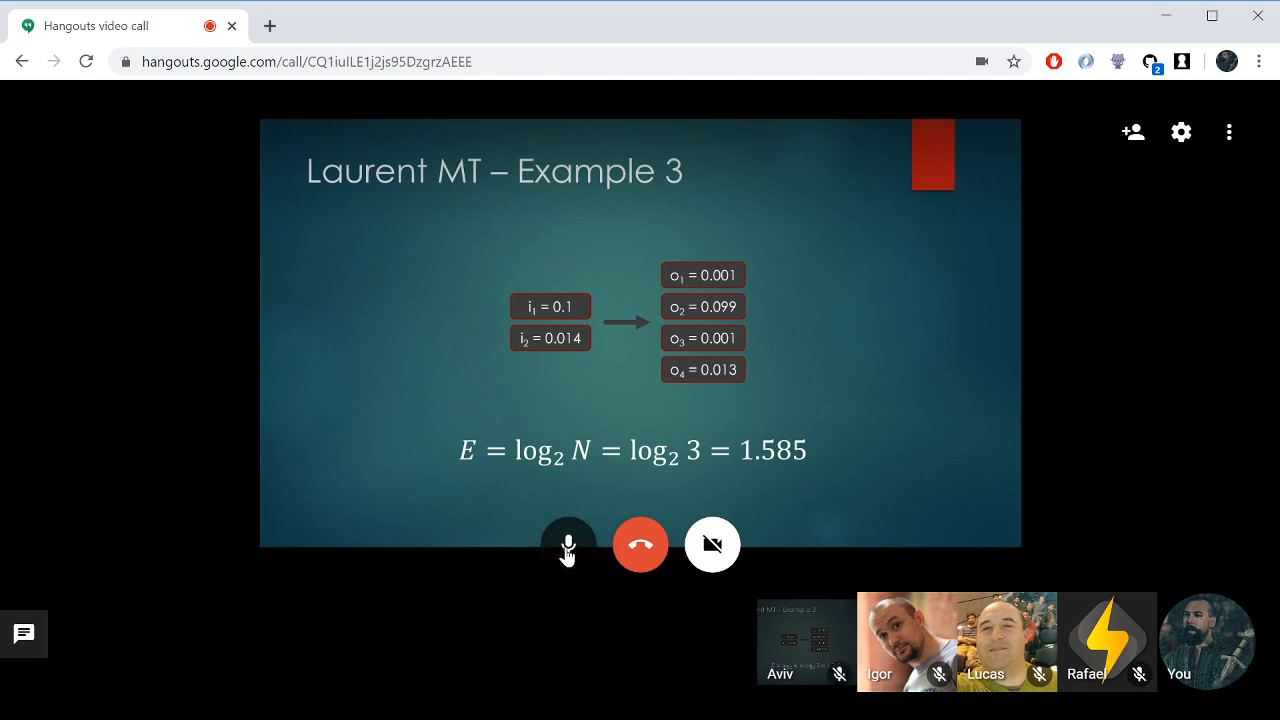
pyautogui.click(568, 544)
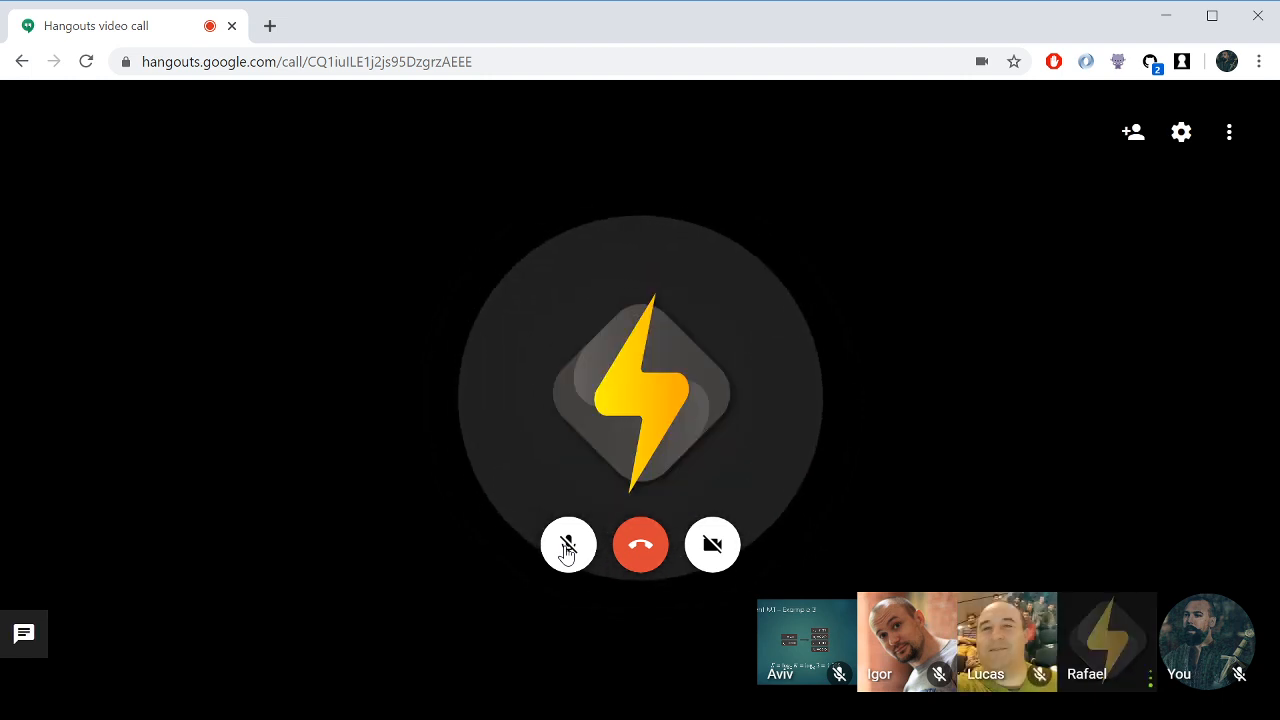
pyautogui.click(568, 544)
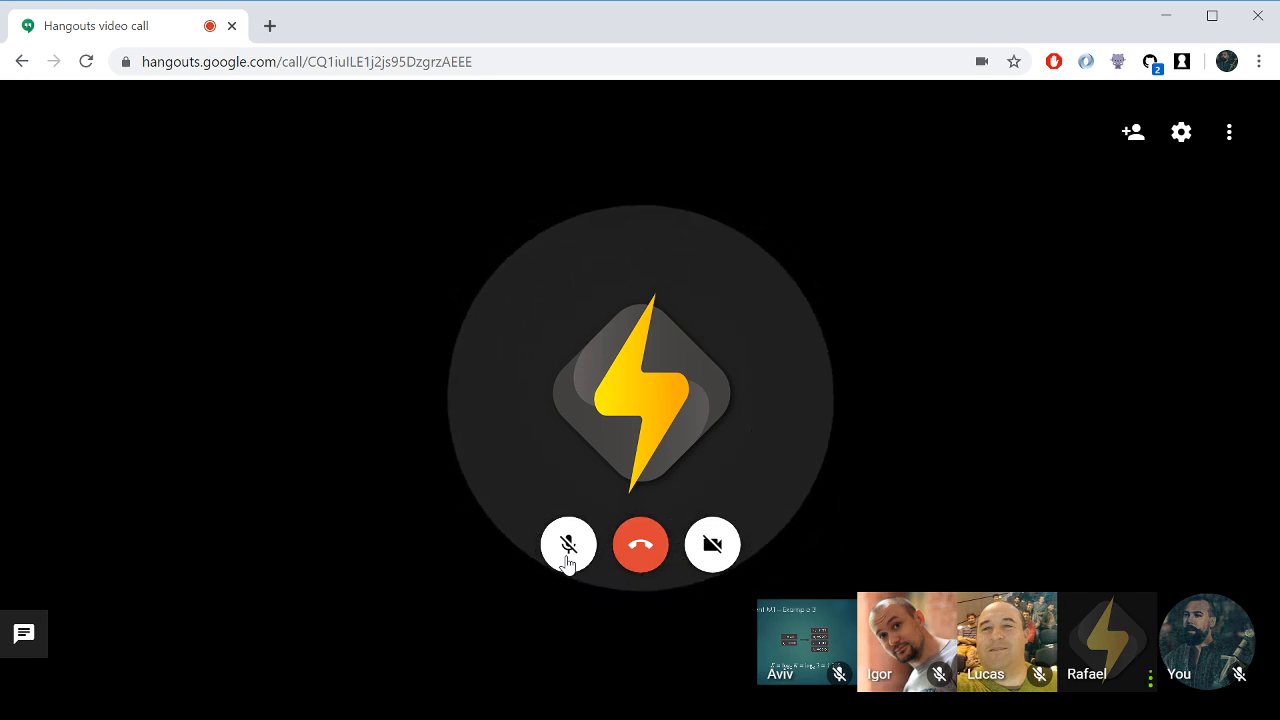
pyautogui.click(568, 544)
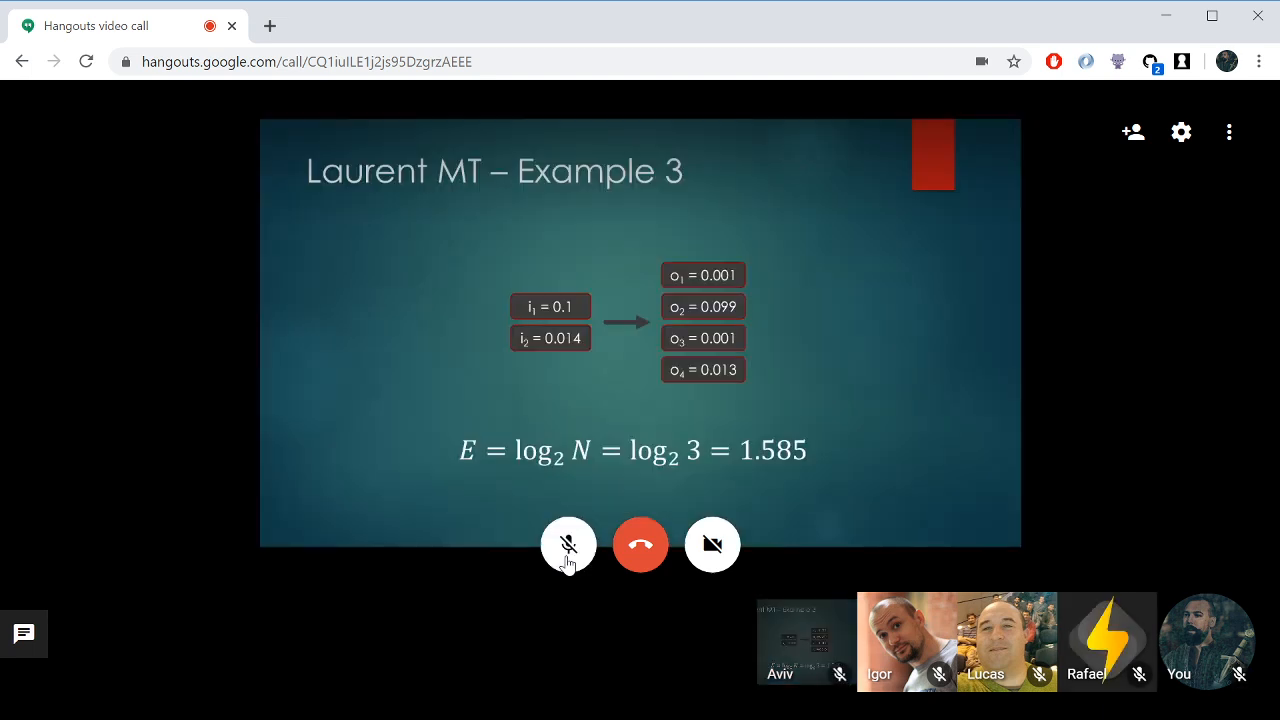
pyautogui.click(568, 544)
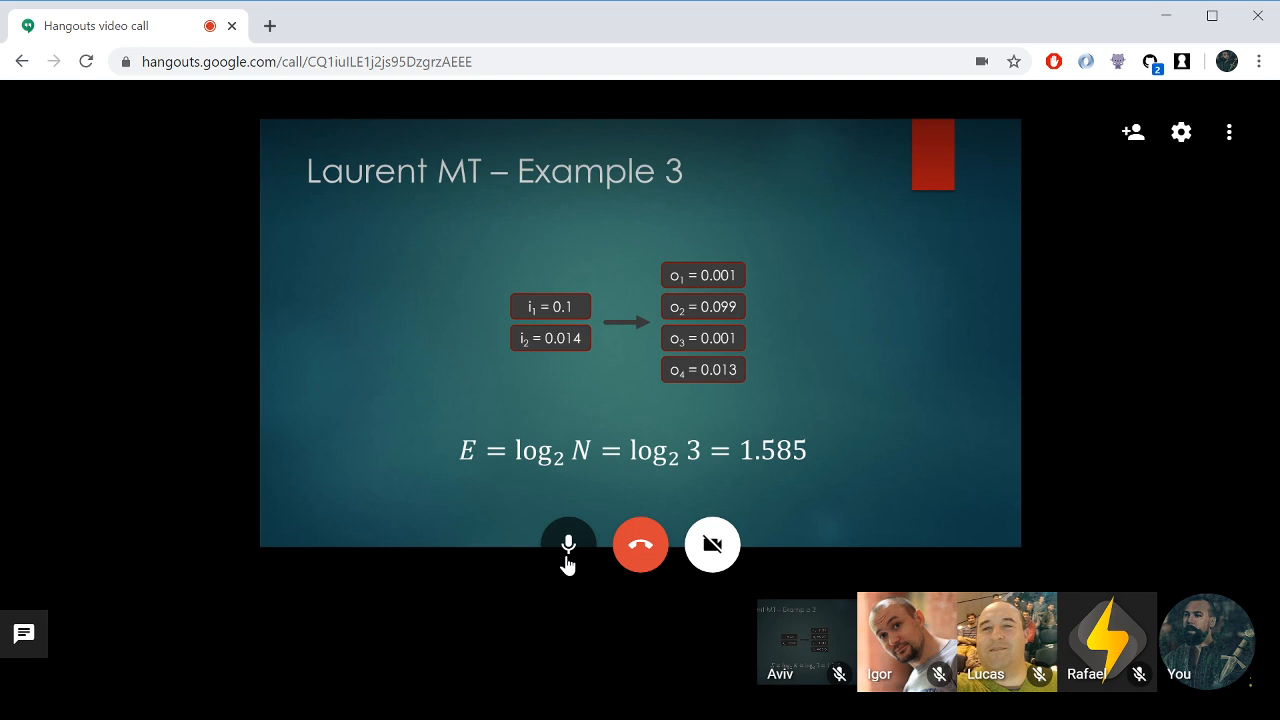
pyautogui.click(568, 544)
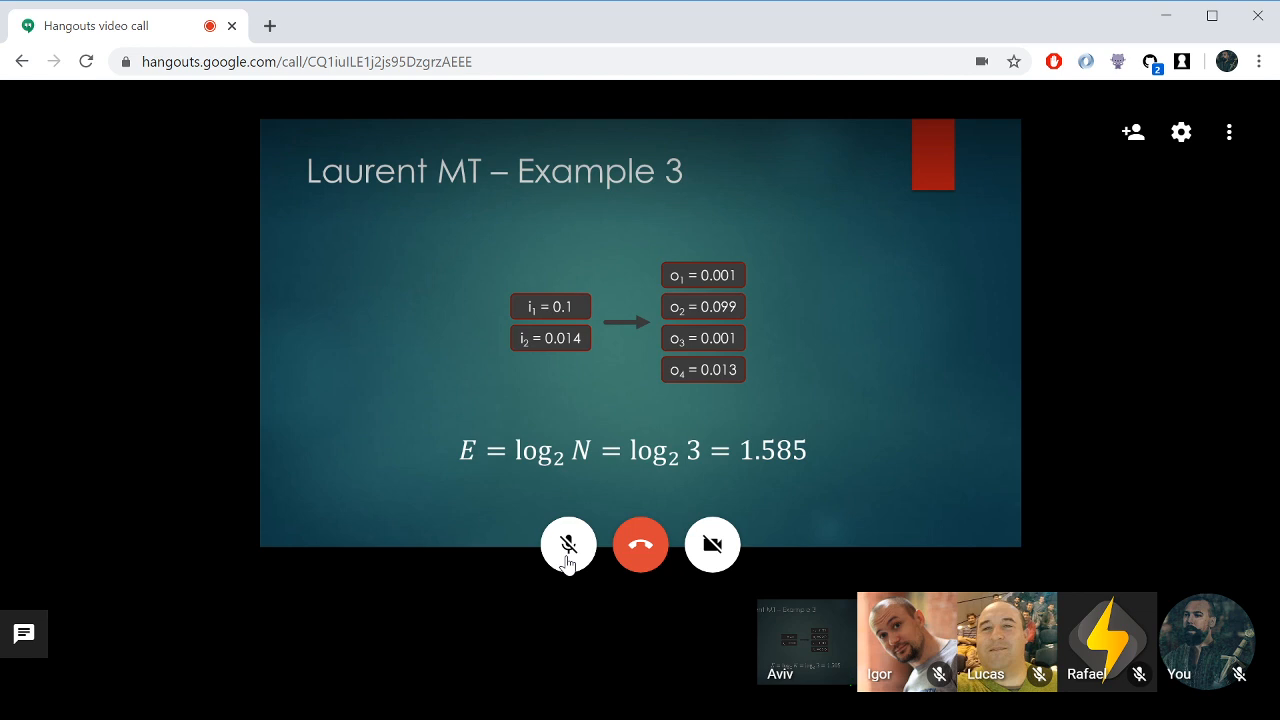
# - Unmute to speak about the CoinJoin slides, then mute the microphone again
pyautogui.click(568, 544)
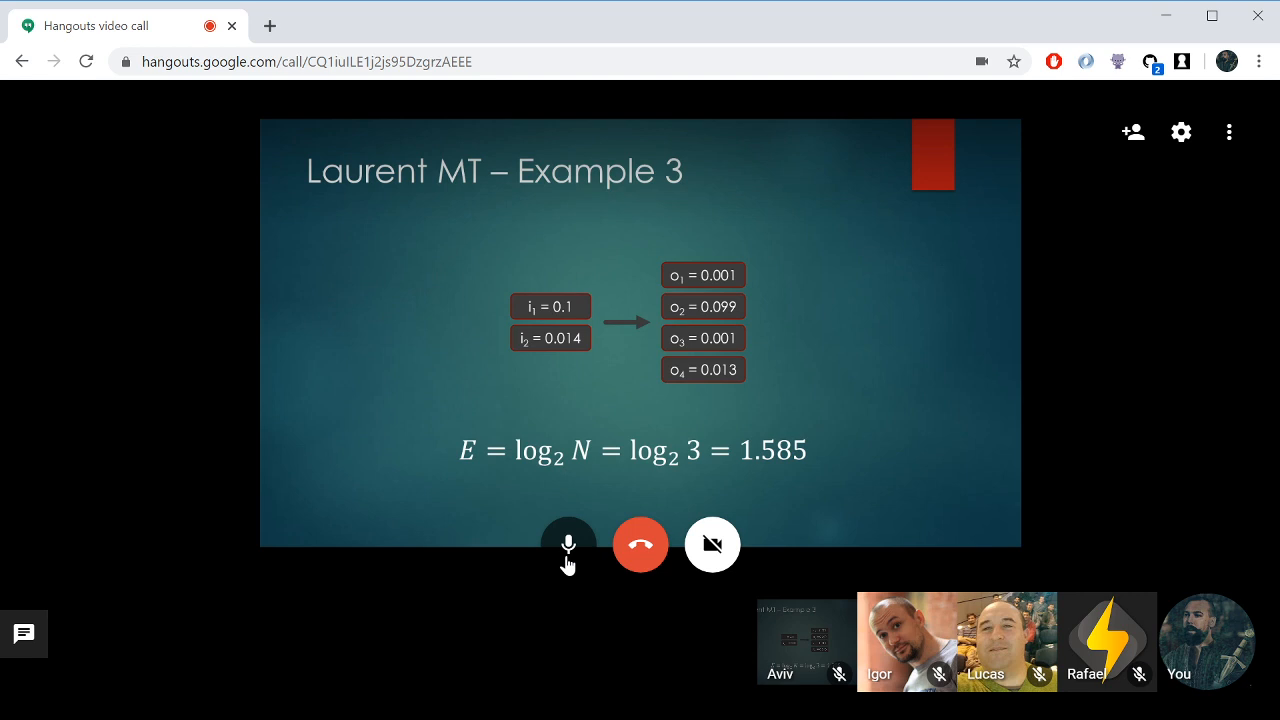
pyautogui.click(568, 544)
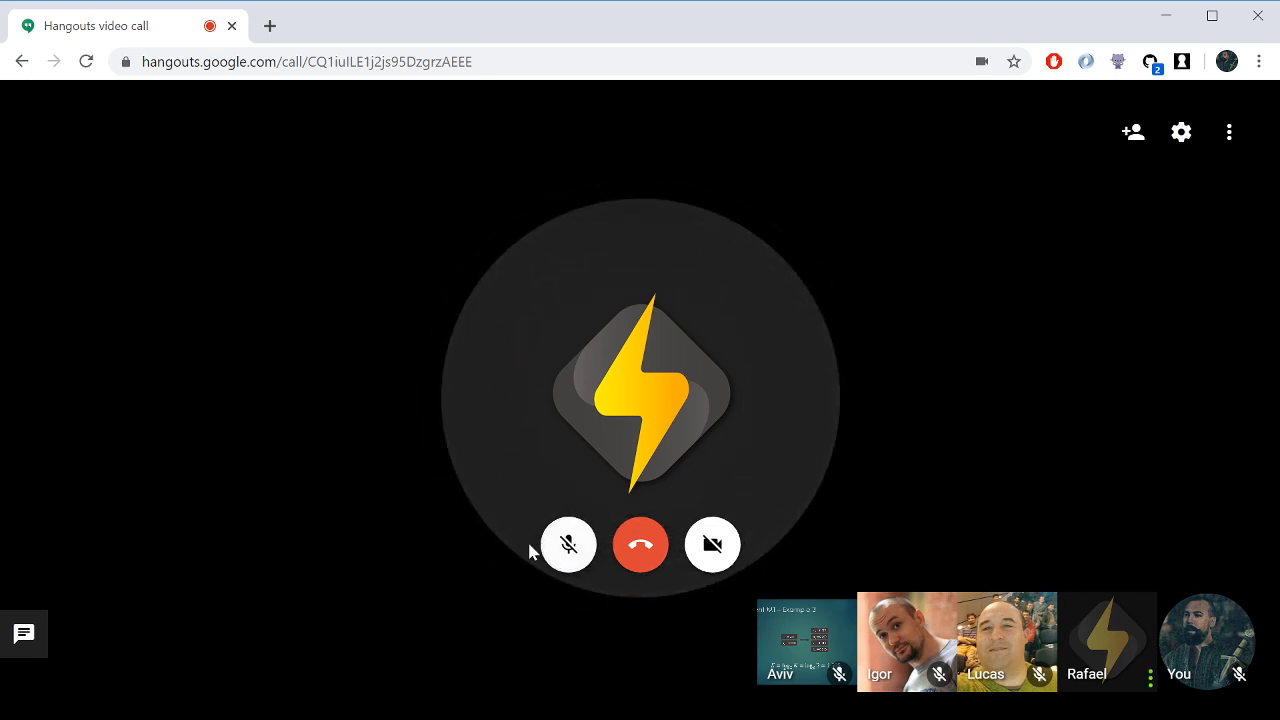
# - Toggle the microphone a few times during the discussion, ending unmuted to speak
pyautogui.click(568, 544)
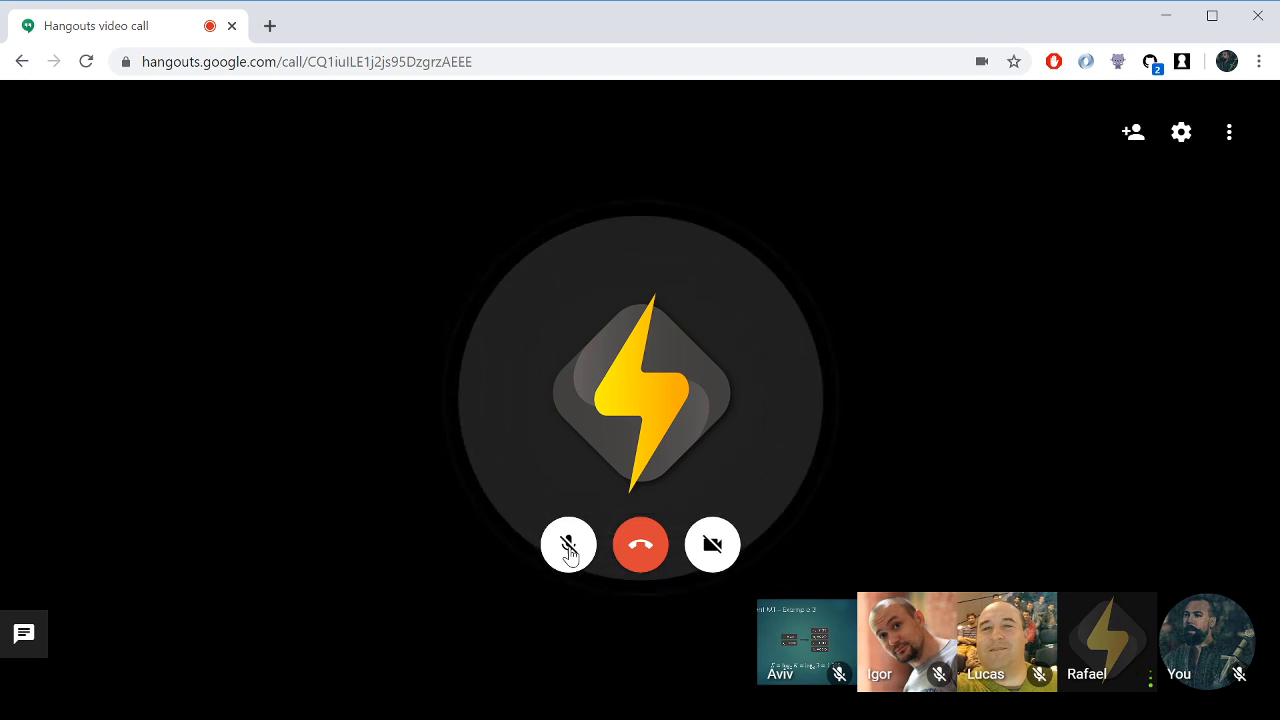
pyautogui.click(568, 544)
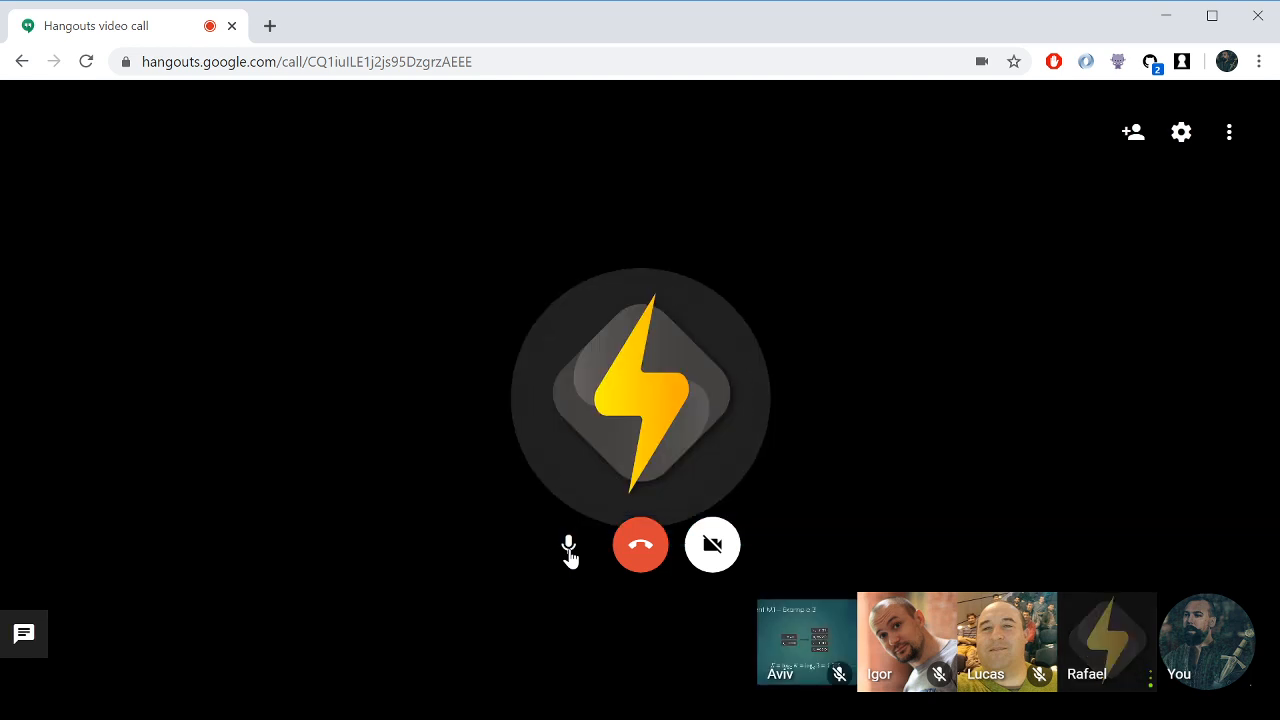
pyautogui.click(568, 544)
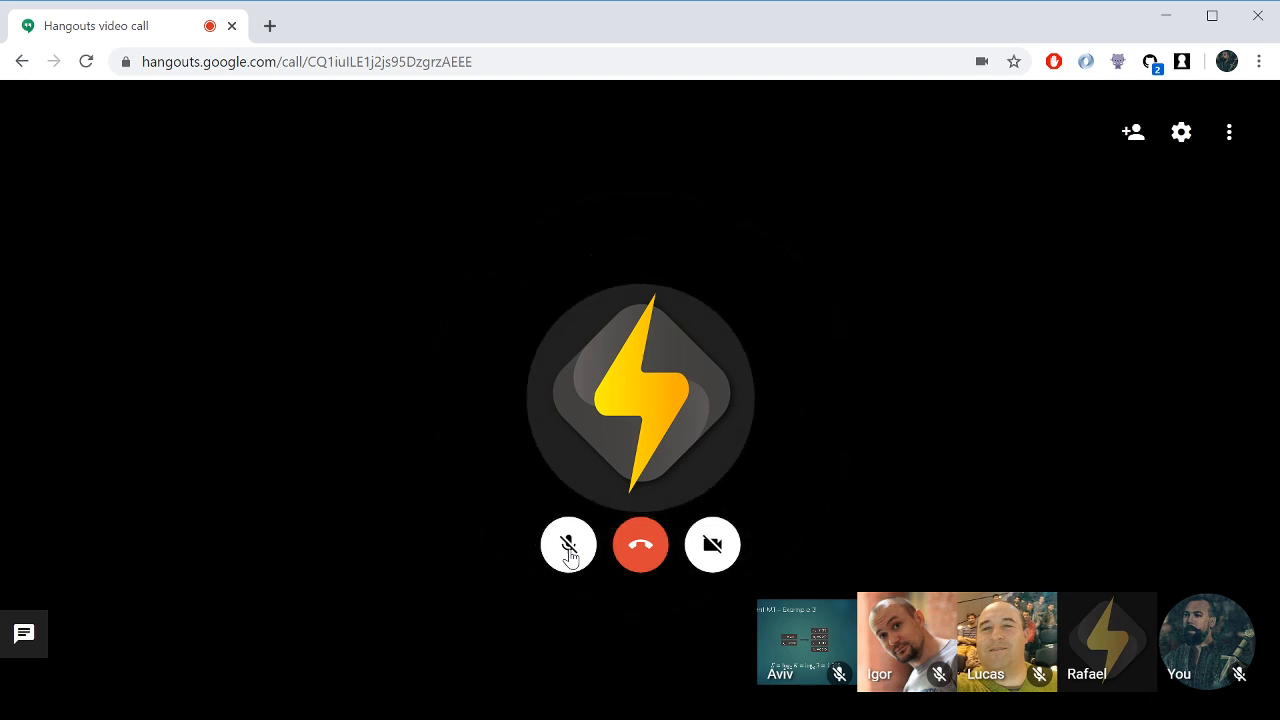
pyautogui.click(568, 544)
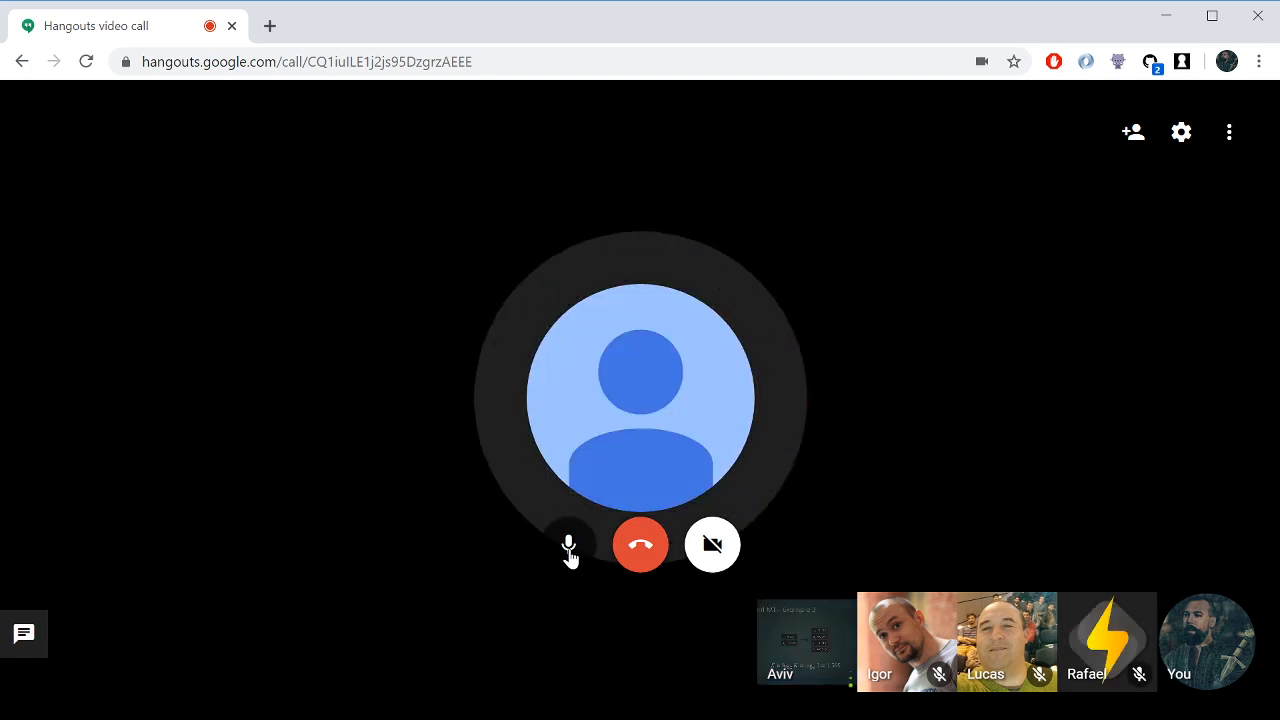
pyautogui.click(568, 544)
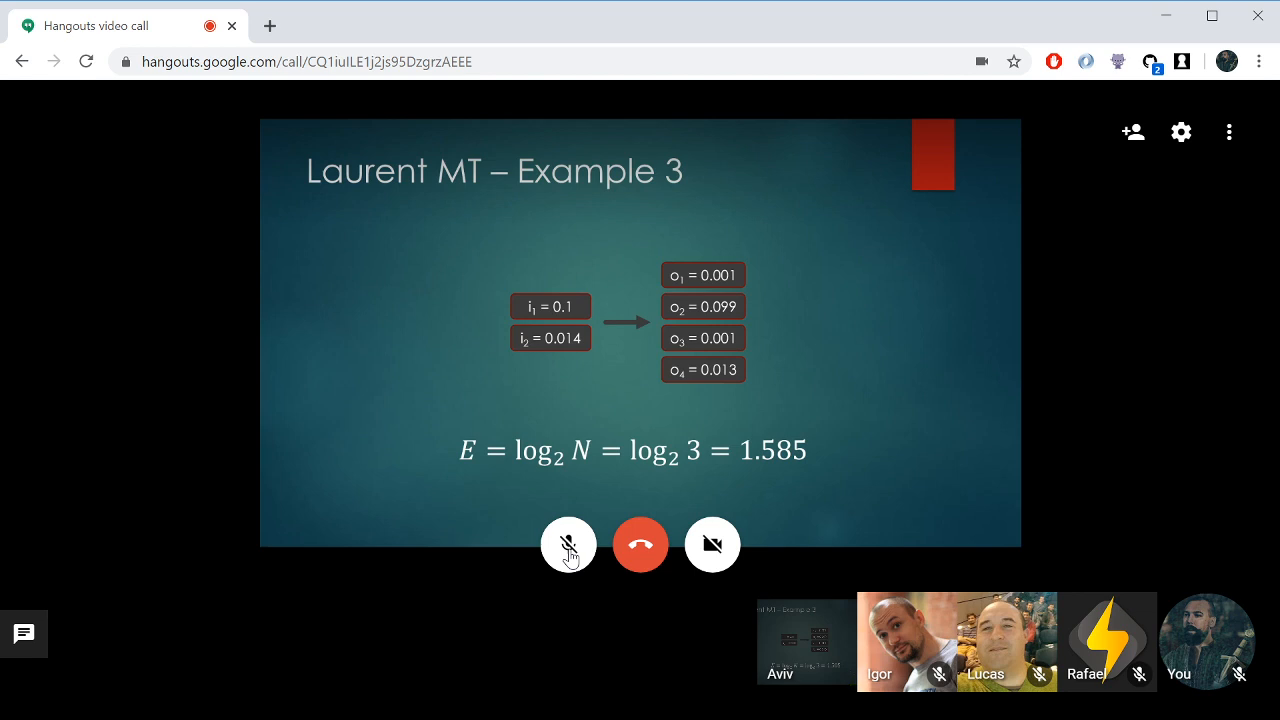
# - Toggle mute while the Laurent MT – Example 3 slide is shared, leaving the microphone on
pyautogui.click(568, 544)
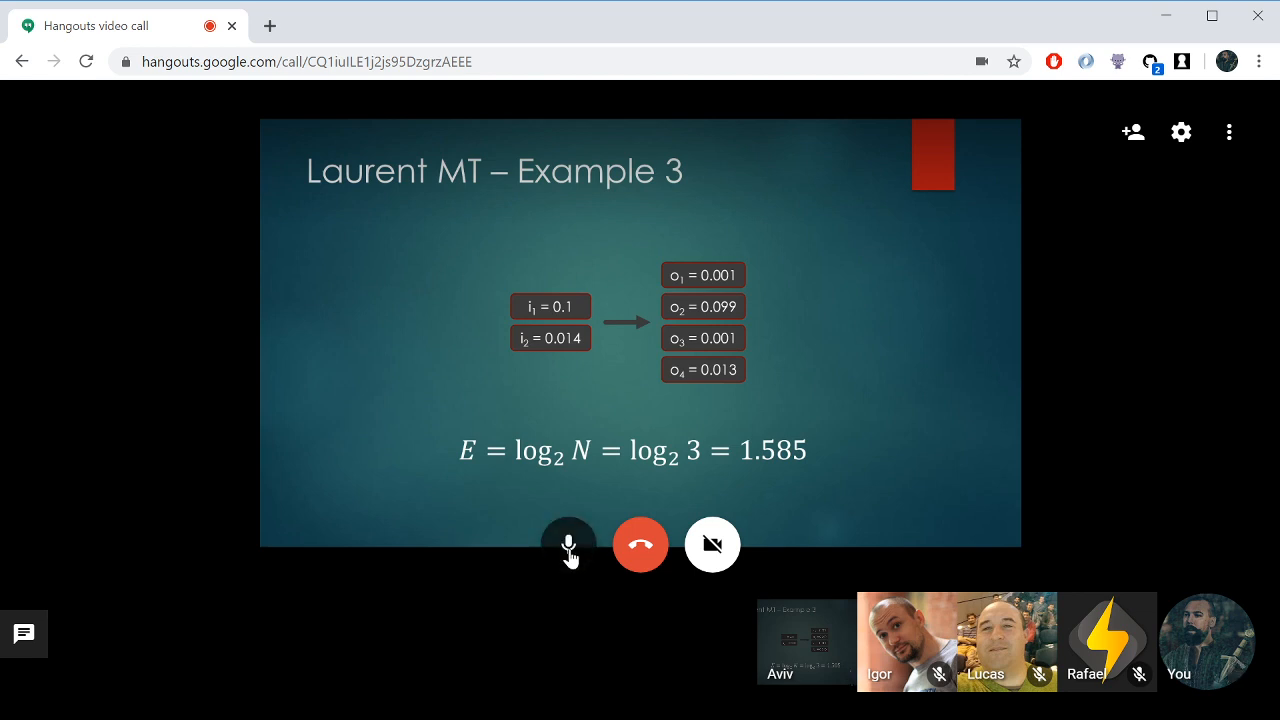
pyautogui.click(568, 544)
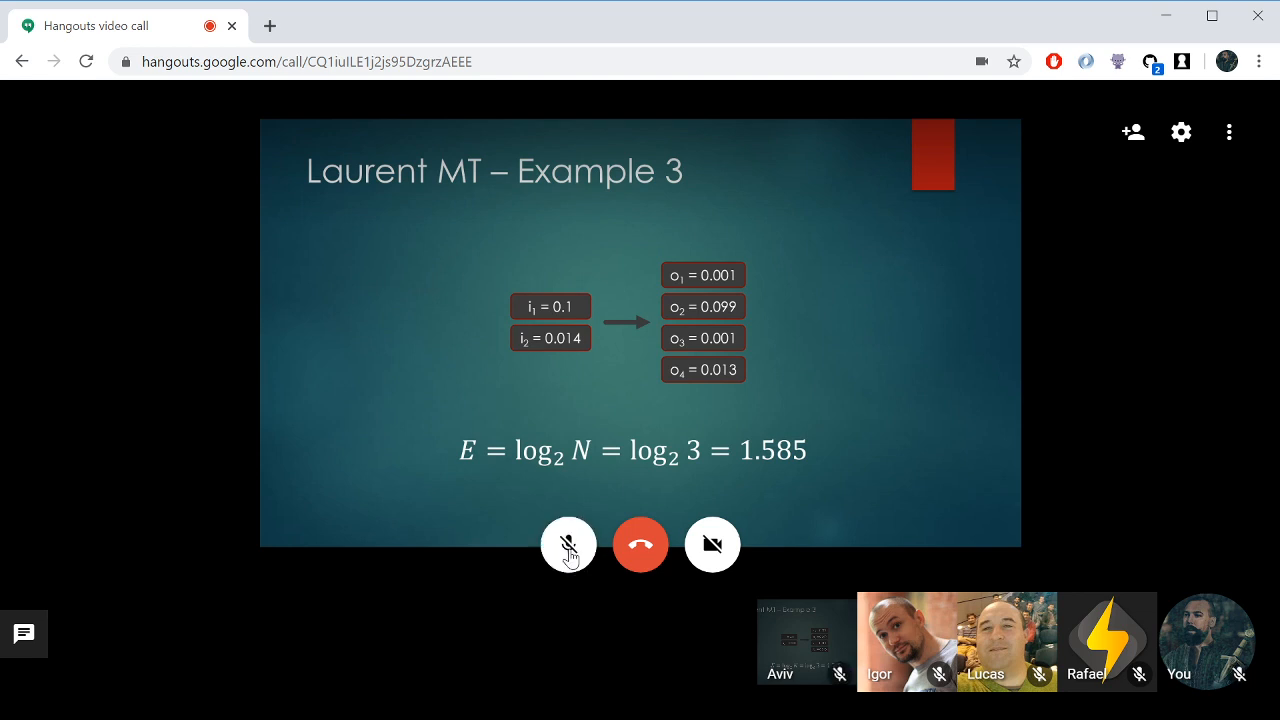
pyautogui.click(568, 544)
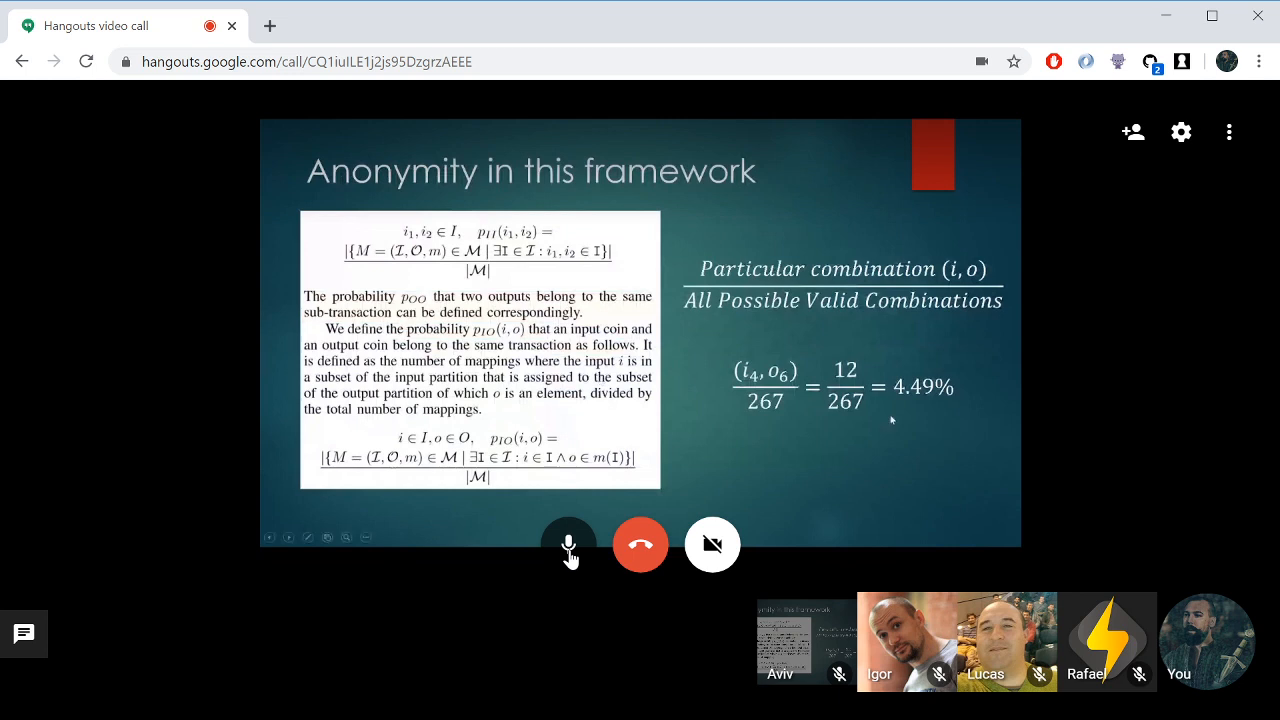
pyautogui.moveTo(912, 454)
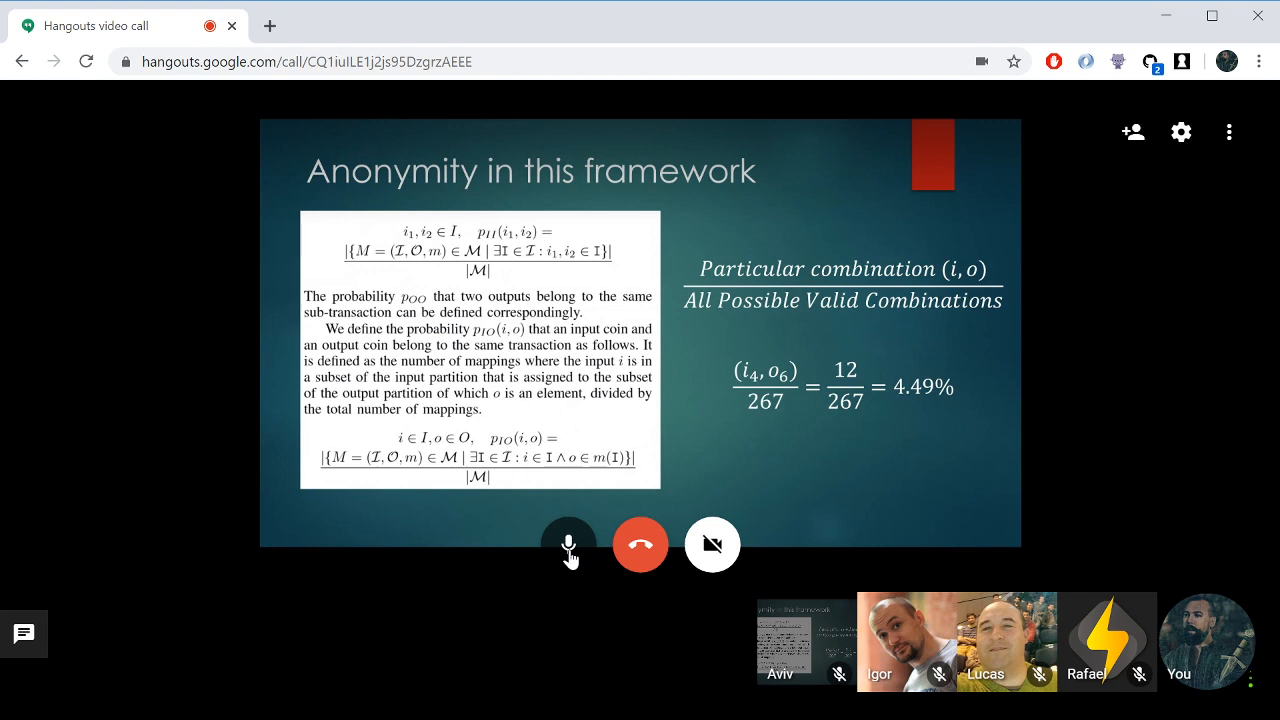
pyautogui.click(568, 544)
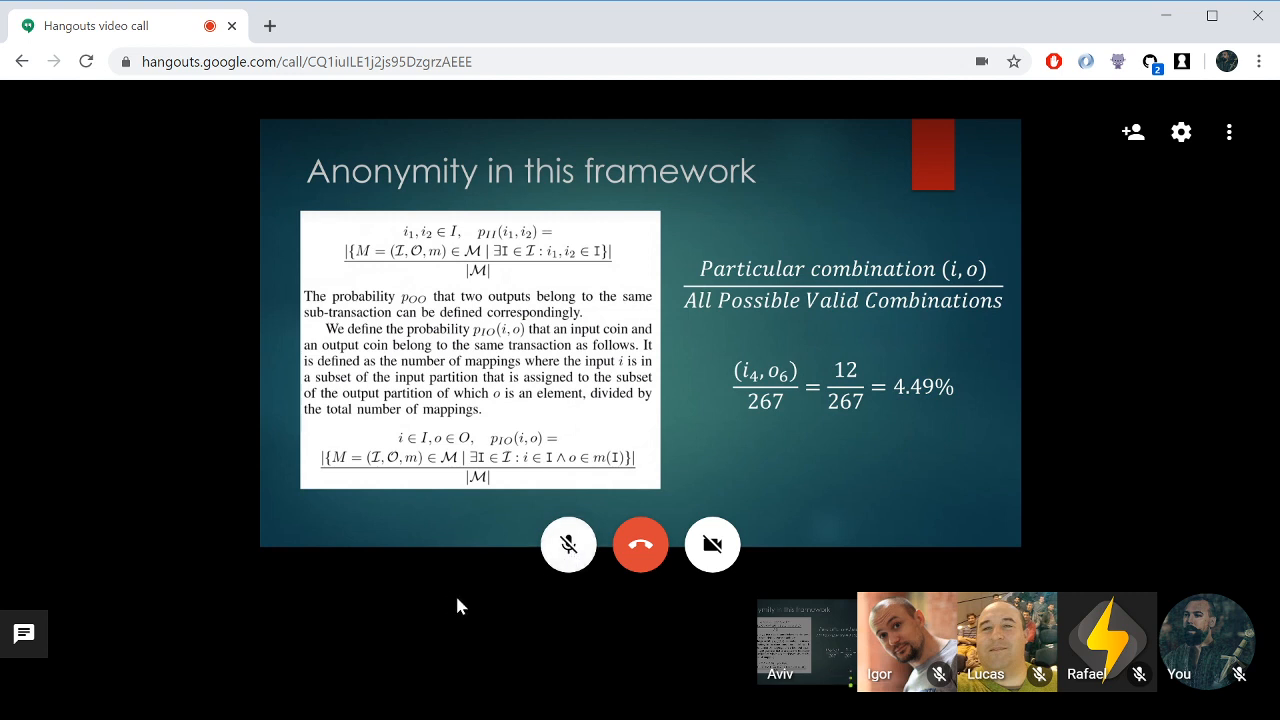
pyautogui.moveTo(568, 544)
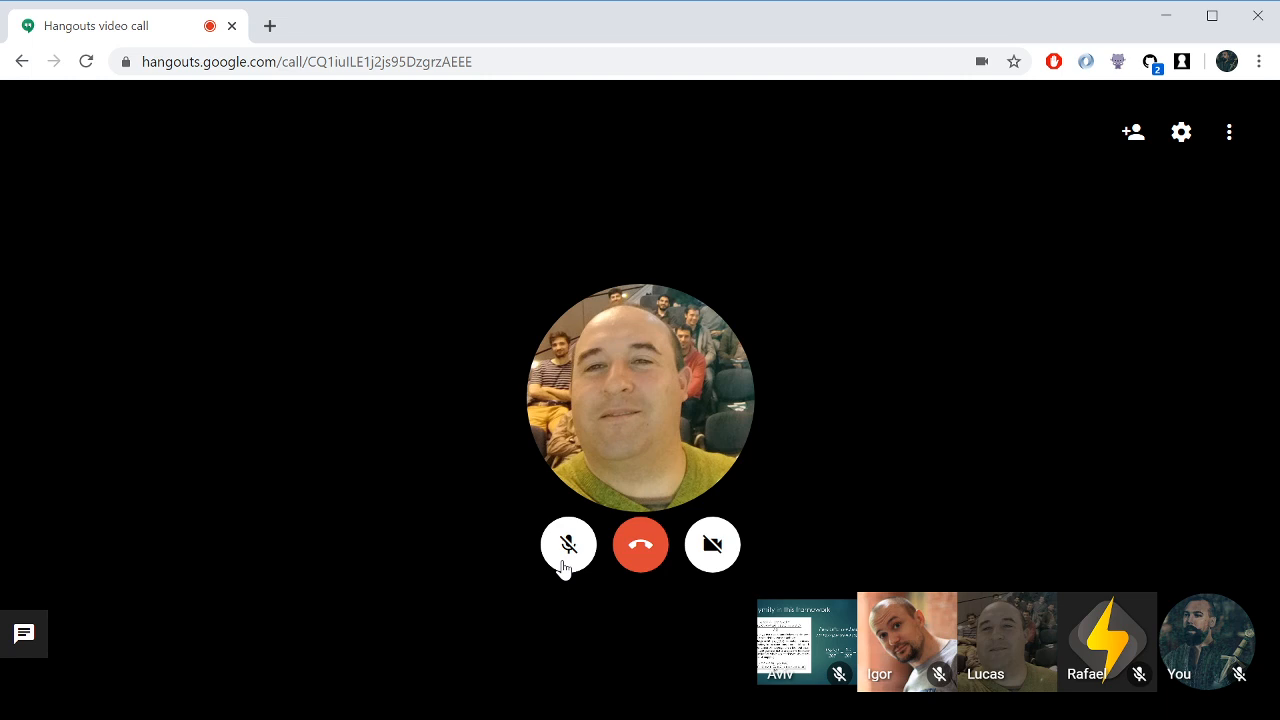
# - Unmute for a short comment on the Anonymity in this framework slide, then mute again
pyautogui.click(568, 544)
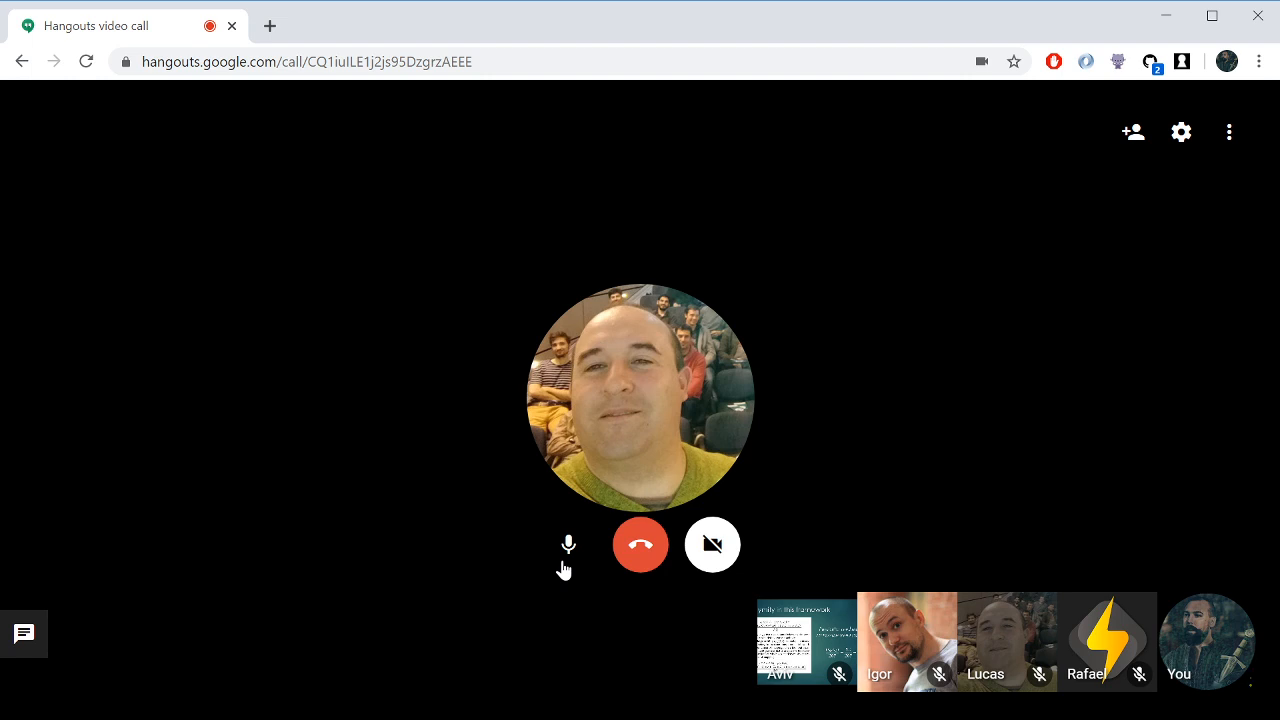
pyautogui.moveTo(568, 556)
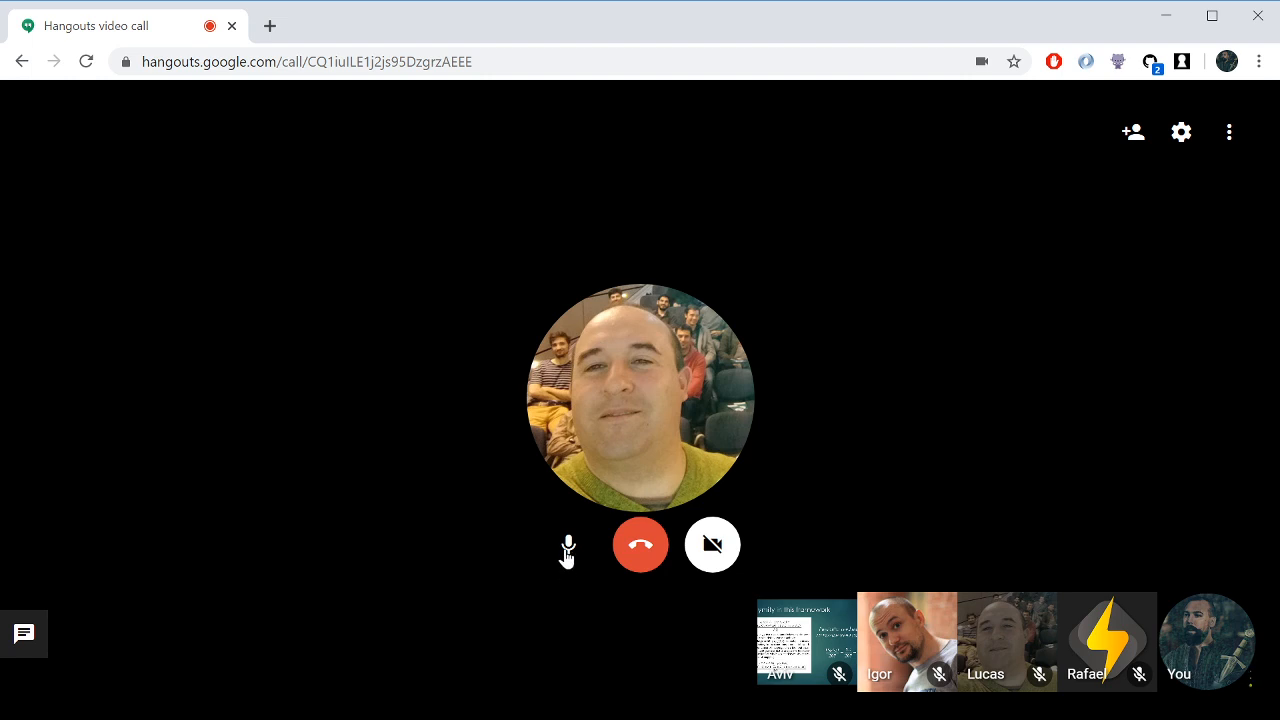
pyautogui.click(568, 544)
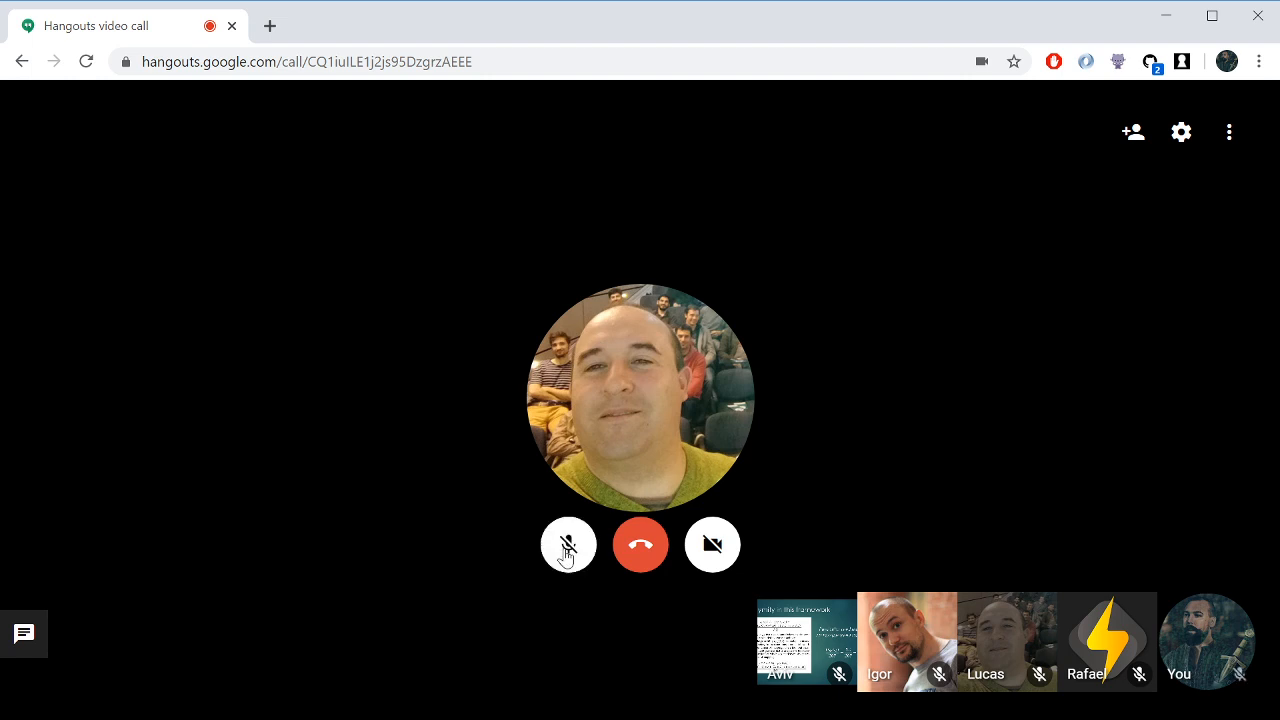
pyautogui.click(712, 544)
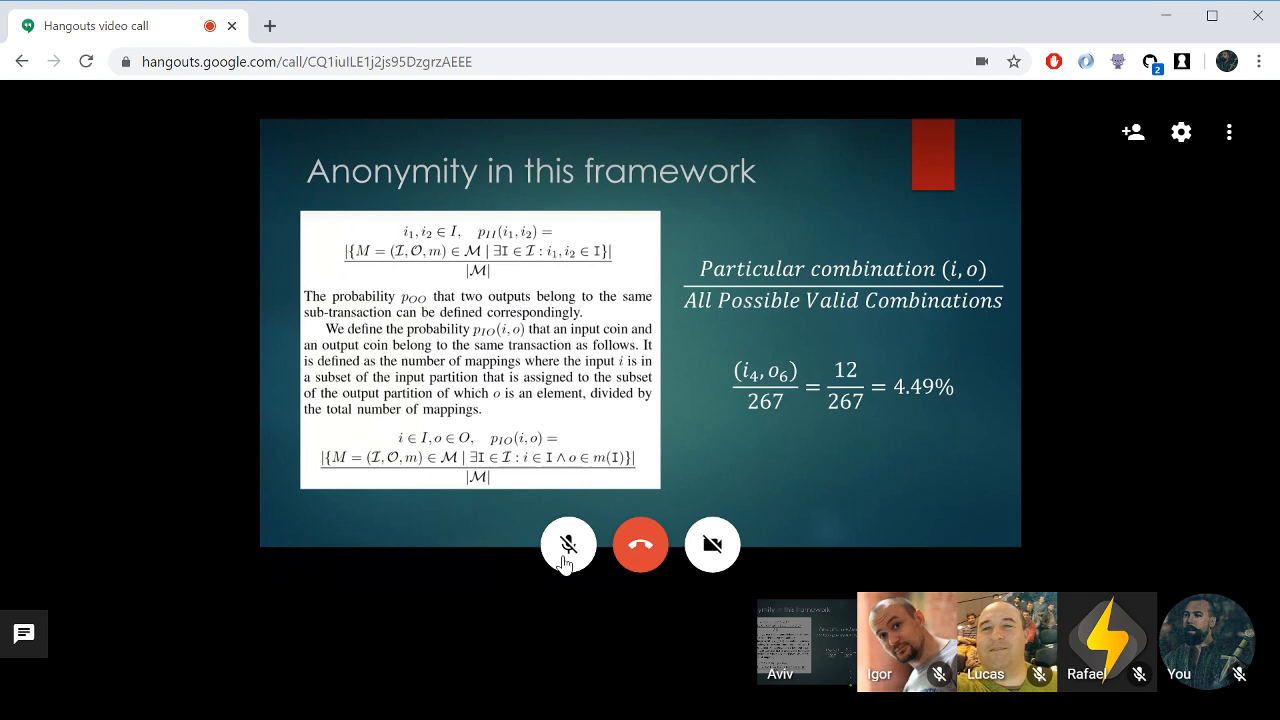
# - Speak up during the Anonymity in this framework discussion, toggling the microphone as needed
pyautogui.click(568, 544)
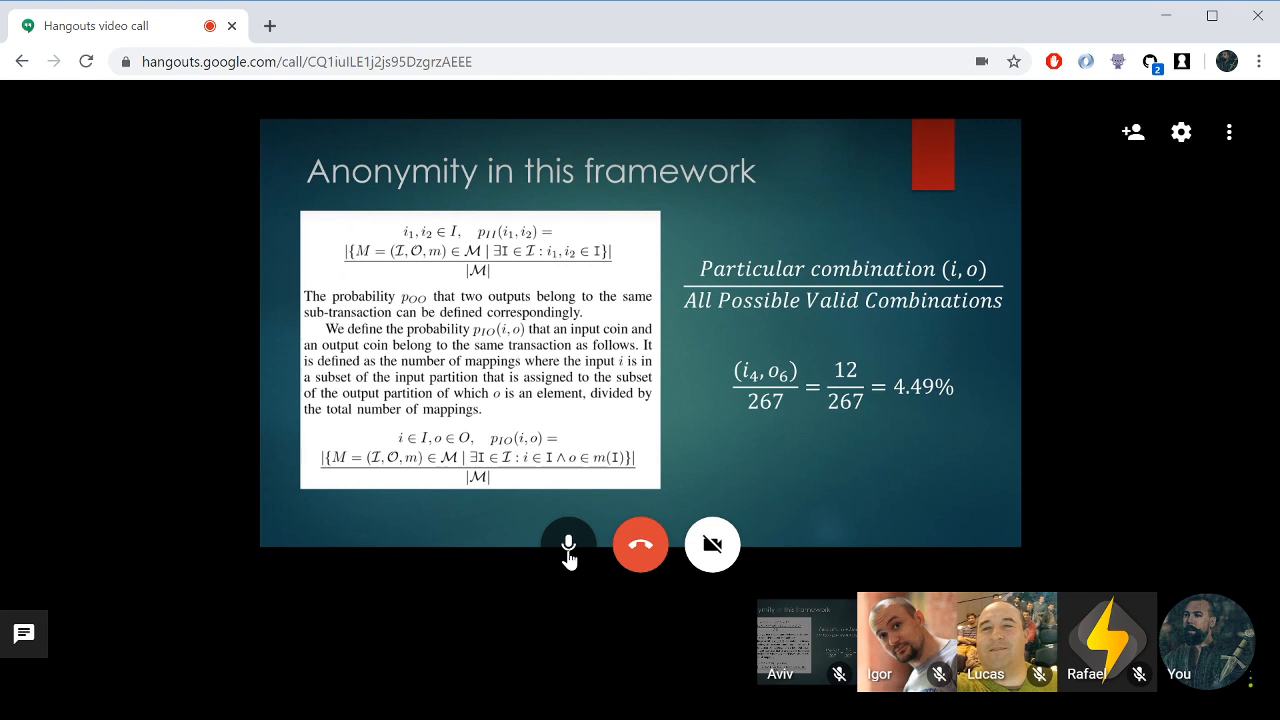
pyautogui.click(568, 544)
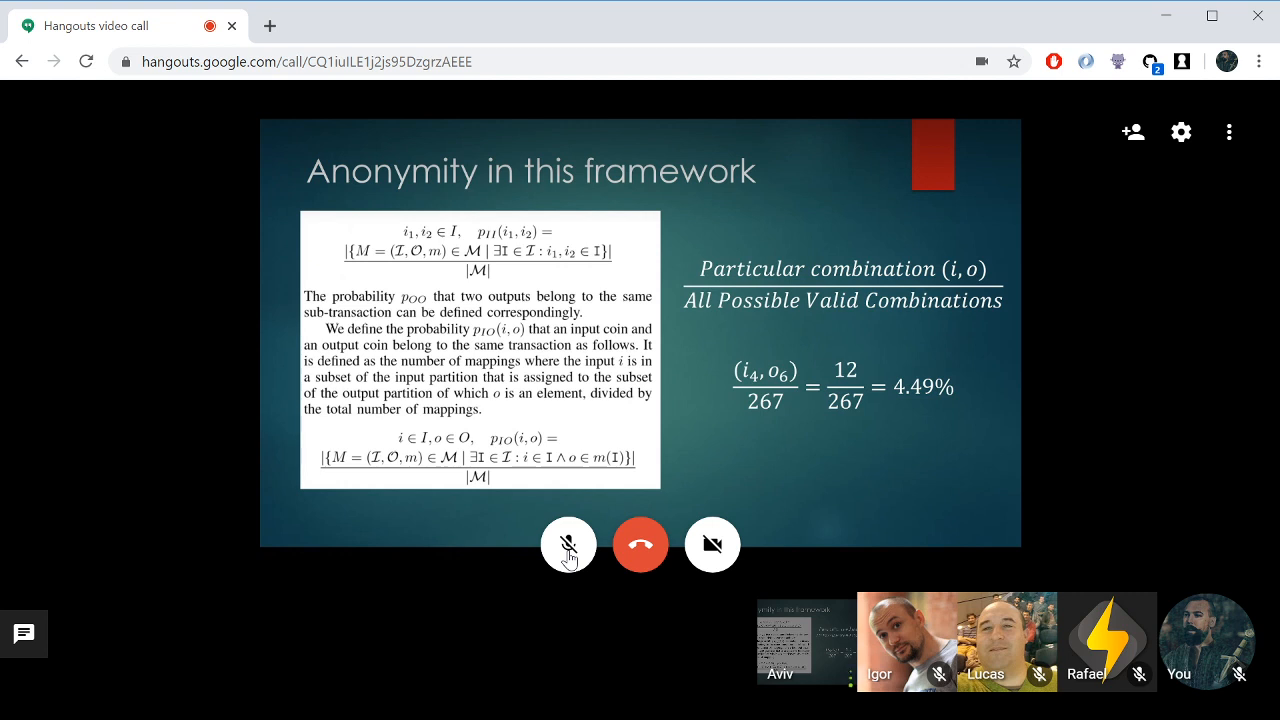
pyautogui.click(568, 544)
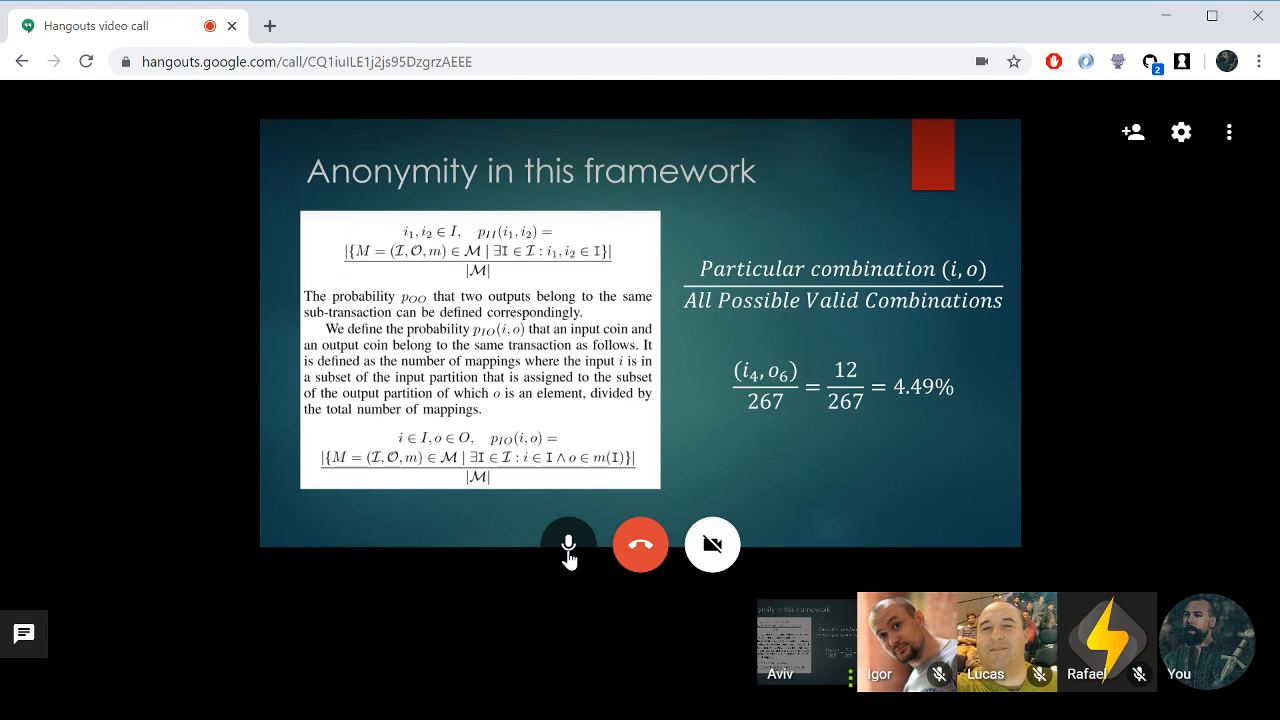
# - Mute after speaking, unmute for one more remark, and end with the microphone muted
pyautogui.click(568, 544)
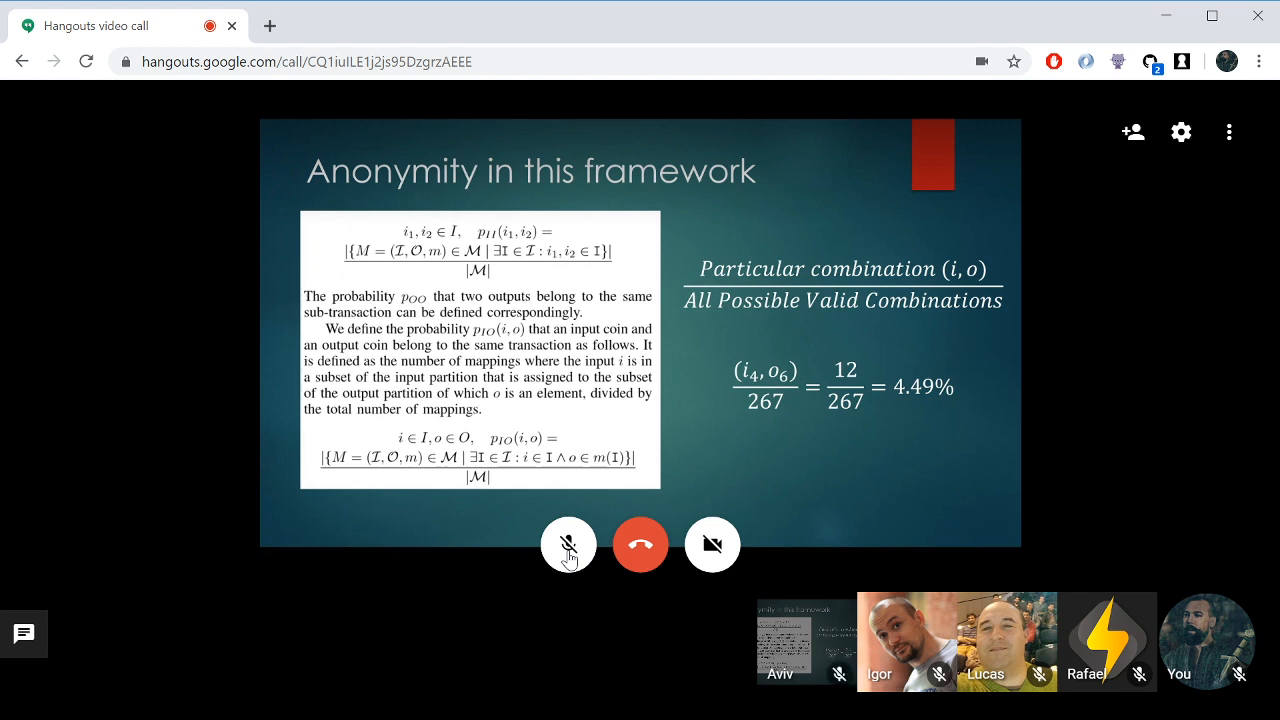
pyautogui.click(568, 544)
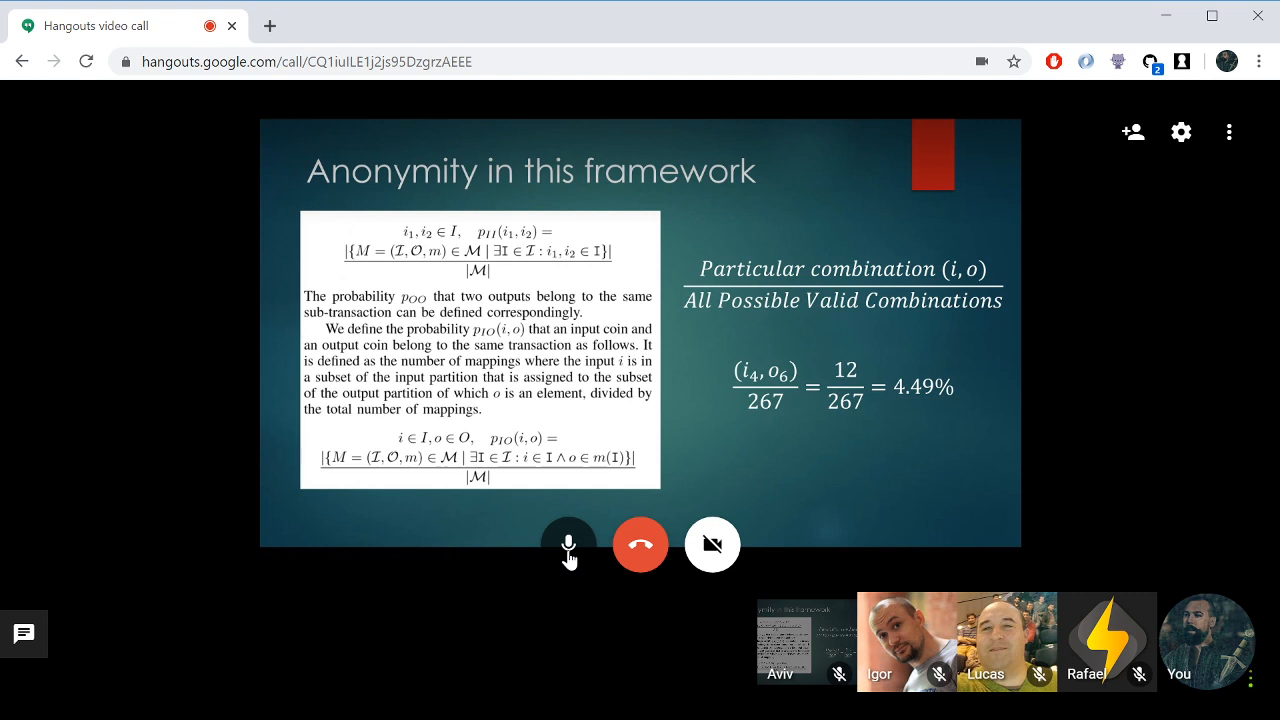
pyautogui.click(568, 544)
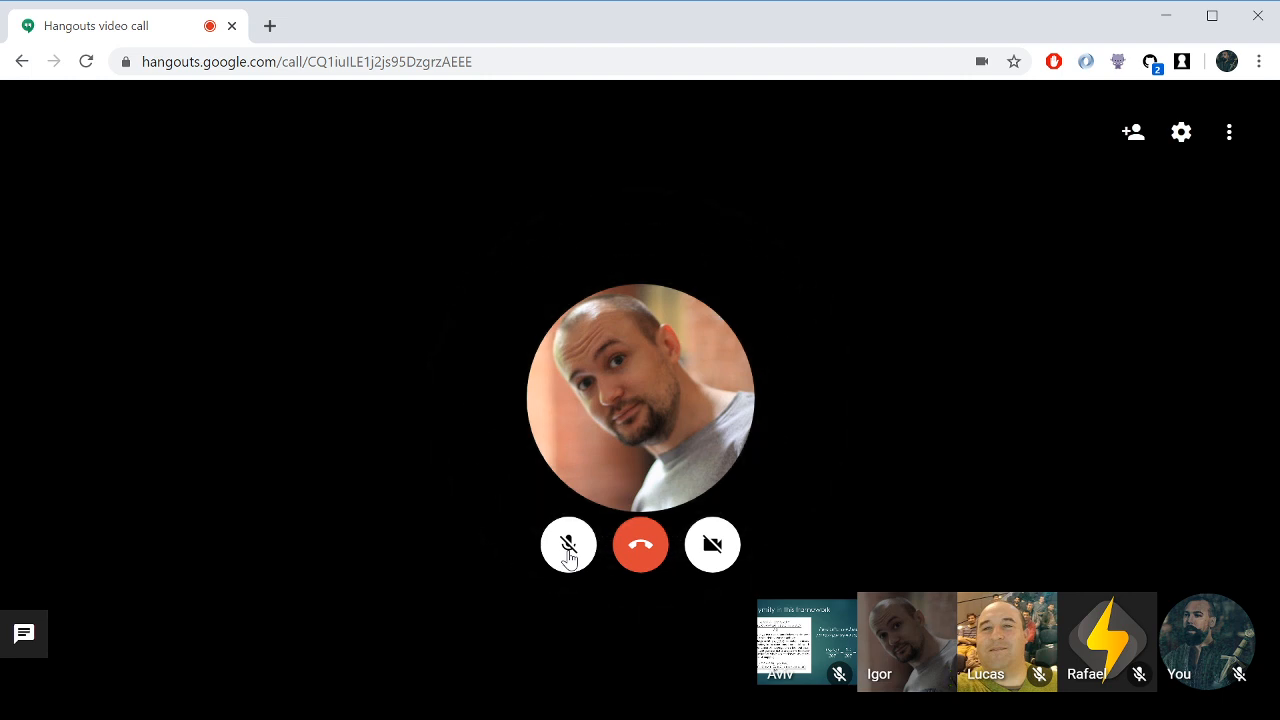
pyautogui.click(568, 544)
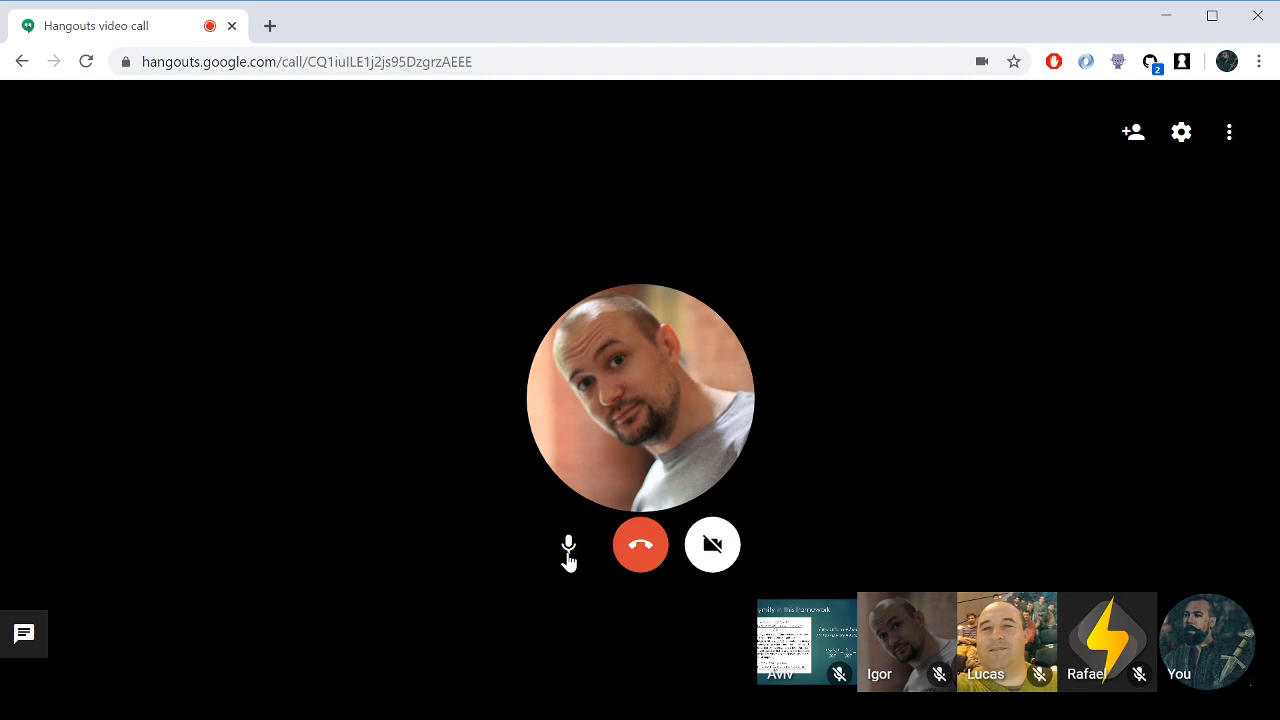
pyautogui.click(568, 544)
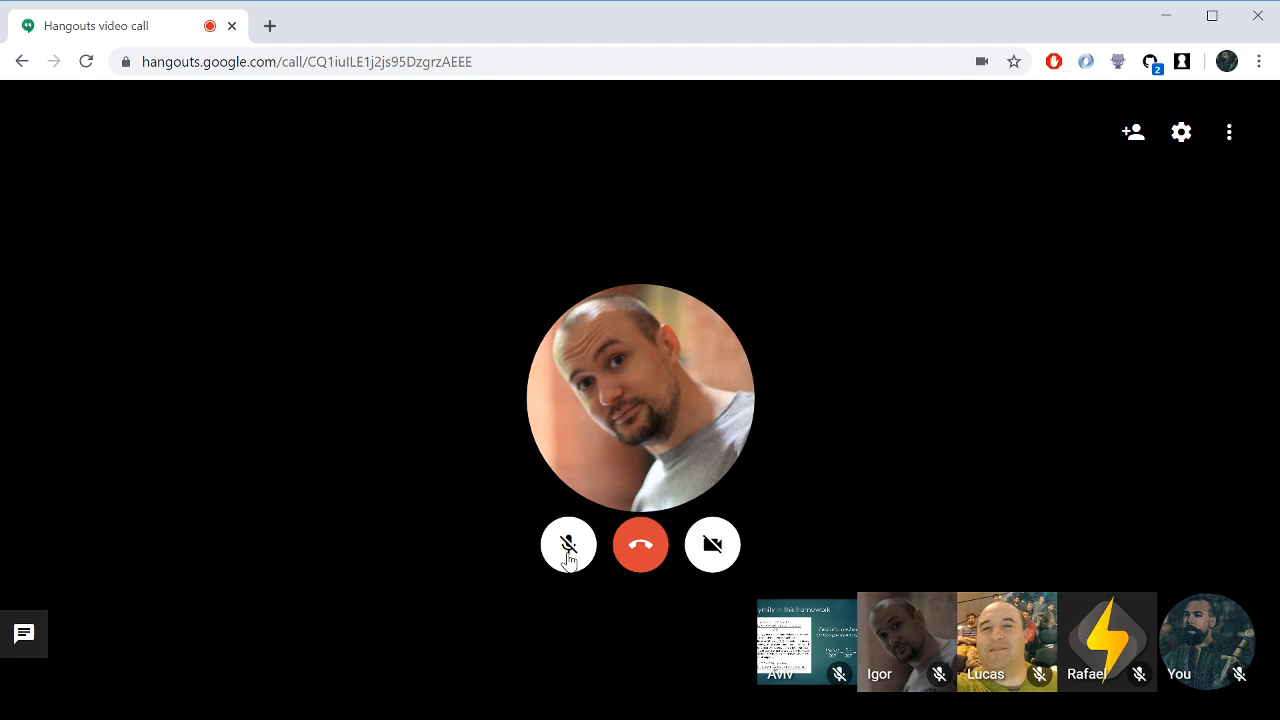
pyautogui.click(568, 544)
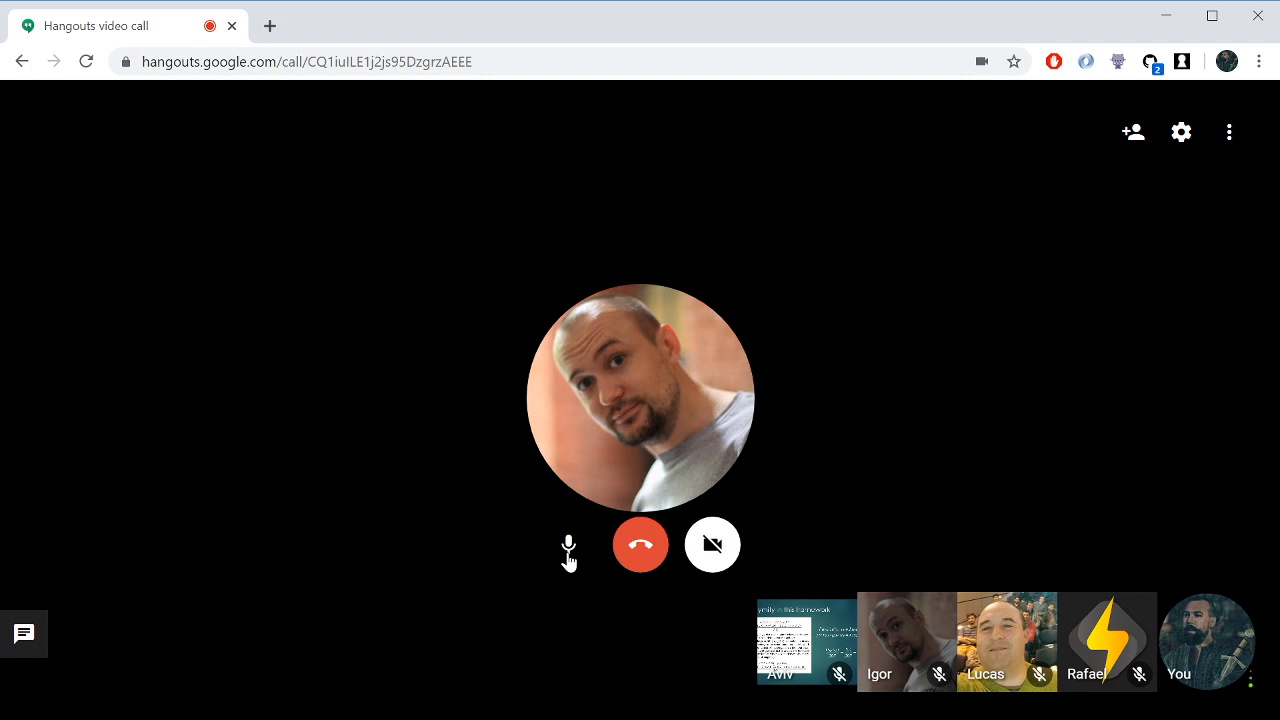
pyautogui.click(568, 544)
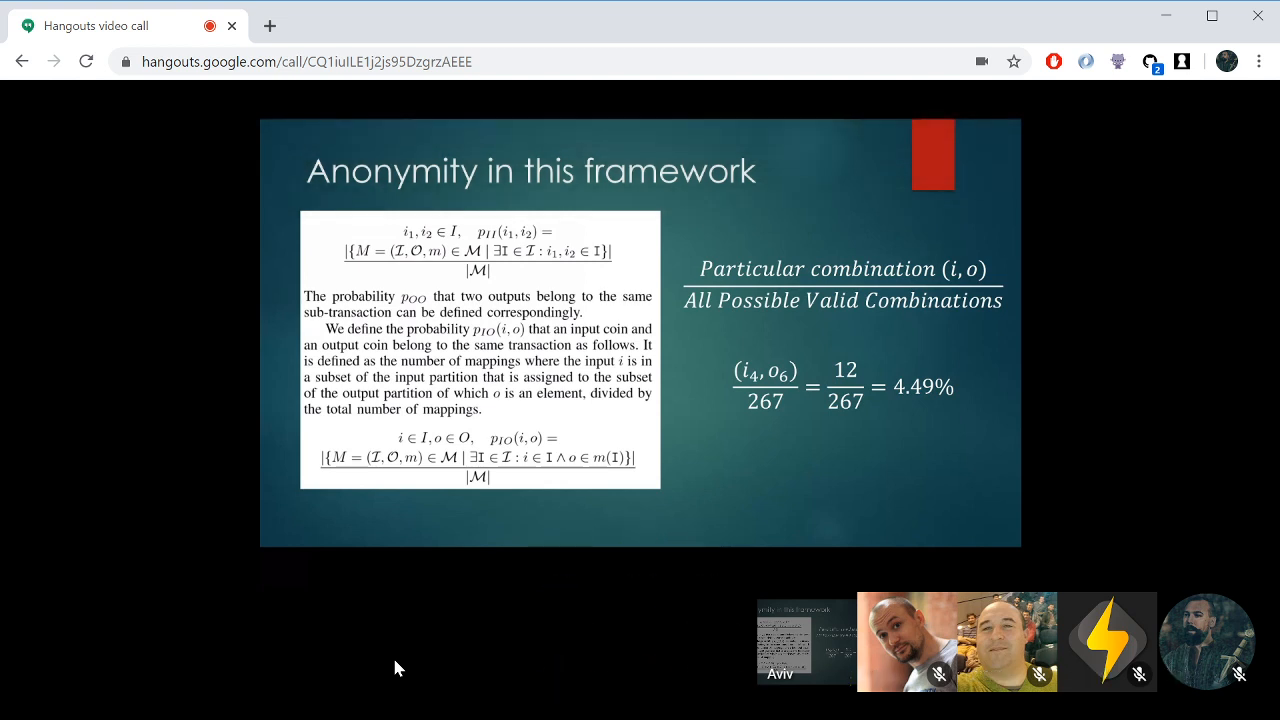
pyautogui.moveTo(580, 394)
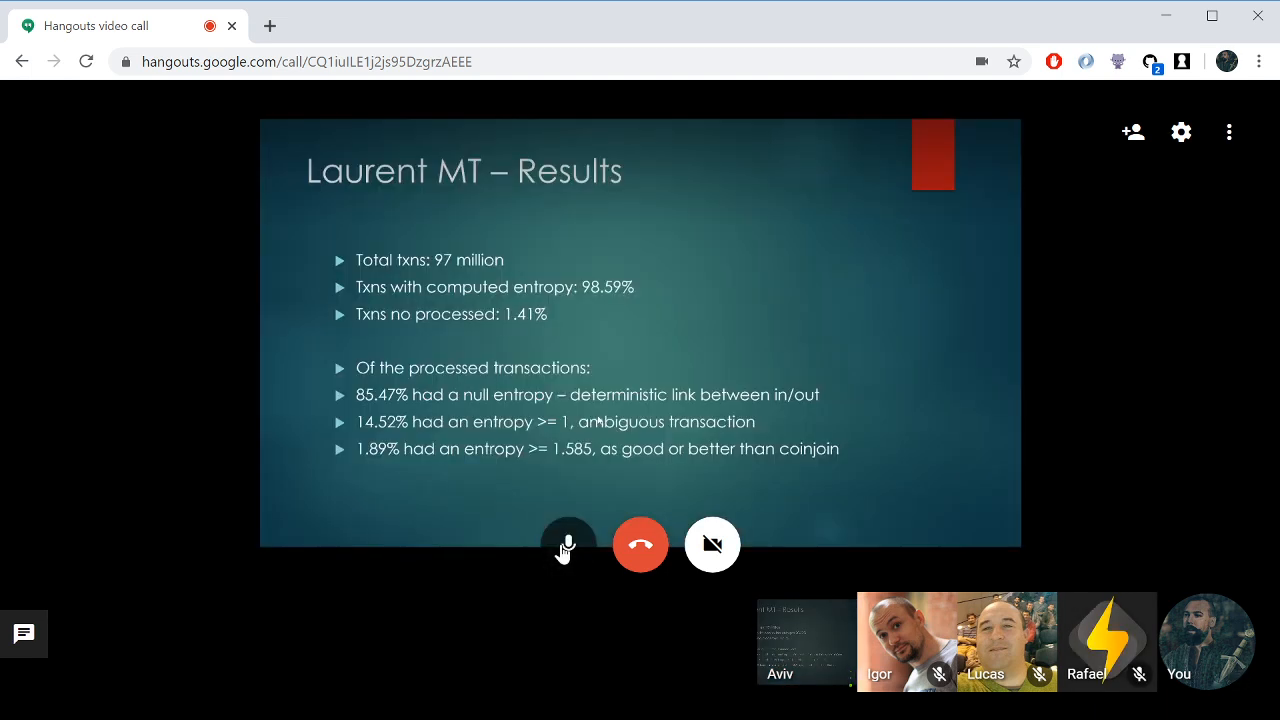
pyautogui.click(568, 544)
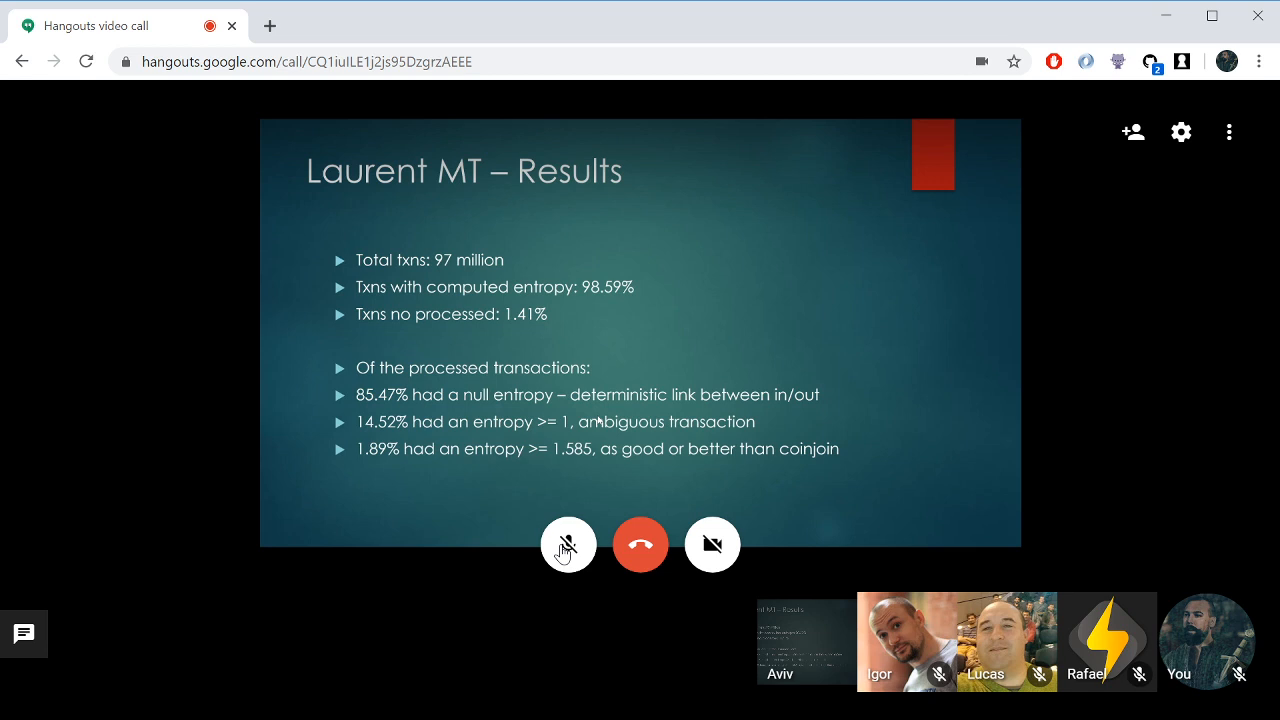
# - Turn the microphone back on to speak while the Laurent MT – Results slide is shared
pyautogui.click(568, 544)
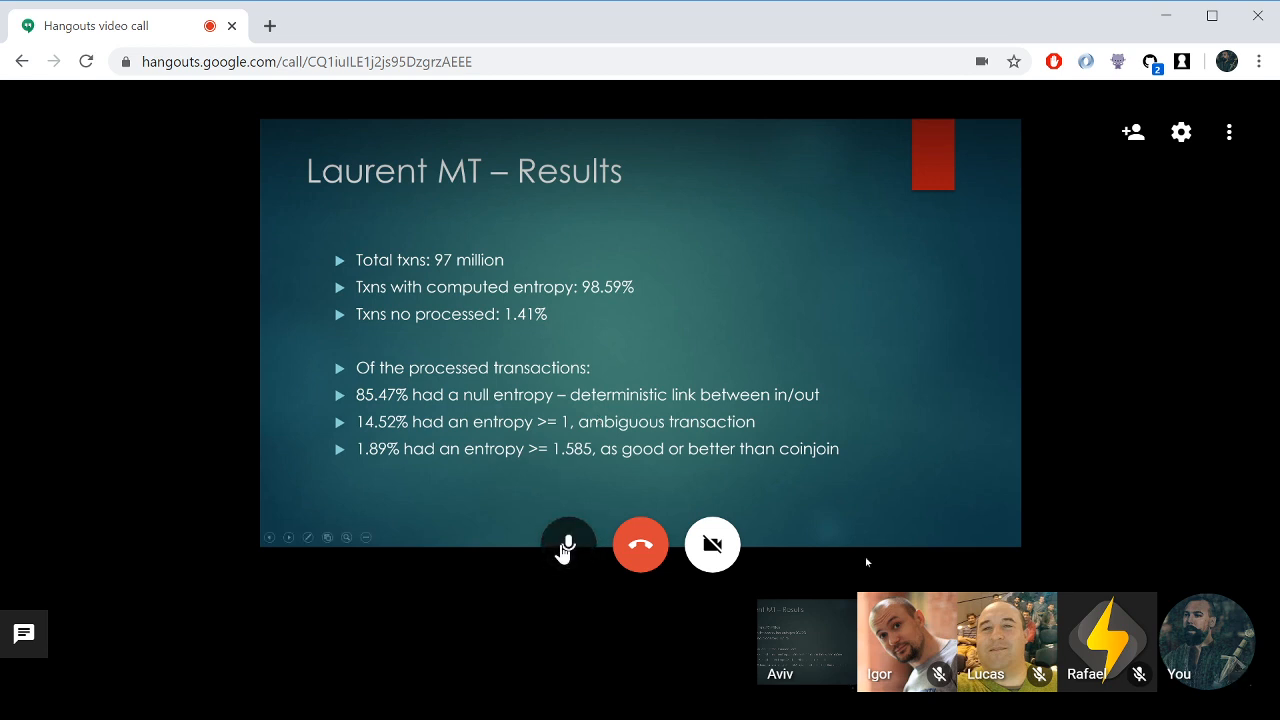
pyautogui.moveTo(636, 476)
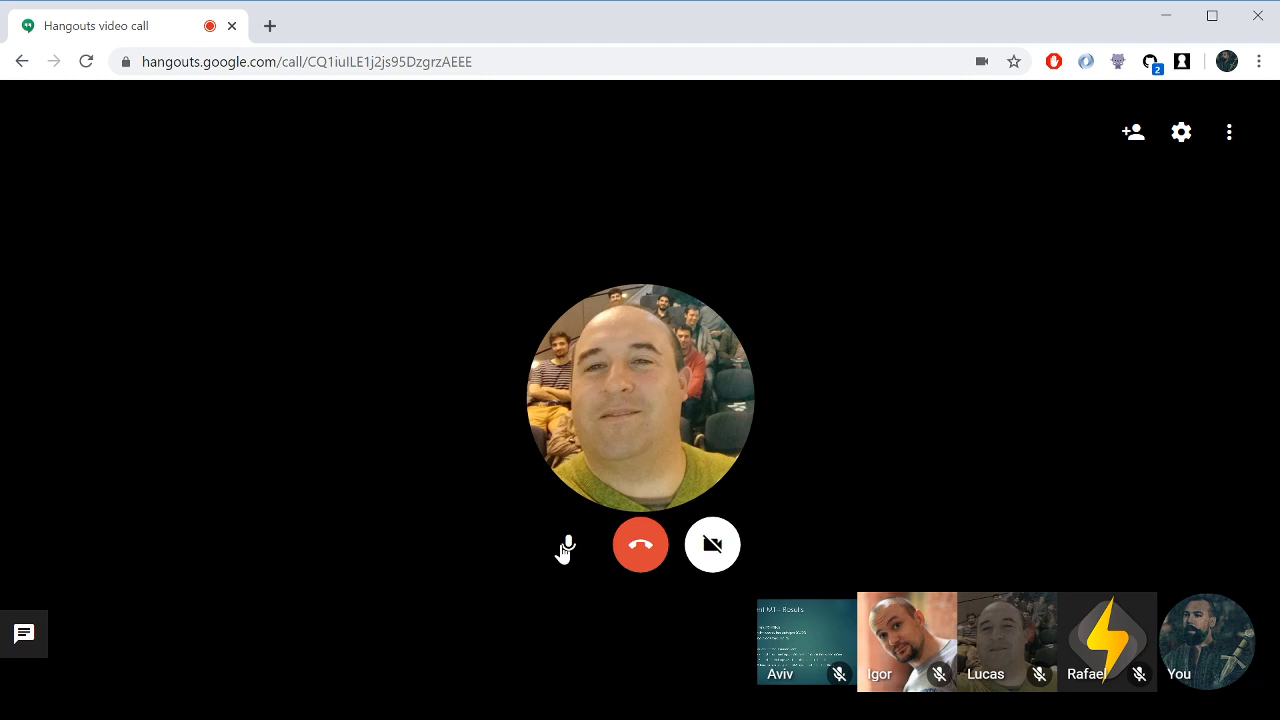
pyautogui.click(568, 544)
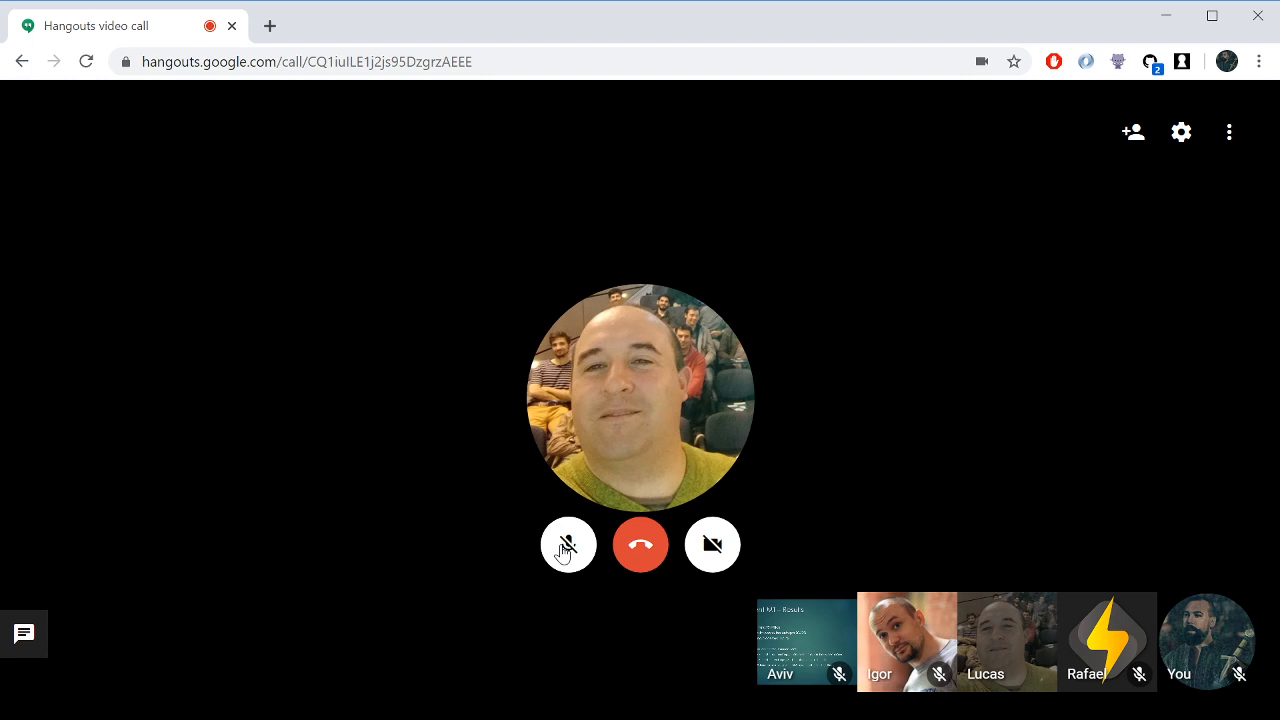
# - Toggle the microphone on to speak four times during the discussion, ending muted
pyautogui.click(568, 544)
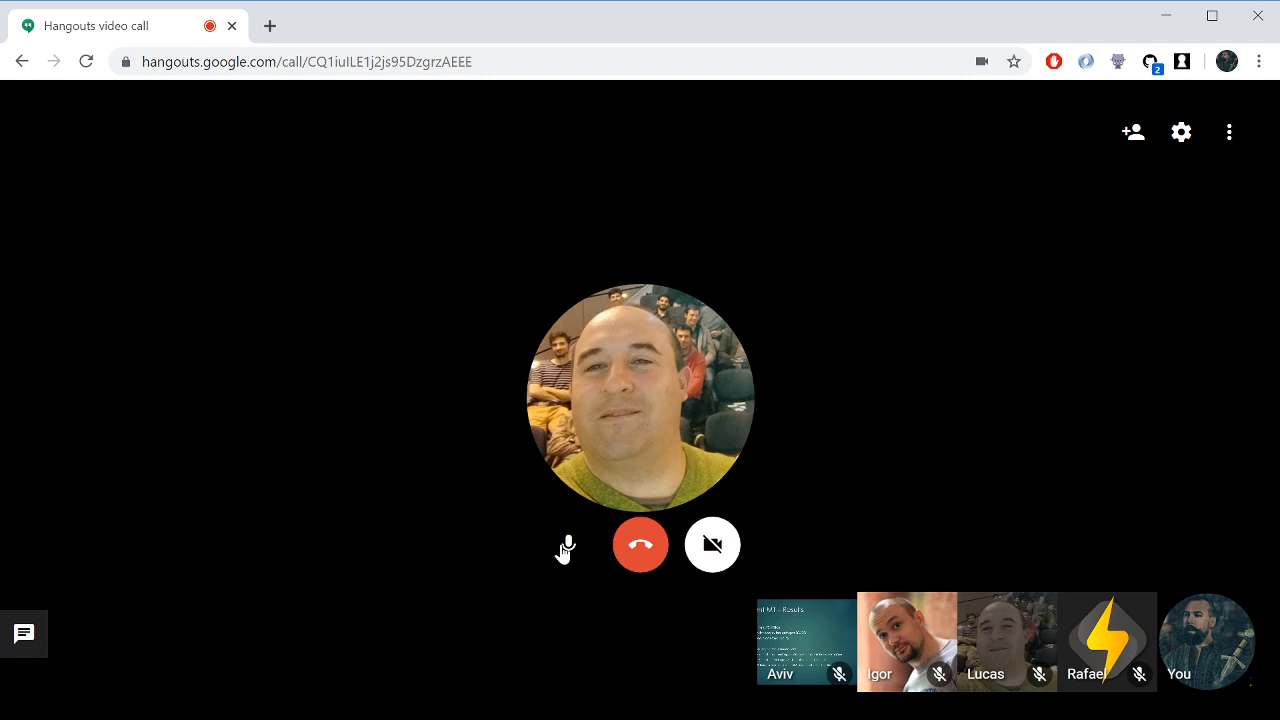
pyautogui.click(568, 544)
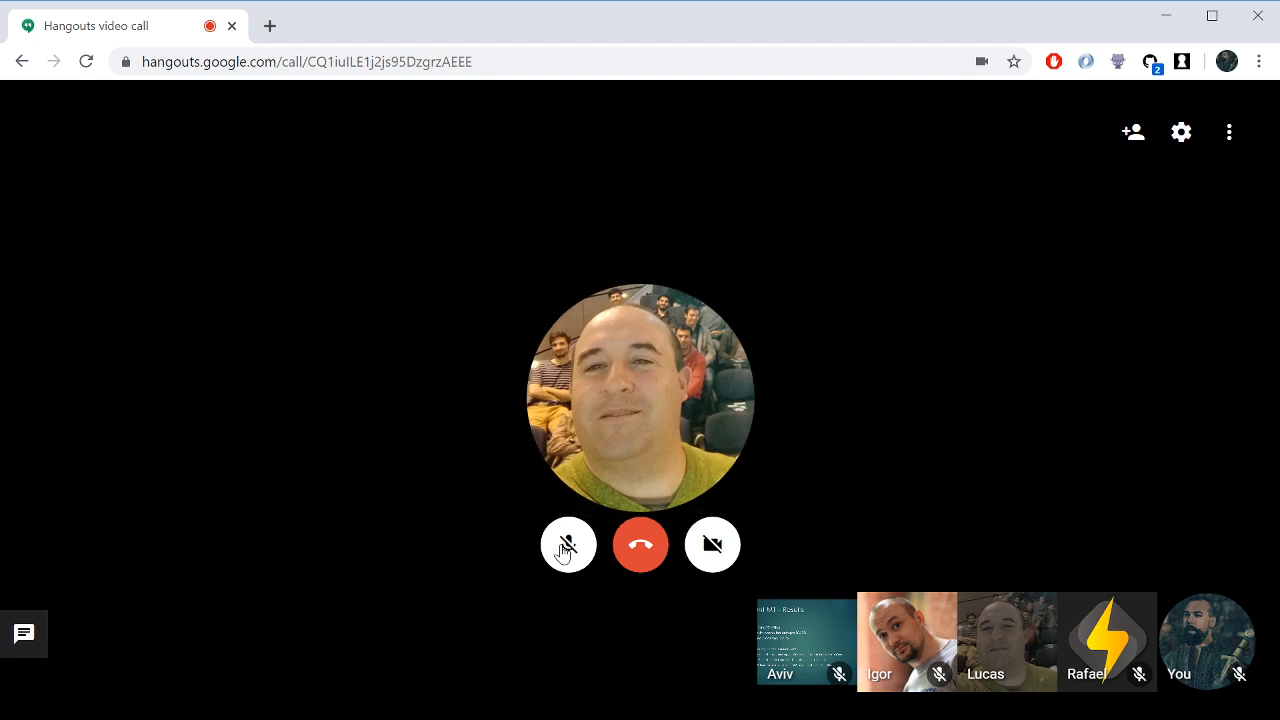
pyautogui.click(568, 544)
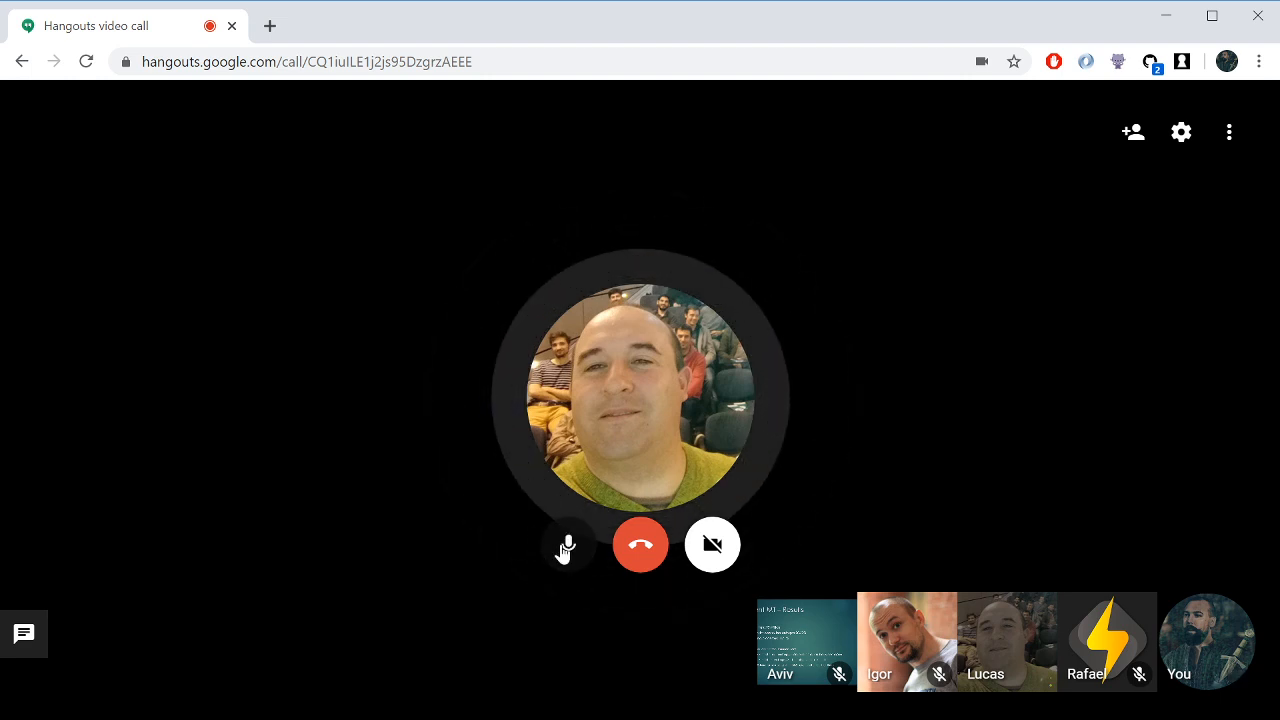
pyautogui.click(568, 544)
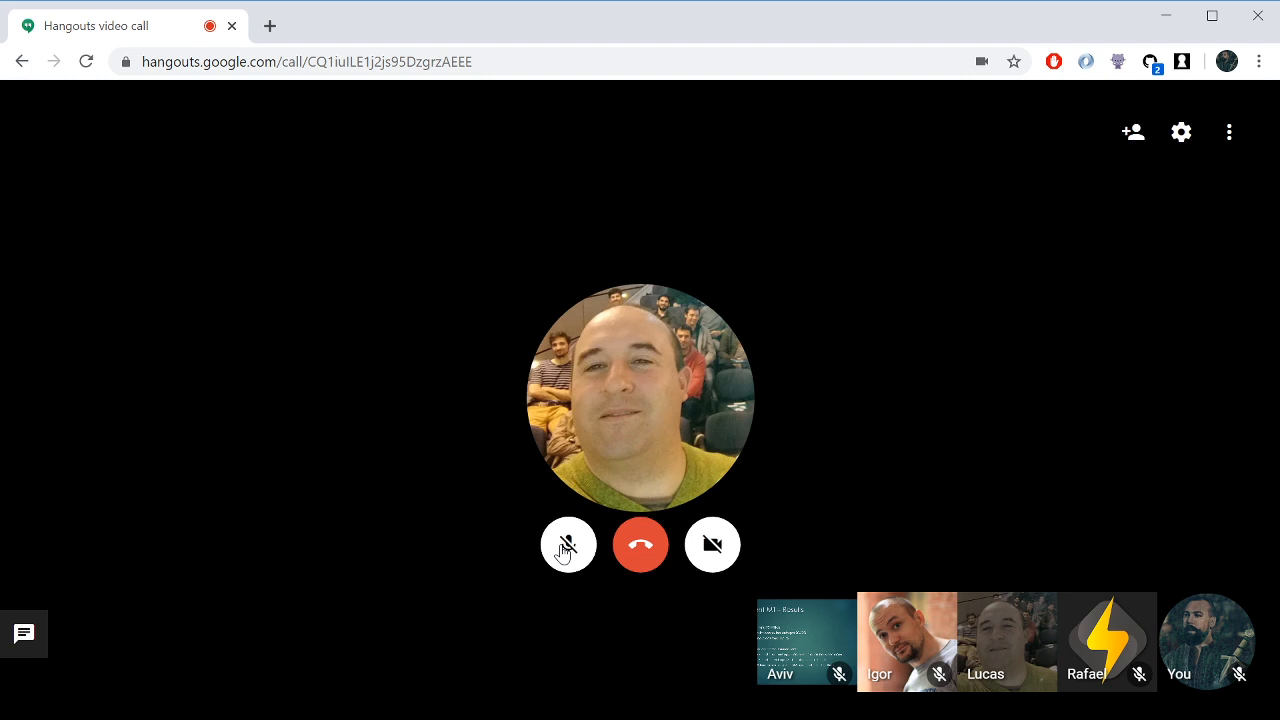
pyautogui.click(568, 544)
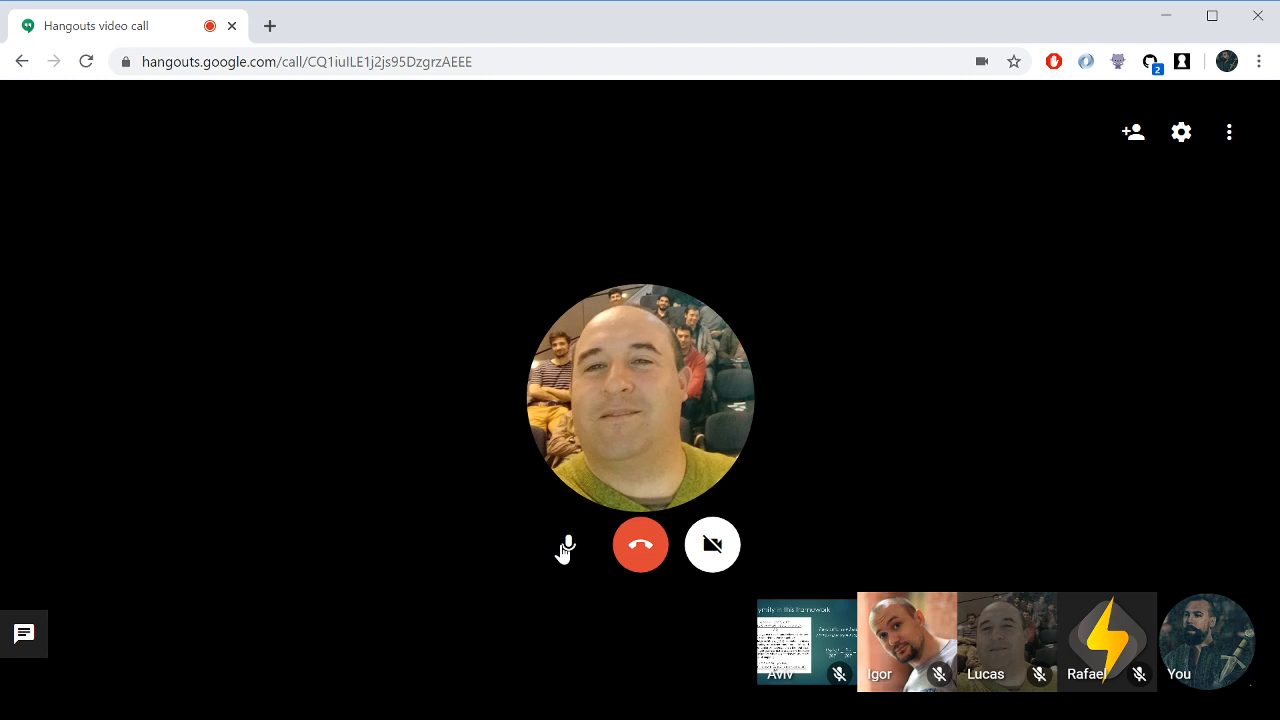
pyautogui.click(568, 544)
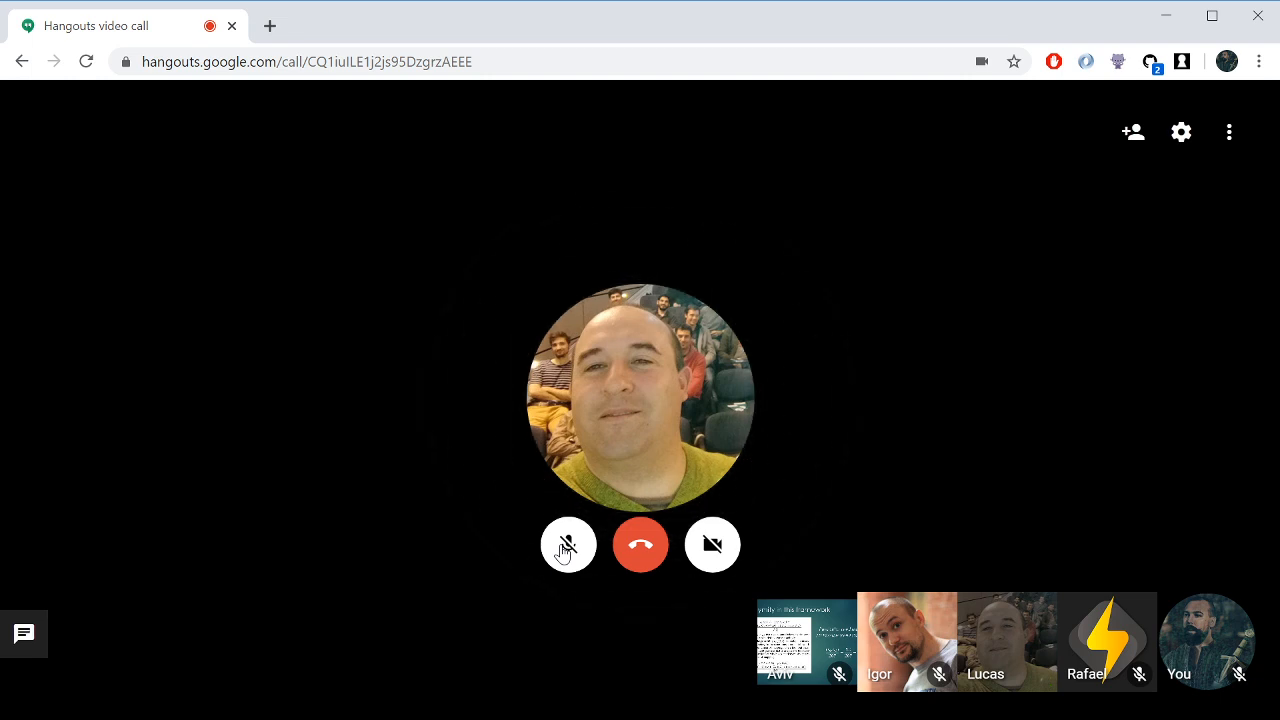
pyautogui.click(568, 544)
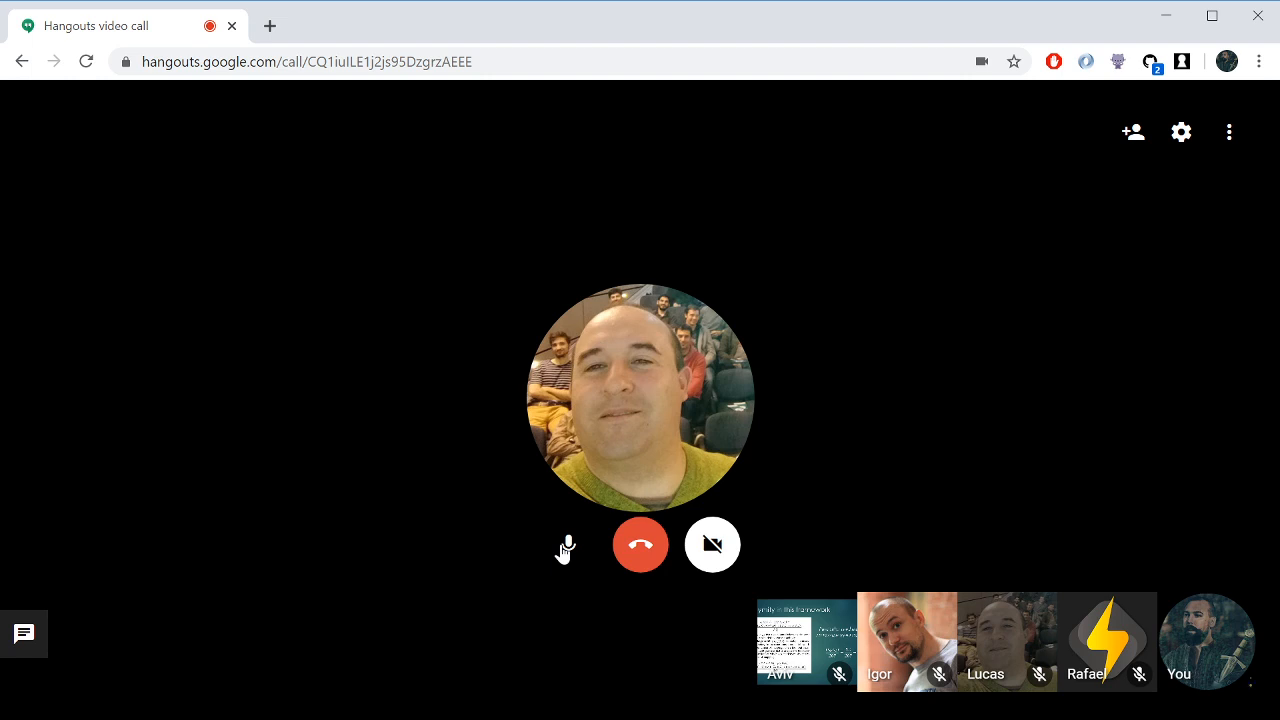
pyautogui.click(568, 544)
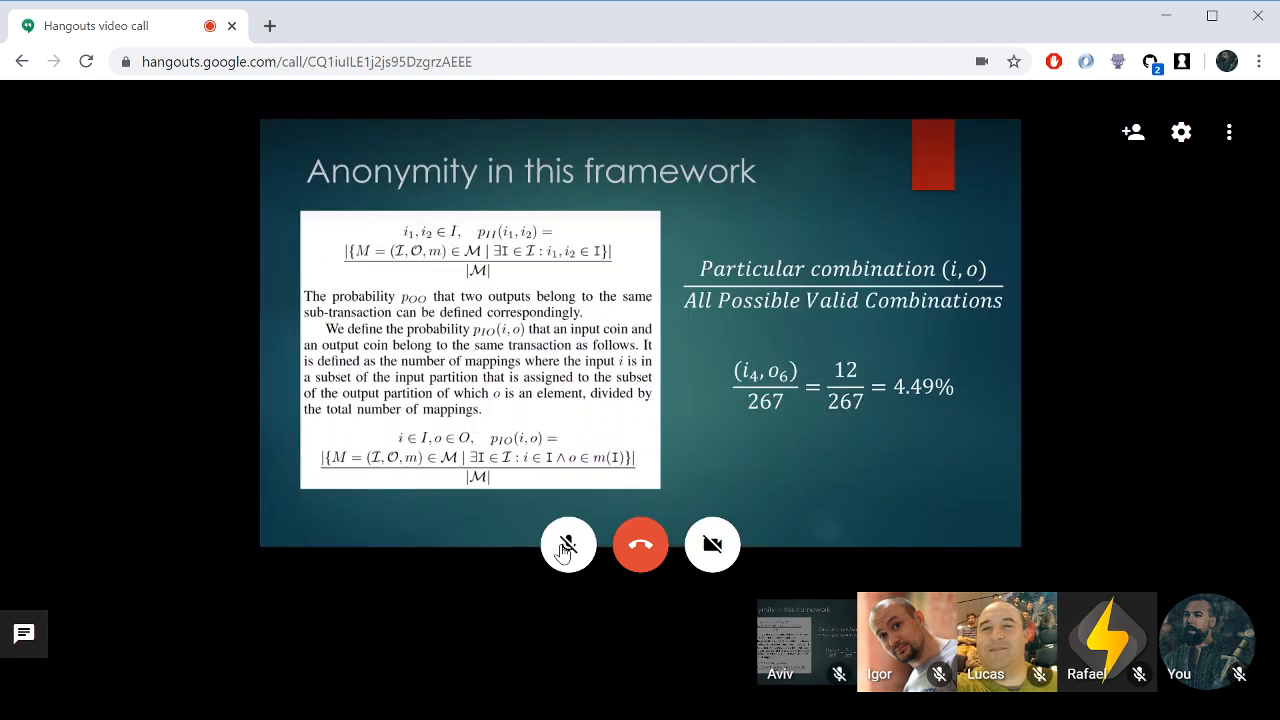
# - Toggle the microphone for three short remarks, then leave it muted on the framework slide
pyautogui.click(568, 544)
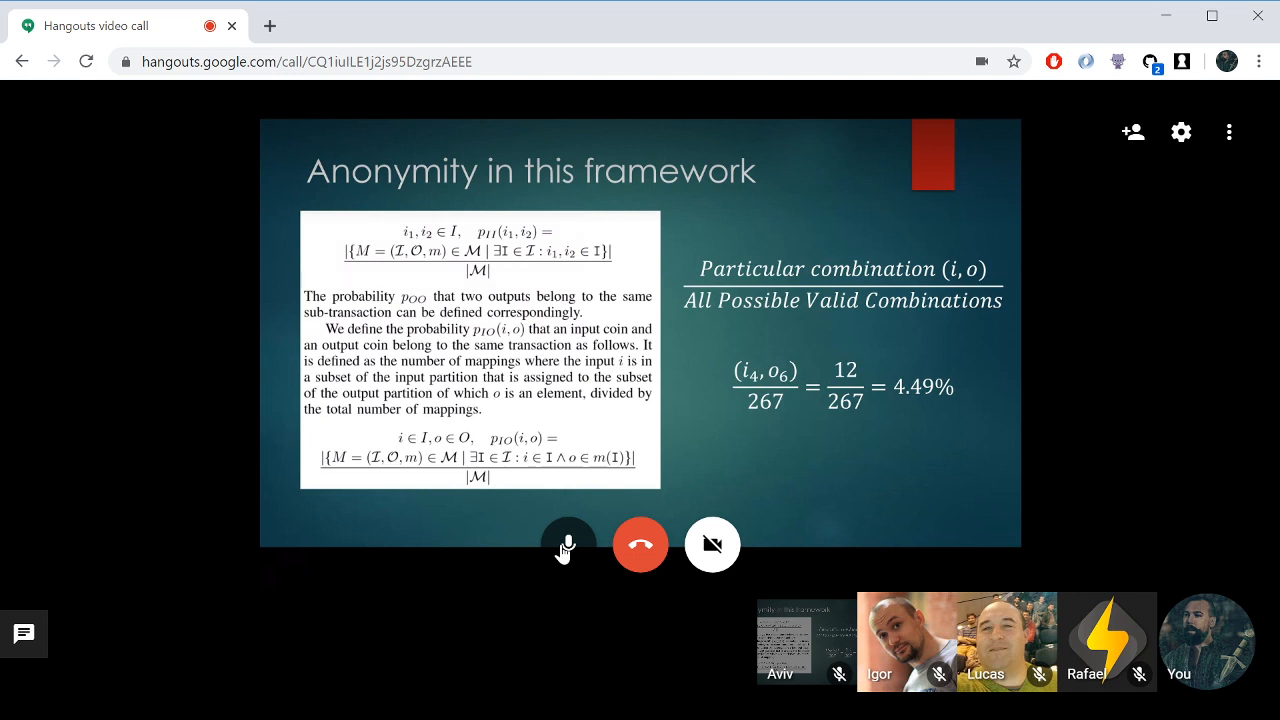
pyautogui.click(568, 544)
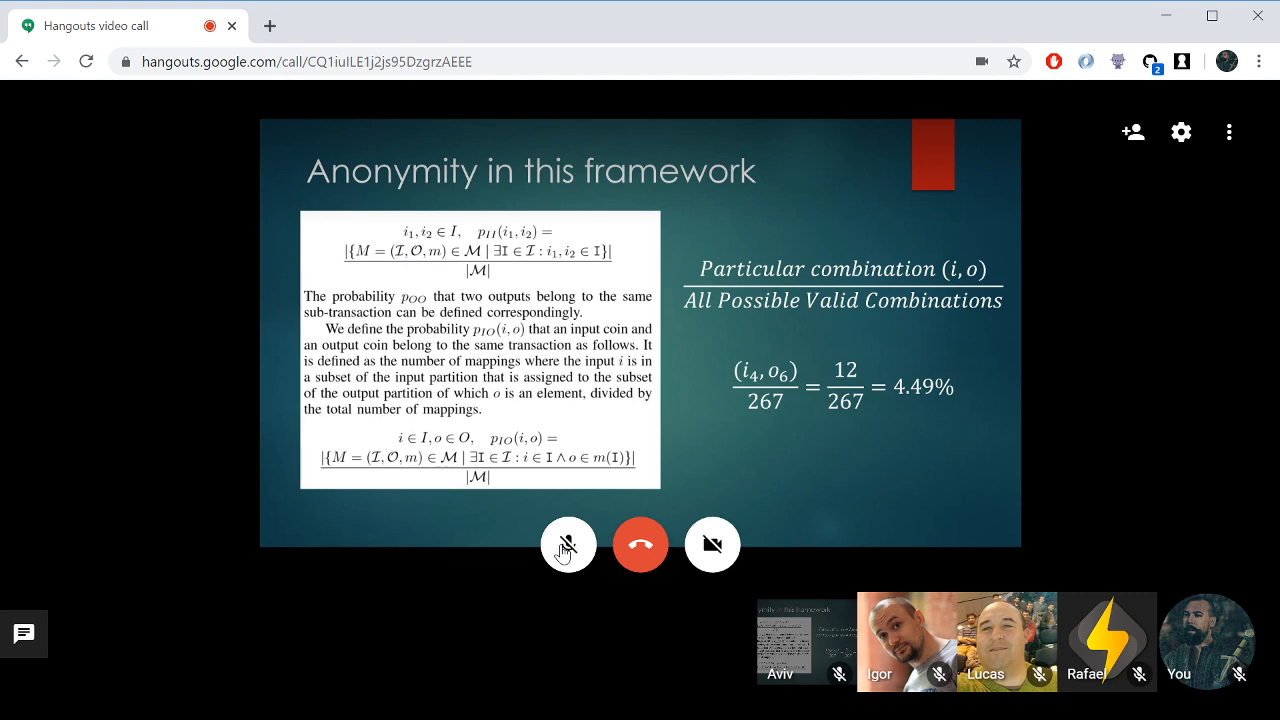
pyautogui.click(568, 544)
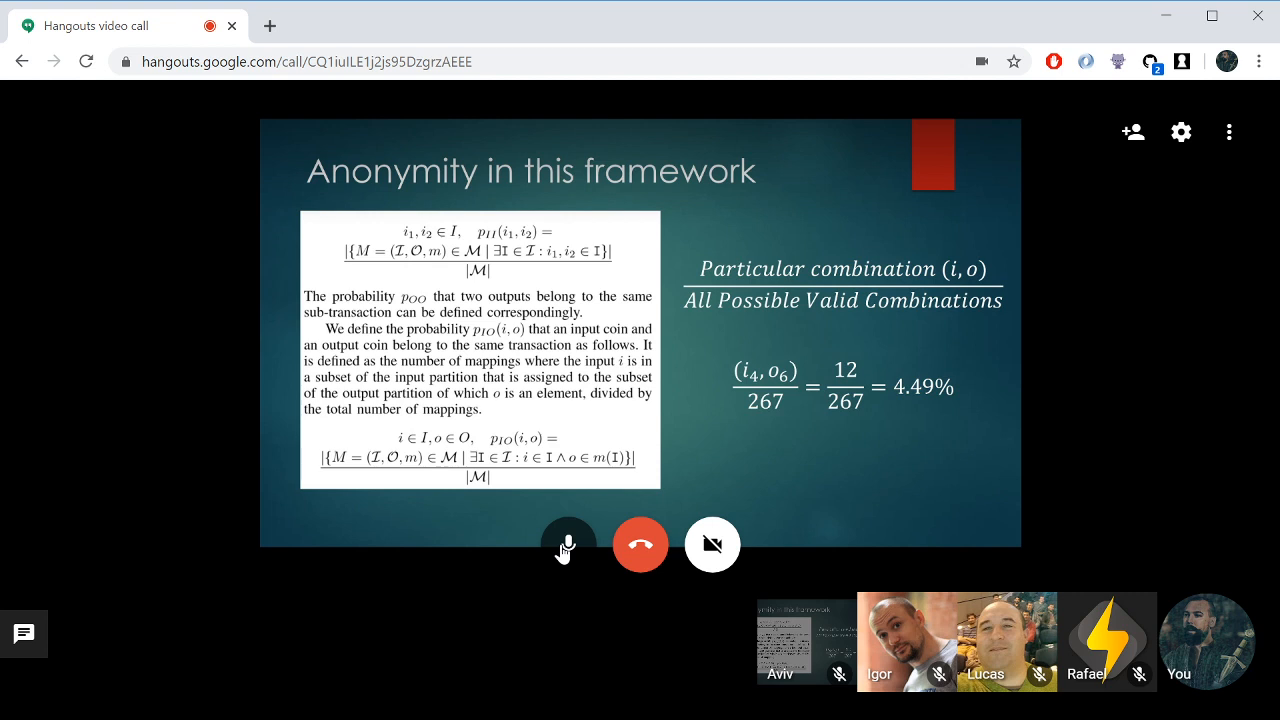
pyautogui.click(568, 544)
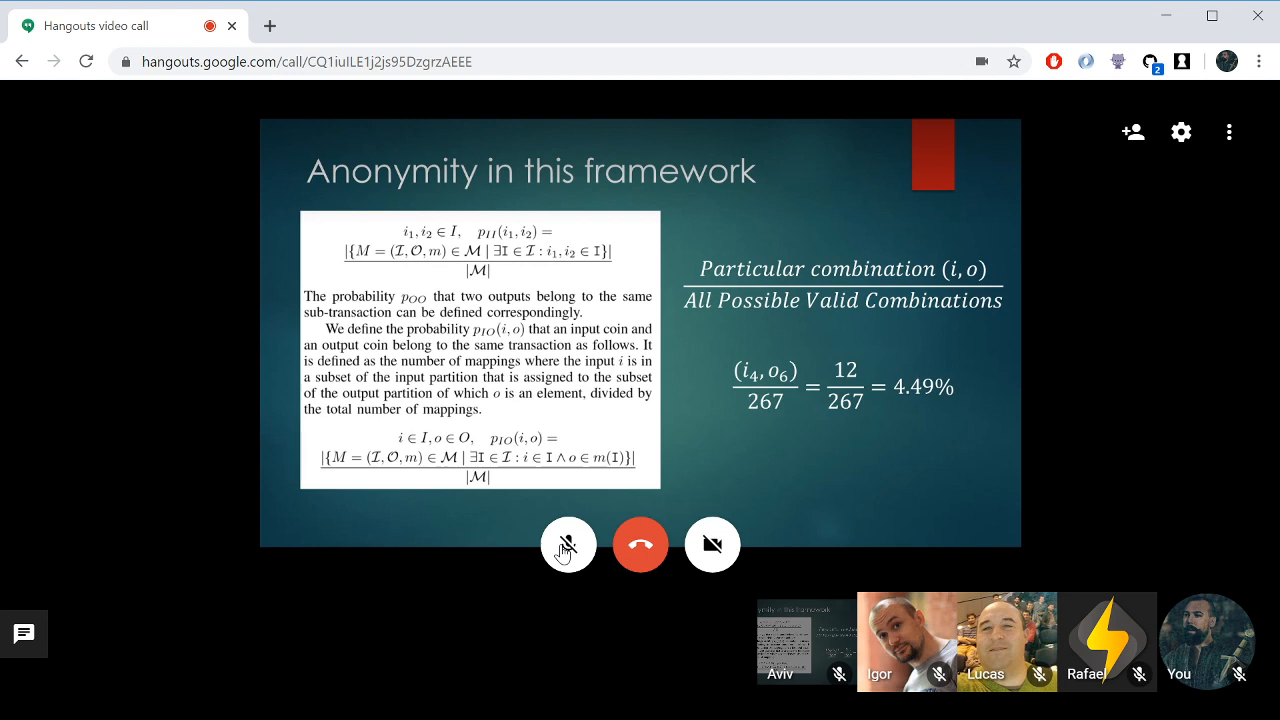
pyautogui.click(568, 544)
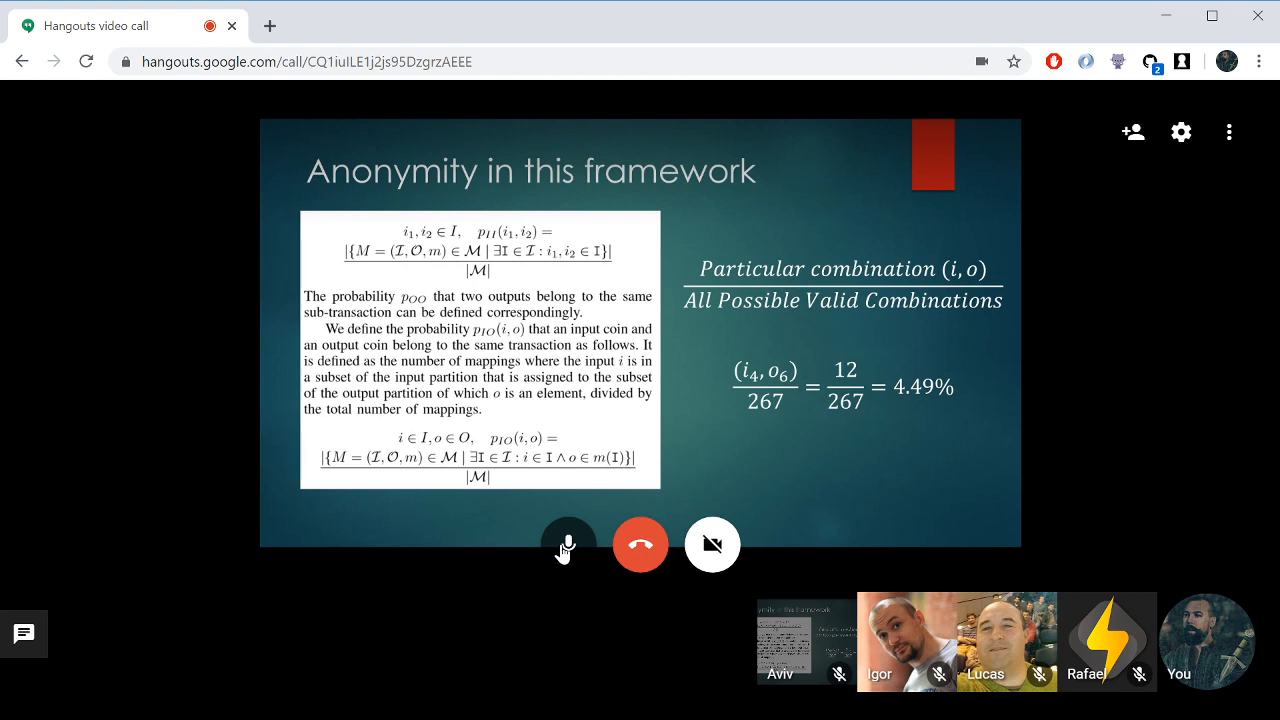
pyautogui.click(568, 544)
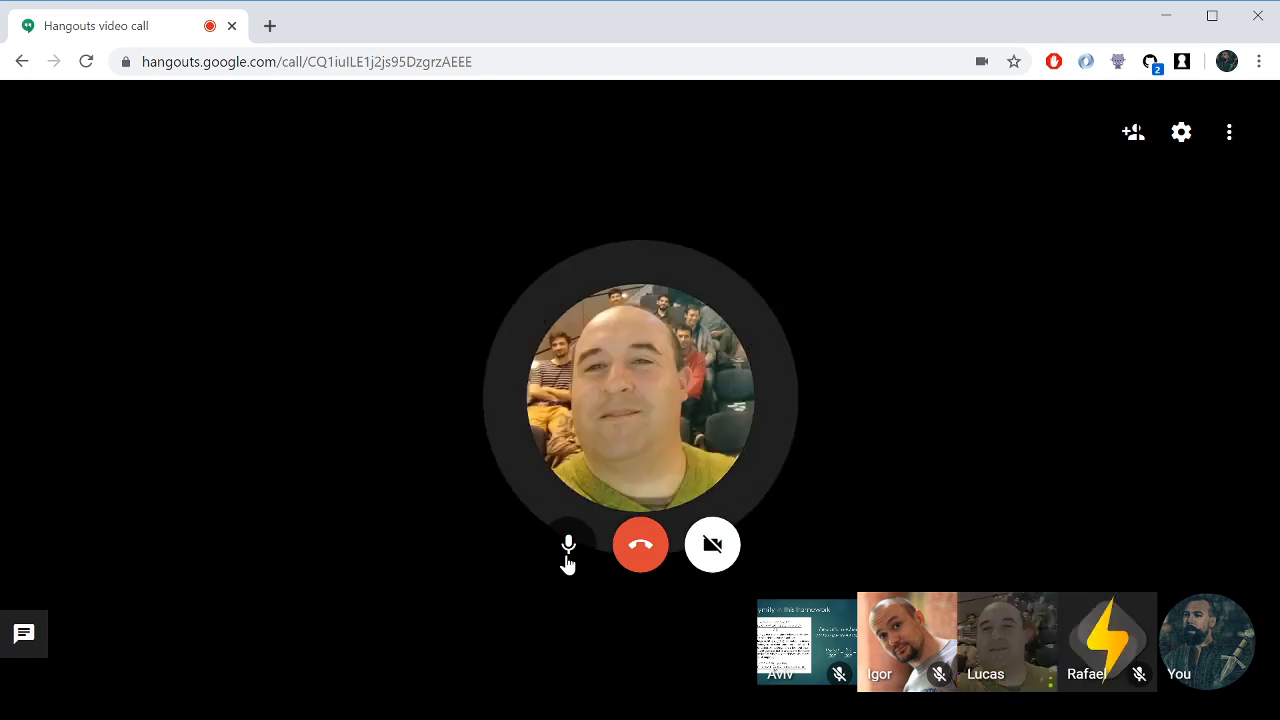
pyautogui.click(568, 544)
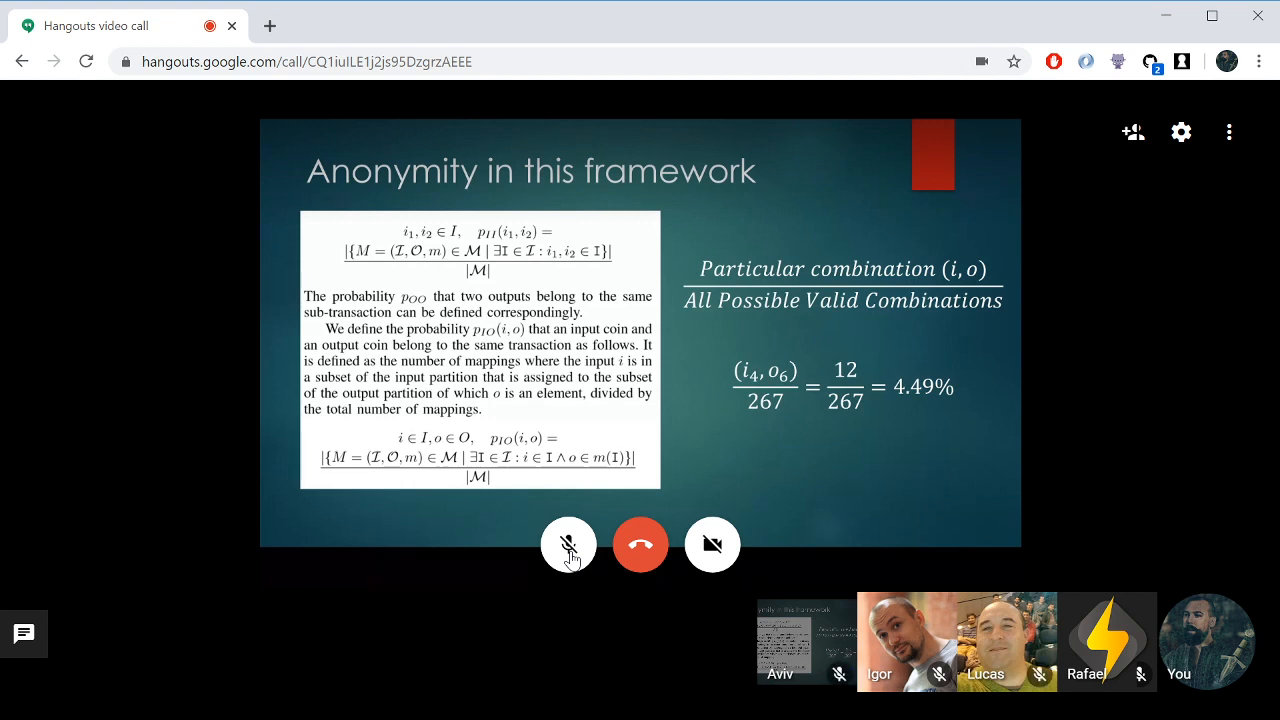
# - Unmute to comment twice on the slide, re-muting after each remark
pyautogui.click(568, 544)
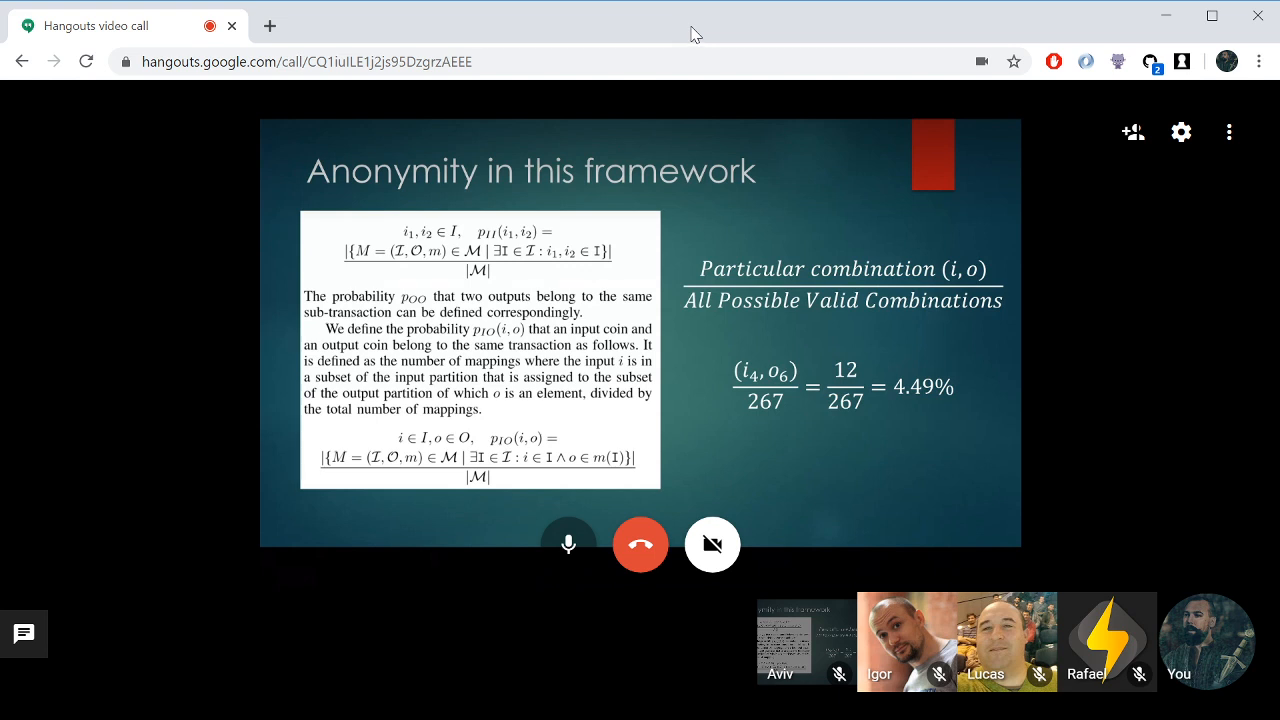
pyautogui.moveTo(584, 656)
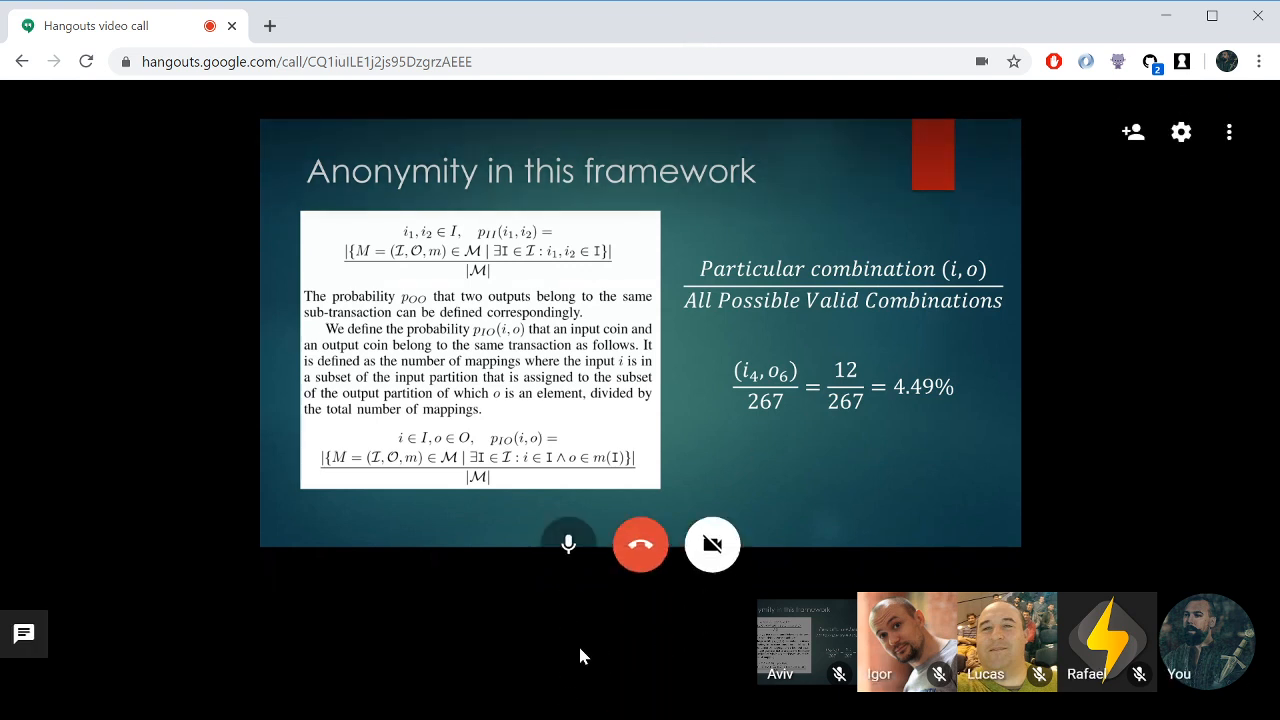
pyautogui.moveTo(568, 548)
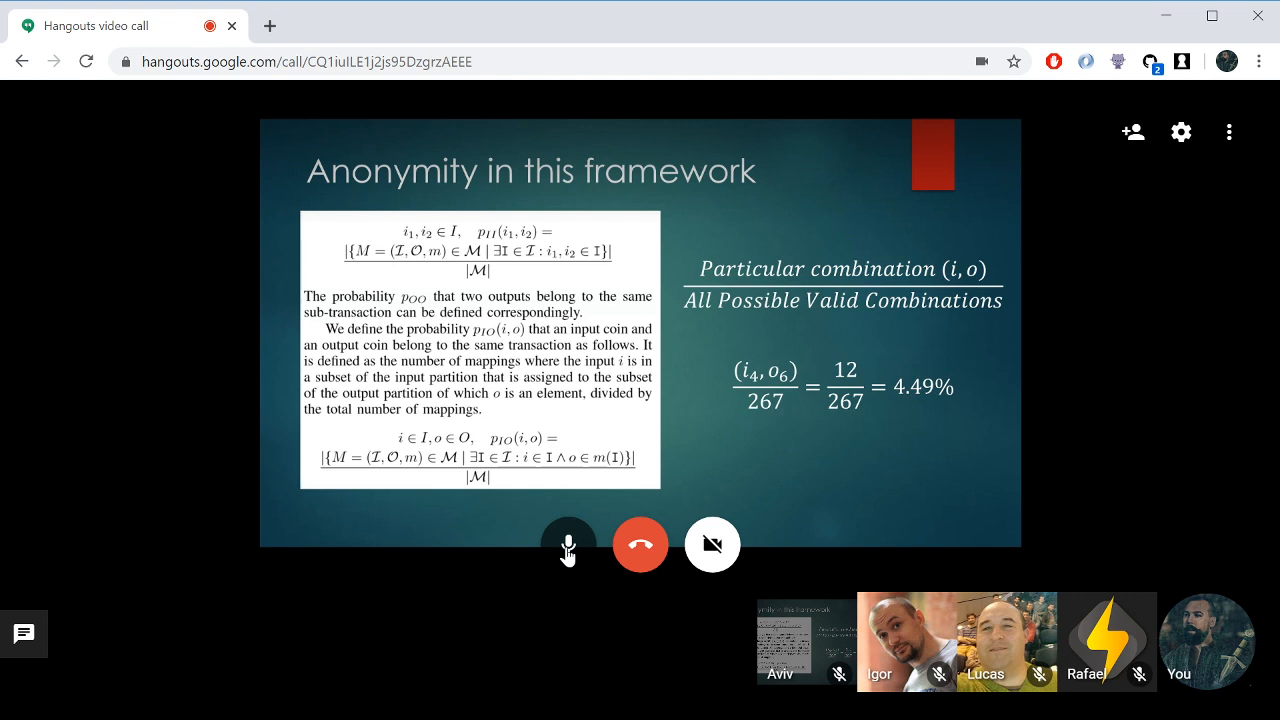
pyautogui.click(568, 544)
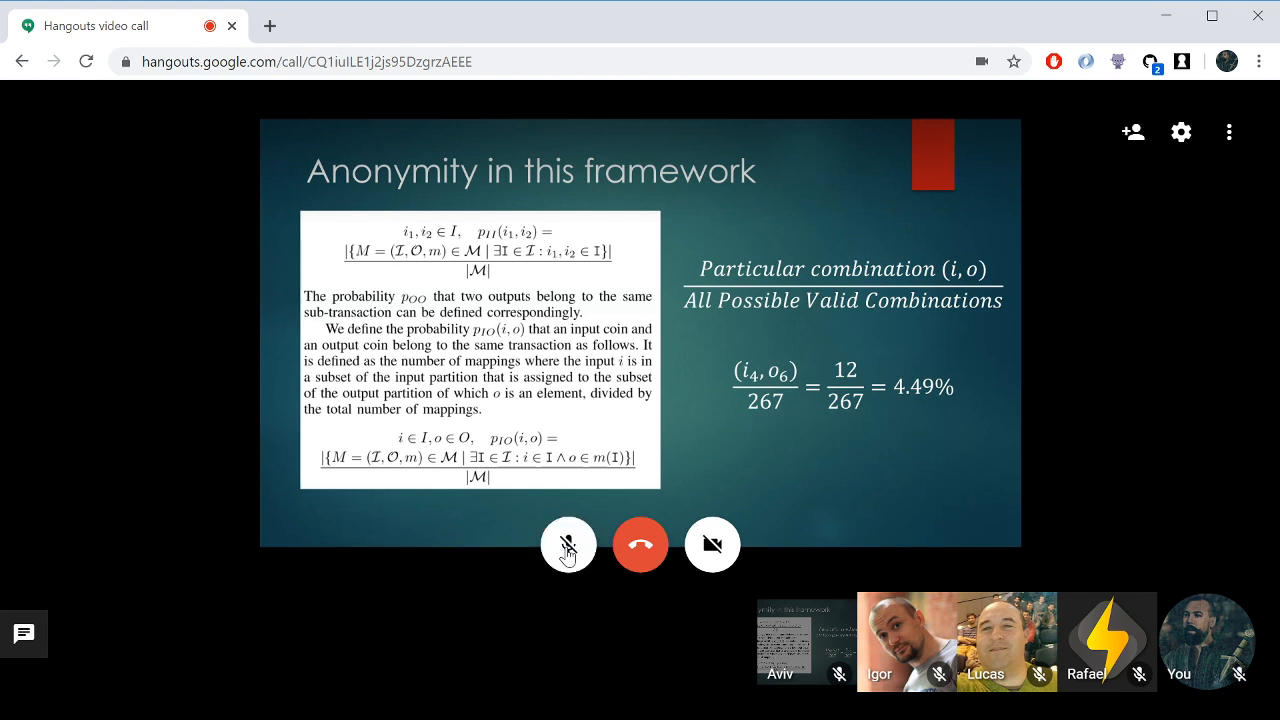
pyautogui.click(568, 544)
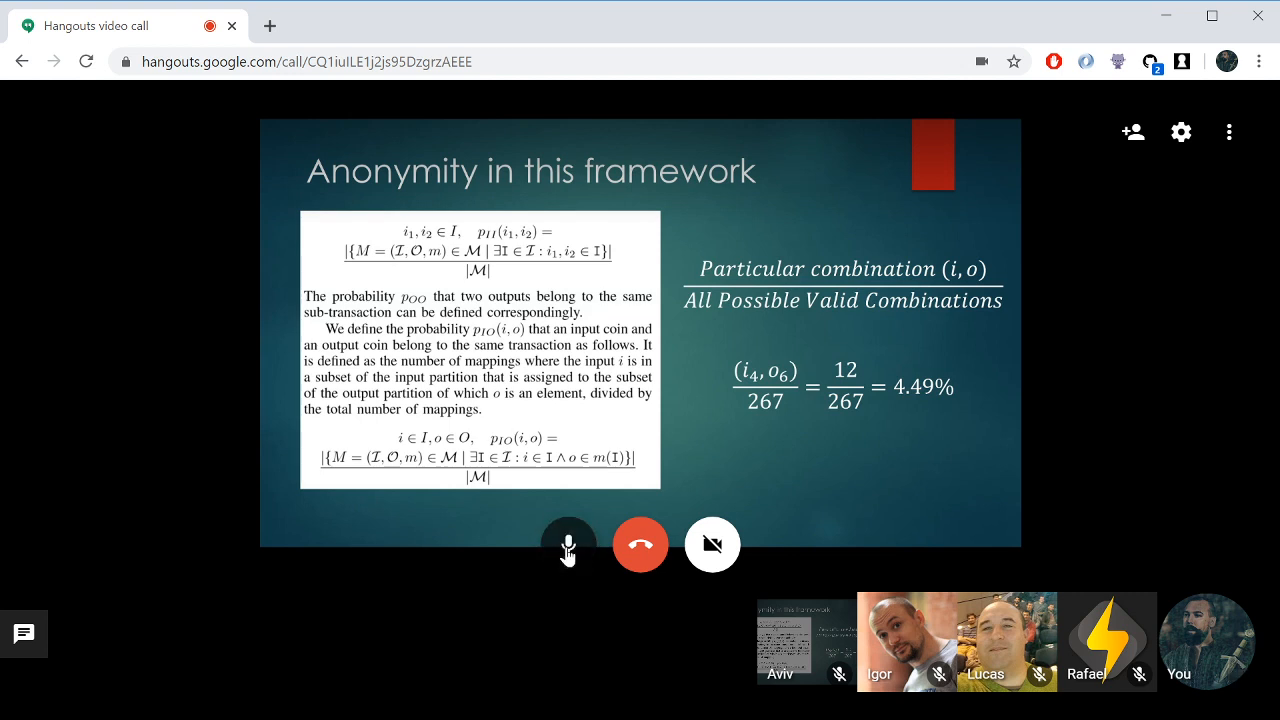
pyautogui.click(568, 544)
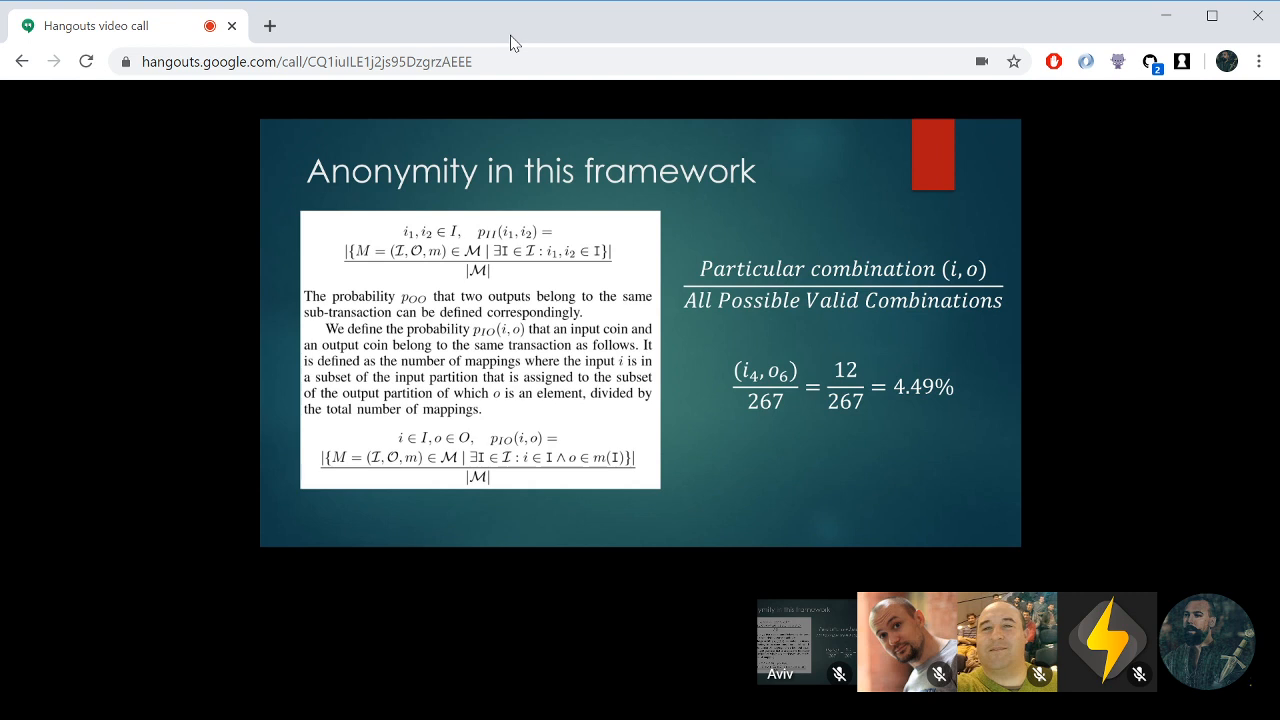
pyautogui.moveTo(520, 118)
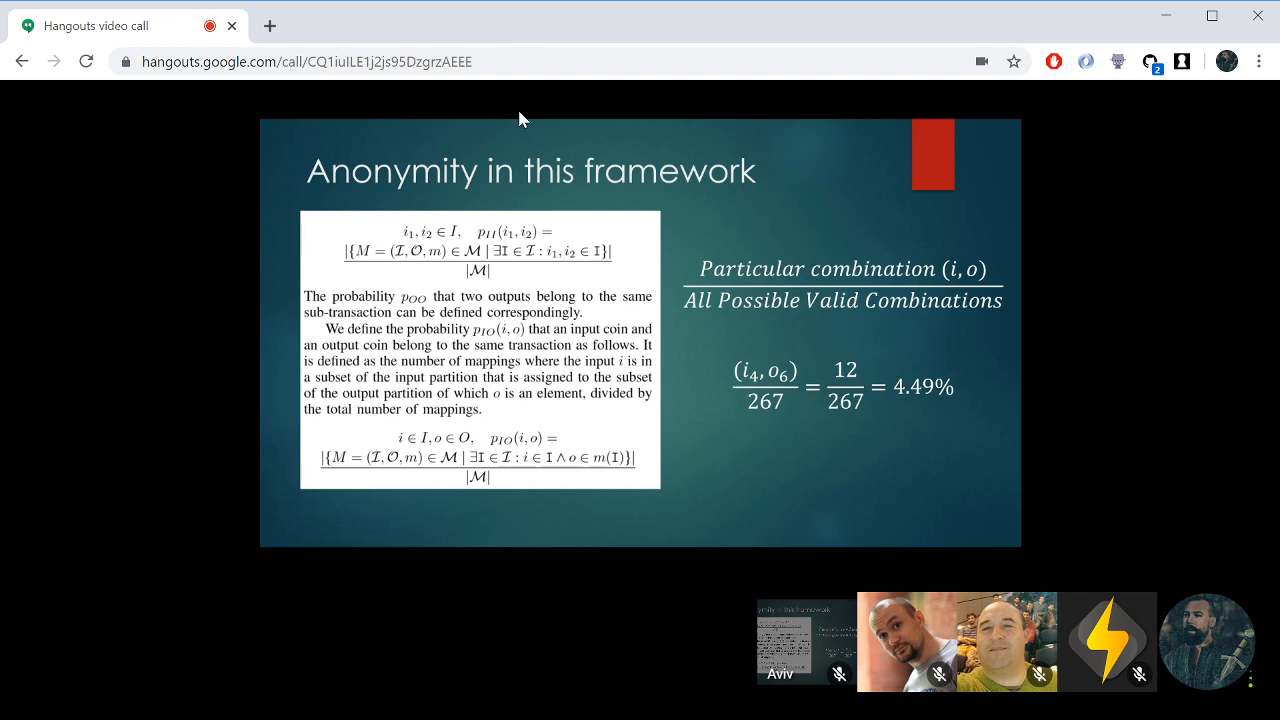